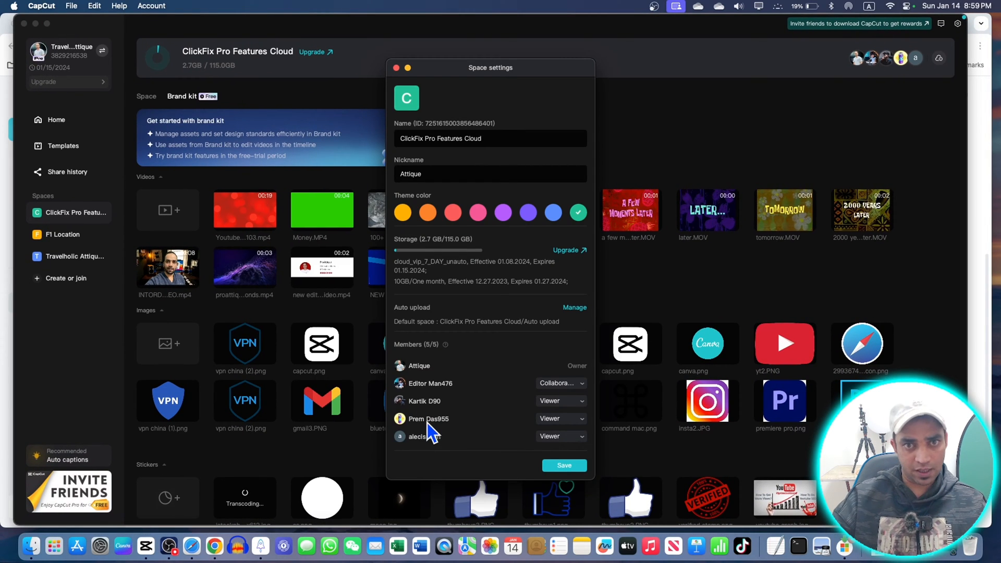
# Step: Check the F1 Location space, then show ClickFix Pro Features Cloud media in the online editor
pyautogui.click(560, 400)
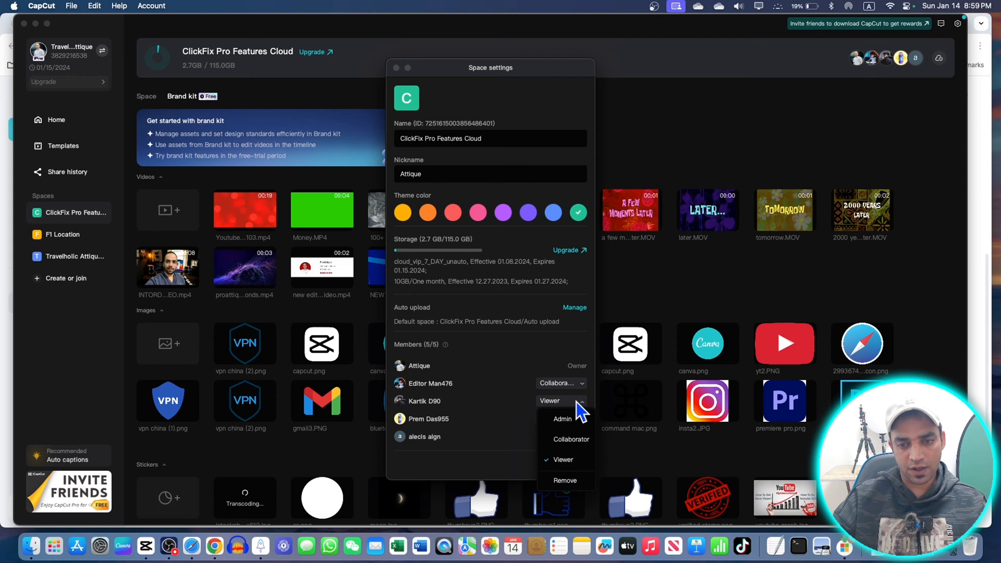
pyautogui.moveTo(572, 480)
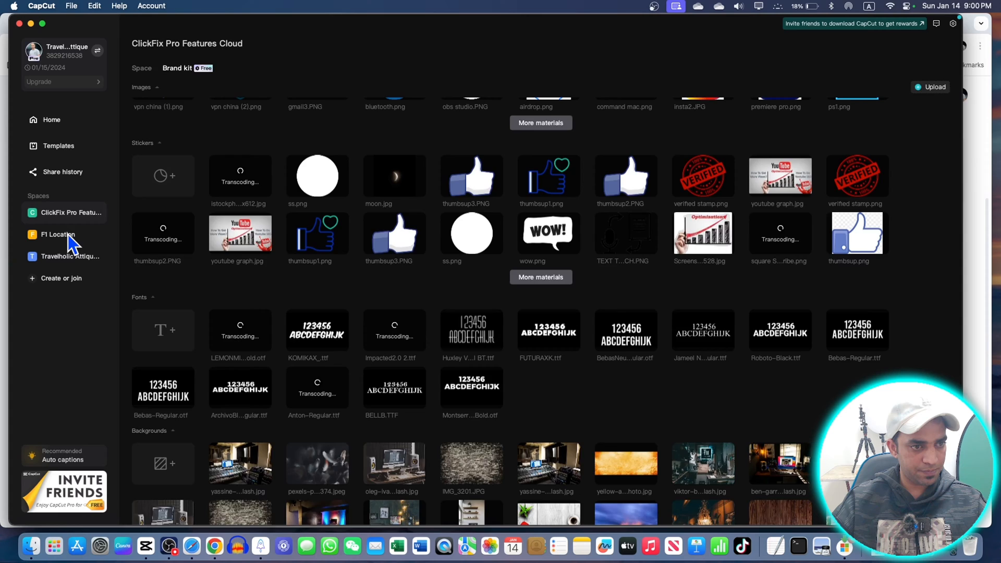
pyautogui.click(57, 234)
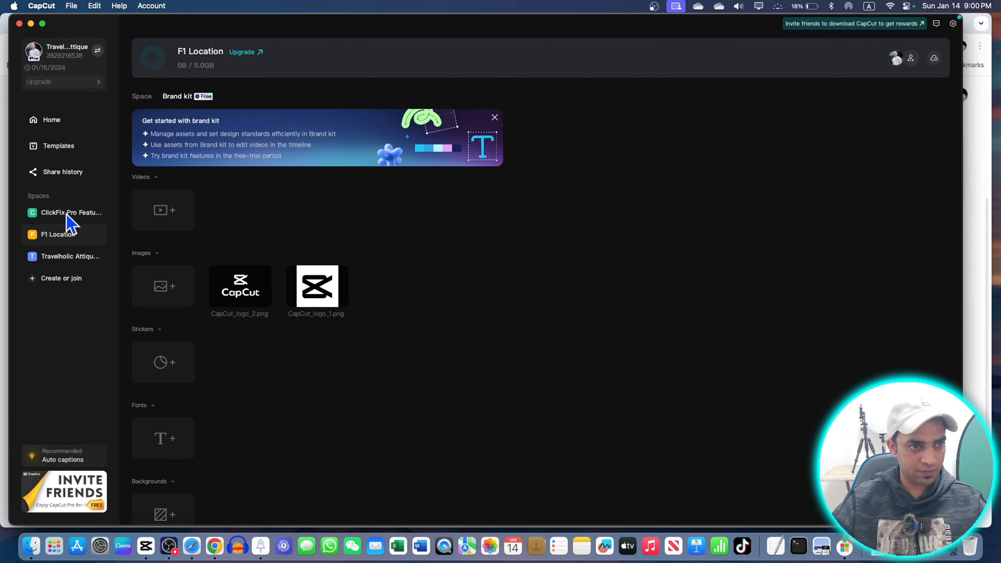
pyautogui.click(70, 212)
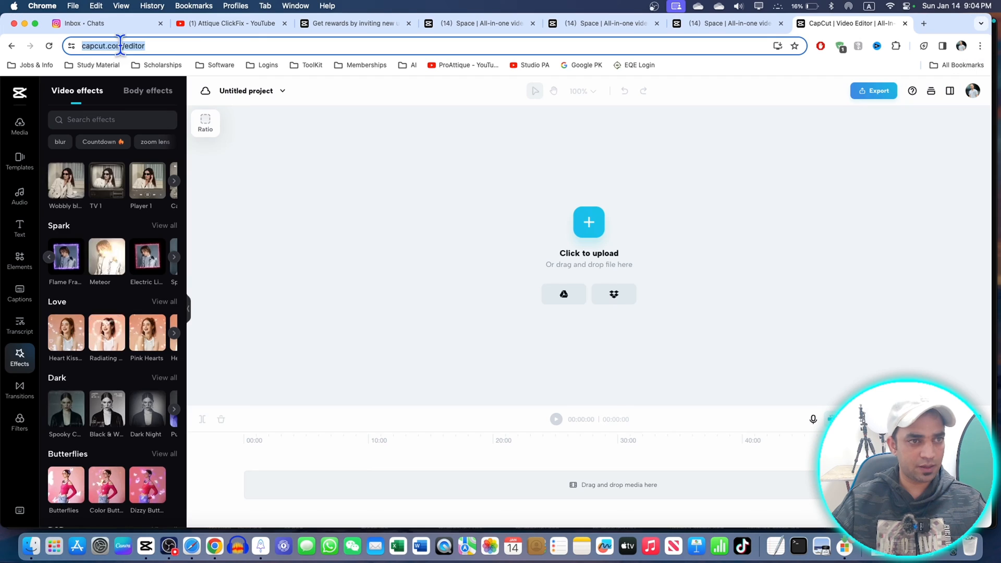
pyautogui.click(20, 126)
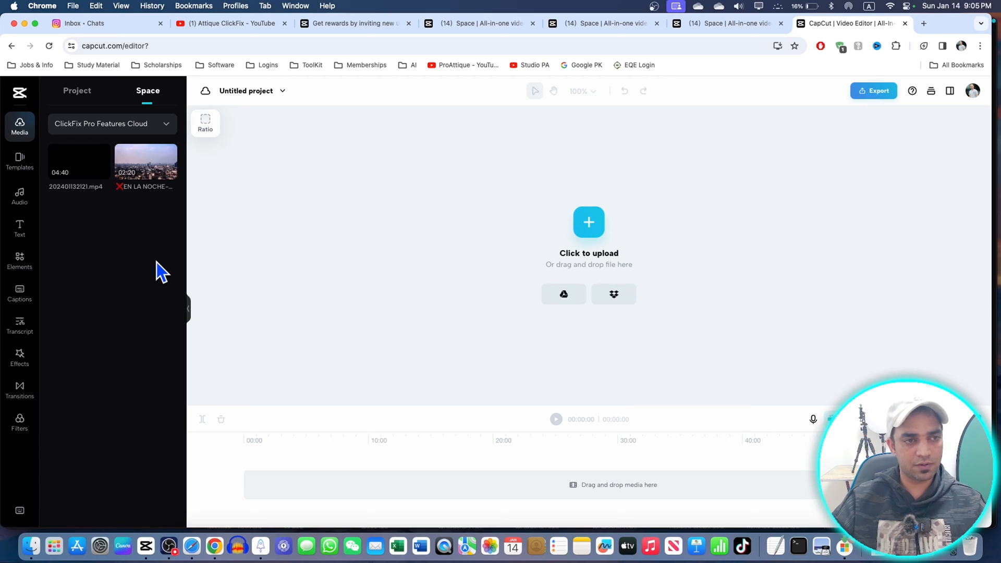
pyautogui.moveTo(373, 227)
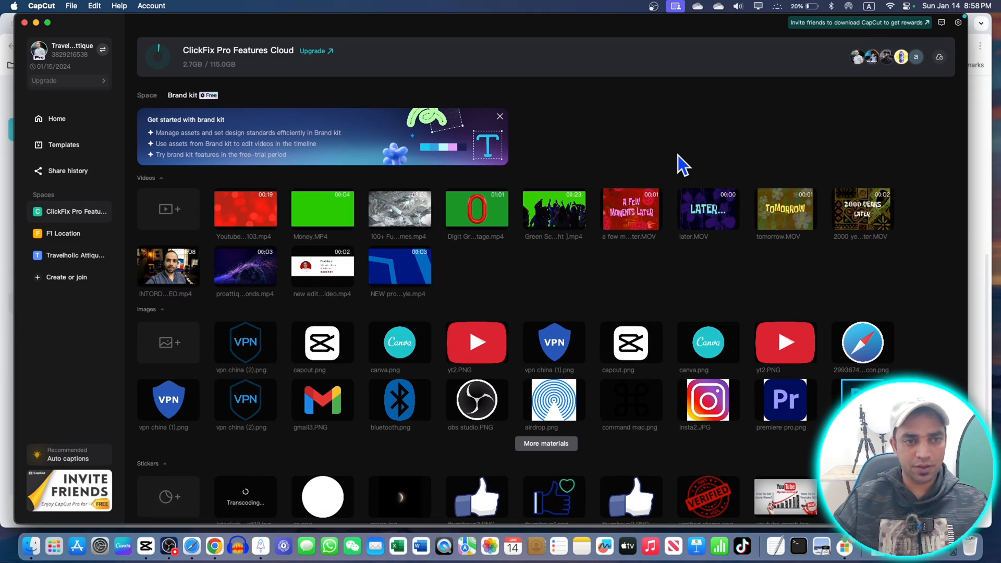
pyautogui.moveTo(444, 115)
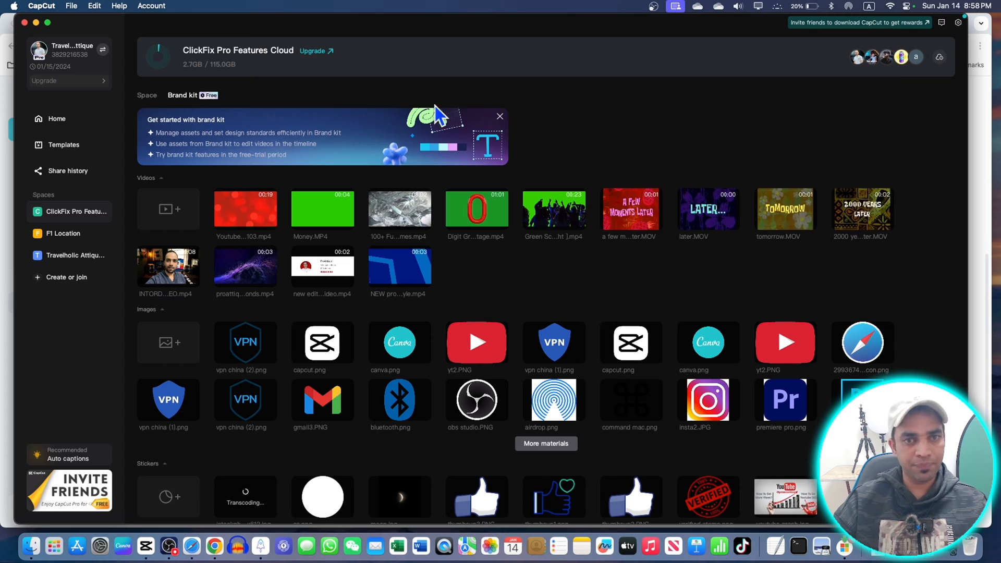
pyautogui.moveTo(109, 31)
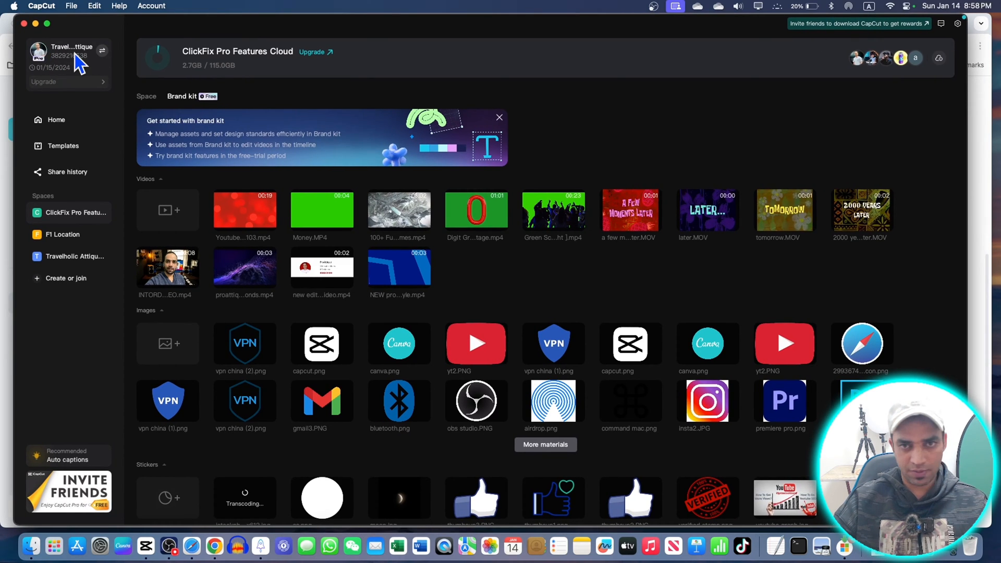
pyautogui.moveTo(86, 356)
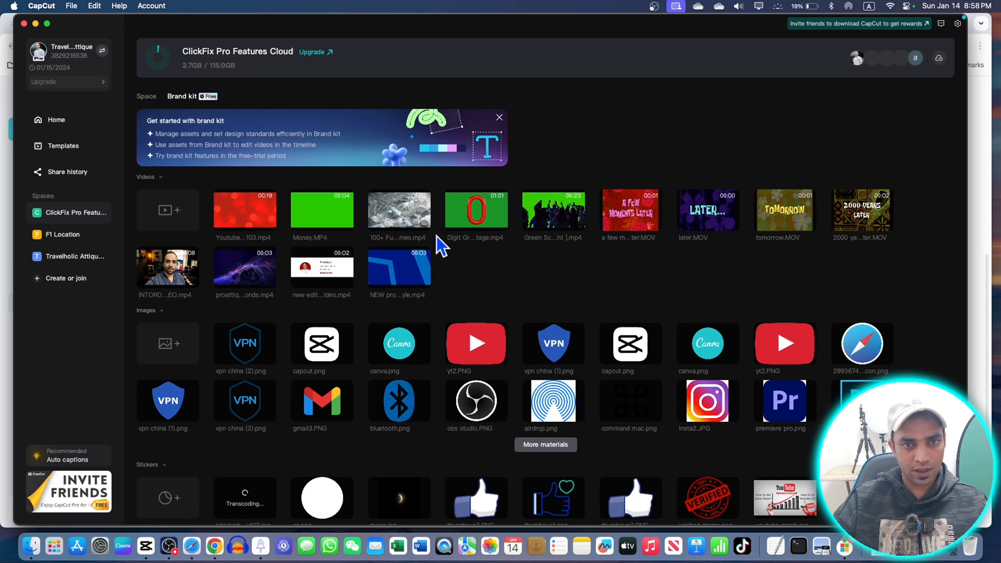
# Step: Open the invite-friends rewards window showing 77 days of free Pro earned
pyautogui.click(858, 23)
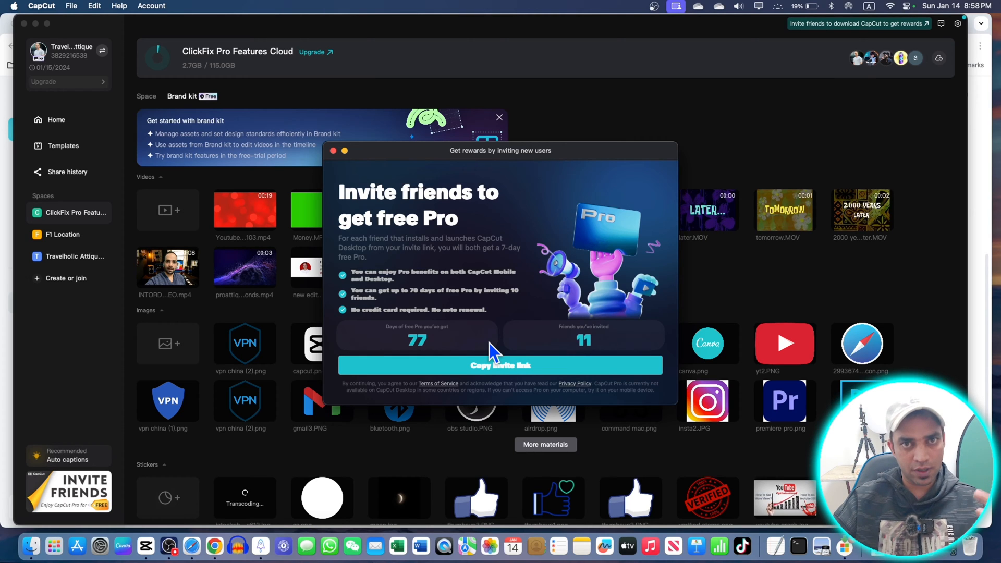
pyautogui.moveTo(447, 351)
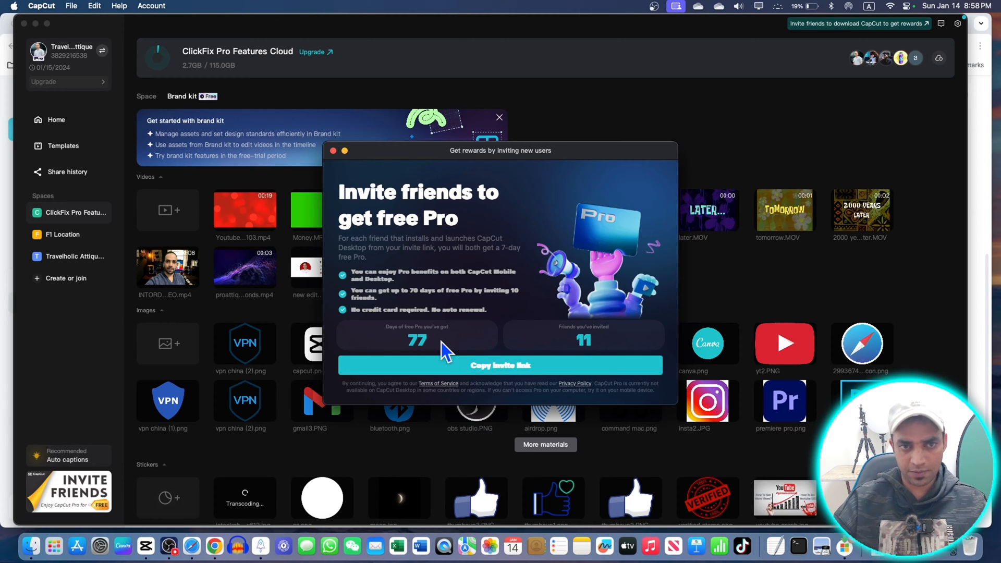
# Step: Close the invite-friends rewards window to return to the space materials
pyautogui.click(333, 150)
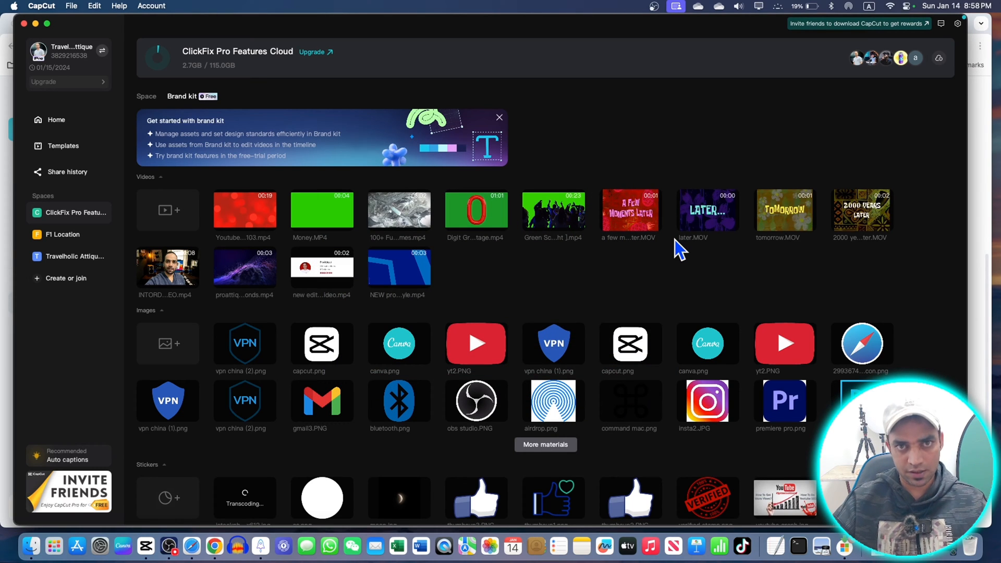
pyautogui.moveTo(675, 254)
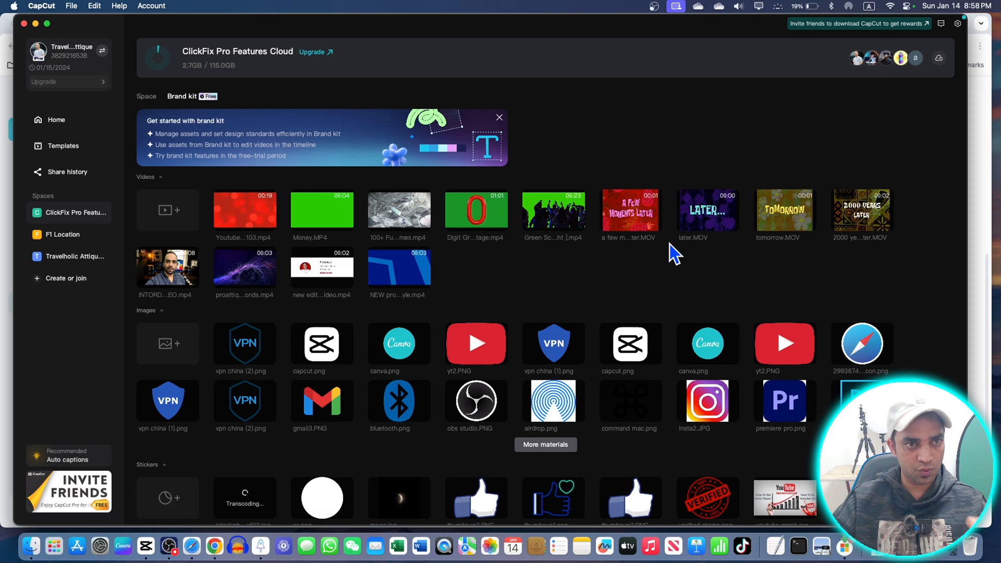
pyautogui.moveTo(497, 230)
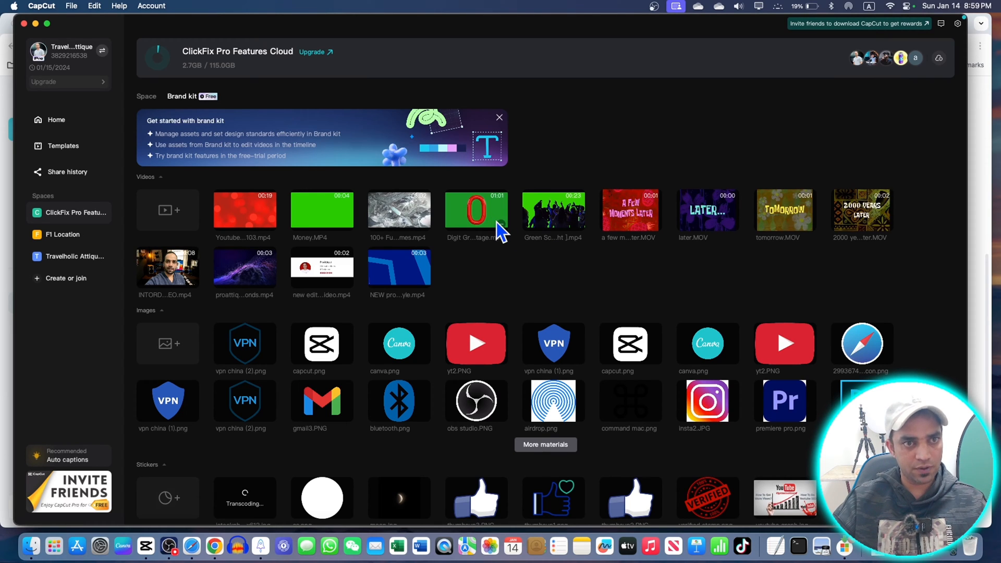
pyautogui.moveTo(345, 159)
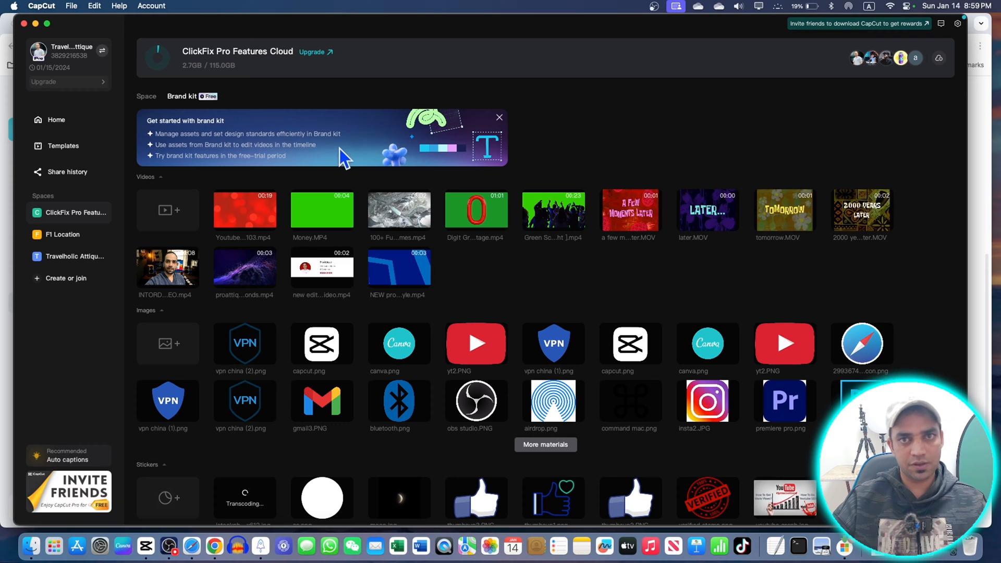
pyautogui.moveTo(599, 103)
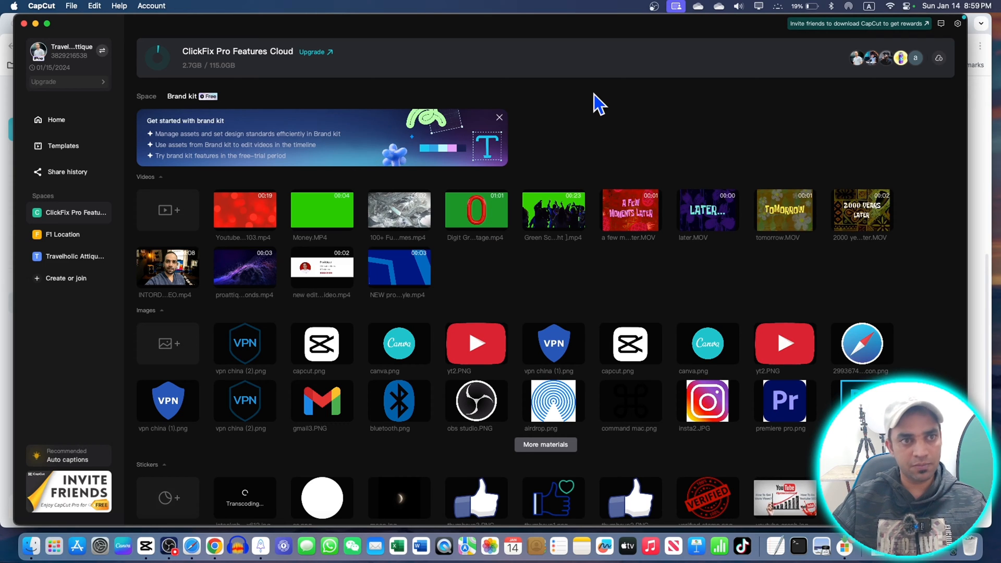
pyautogui.moveTo(945, 67)
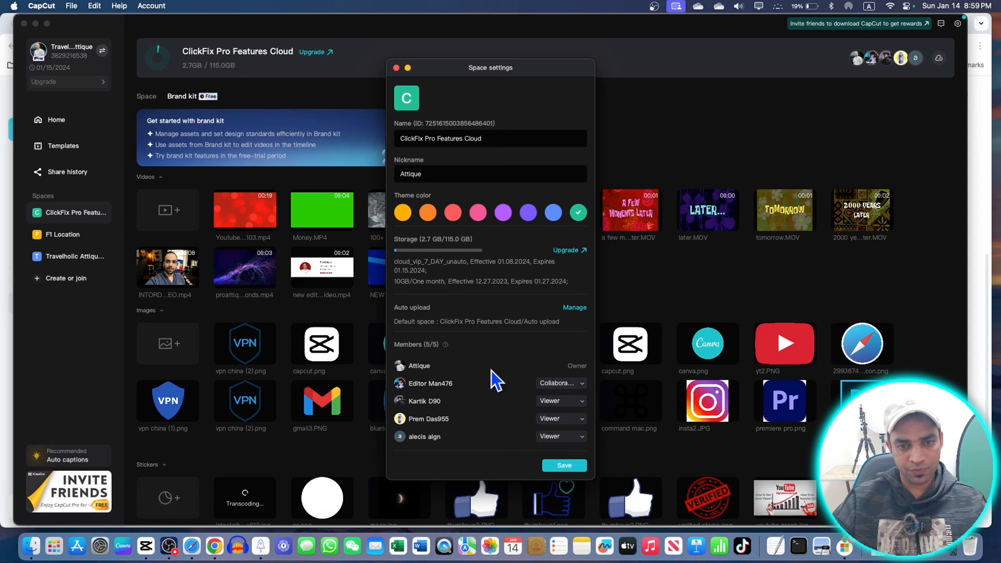
pyautogui.moveTo(412, 376)
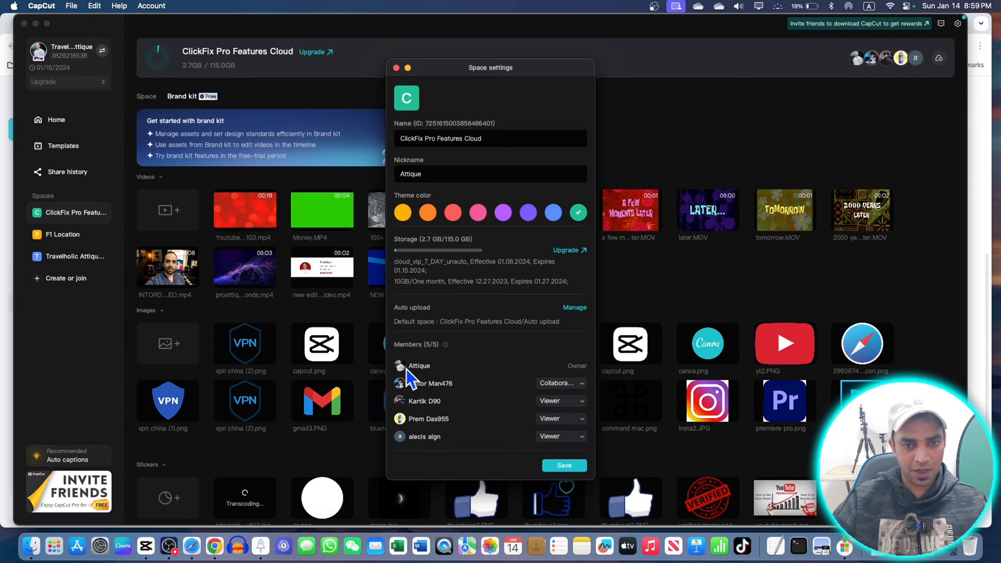
pyautogui.moveTo(427, 452)
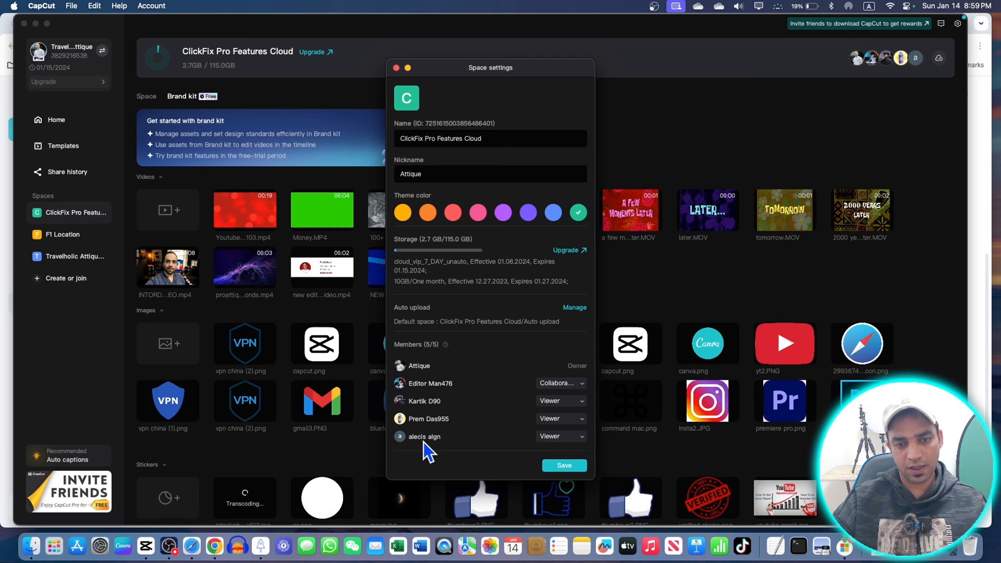
pyautogui.moveTo(427, 443)
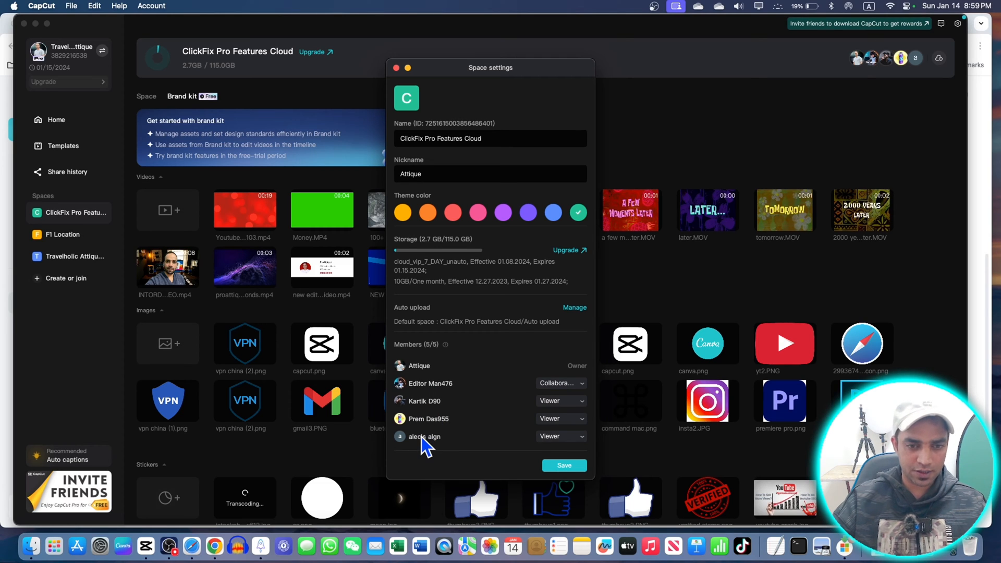
pyautogui.moveTo(427, 434)
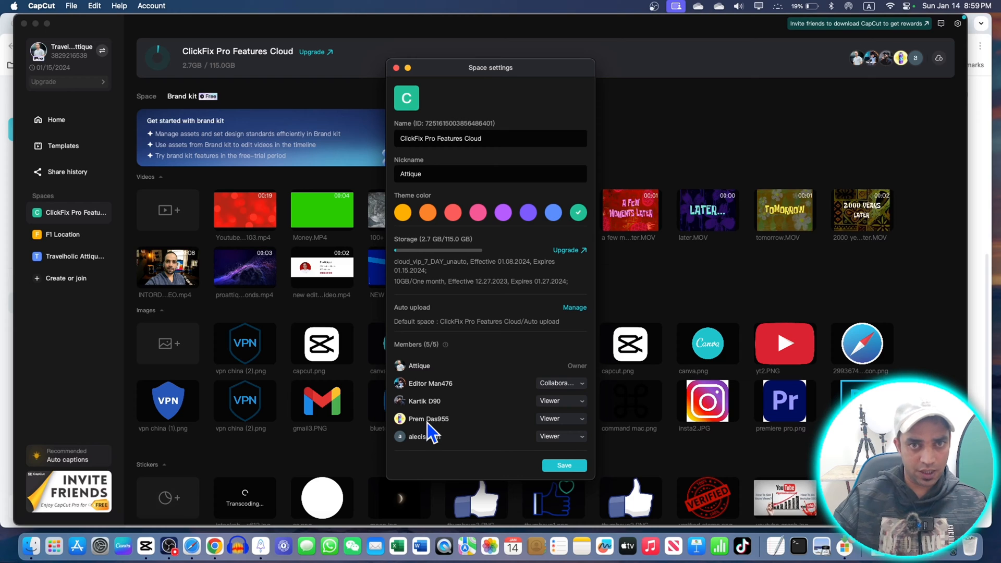
# Step: Open a viewer member's role choices, dismiss them unchanged, and close space settings
pyautogui.click(560, 401)
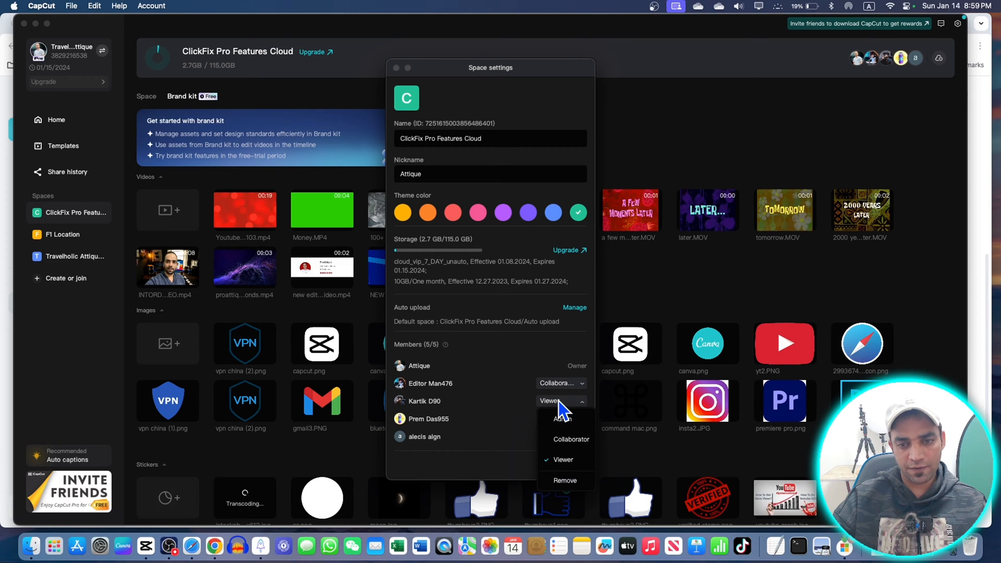
pyautogui.moveTo(566, 480)
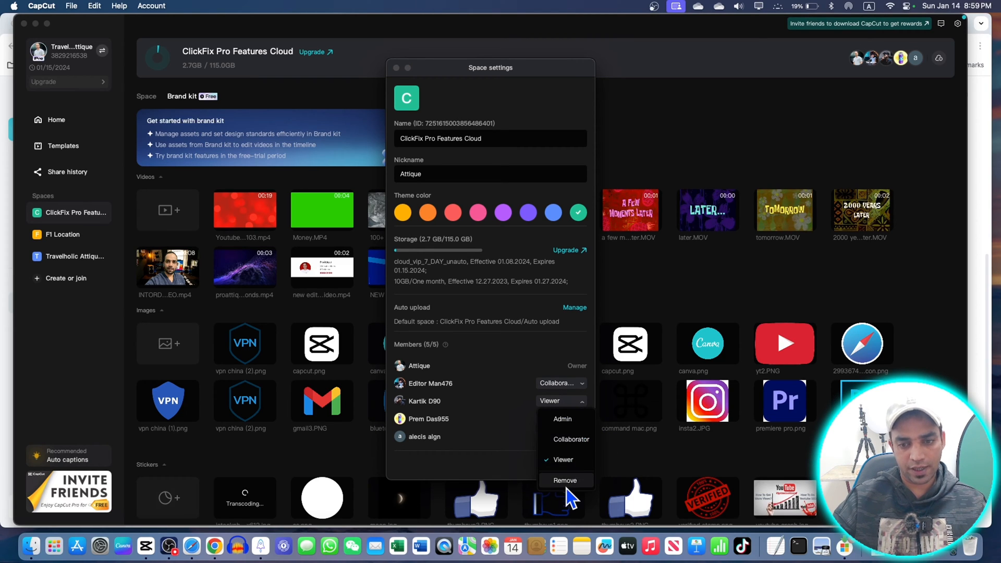
pyautogui.moveTo(478, 457)
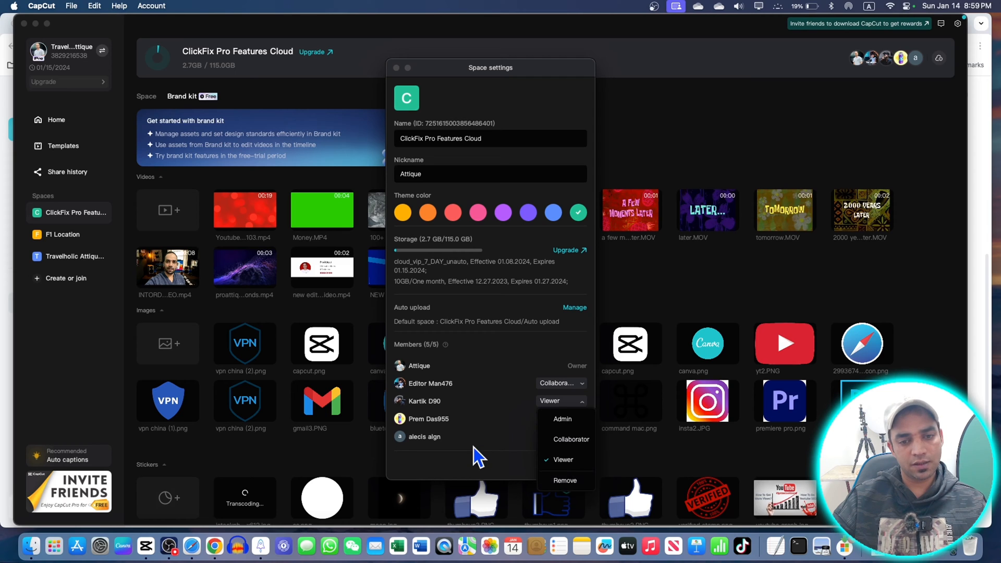
pyautogui.click(562, 460)
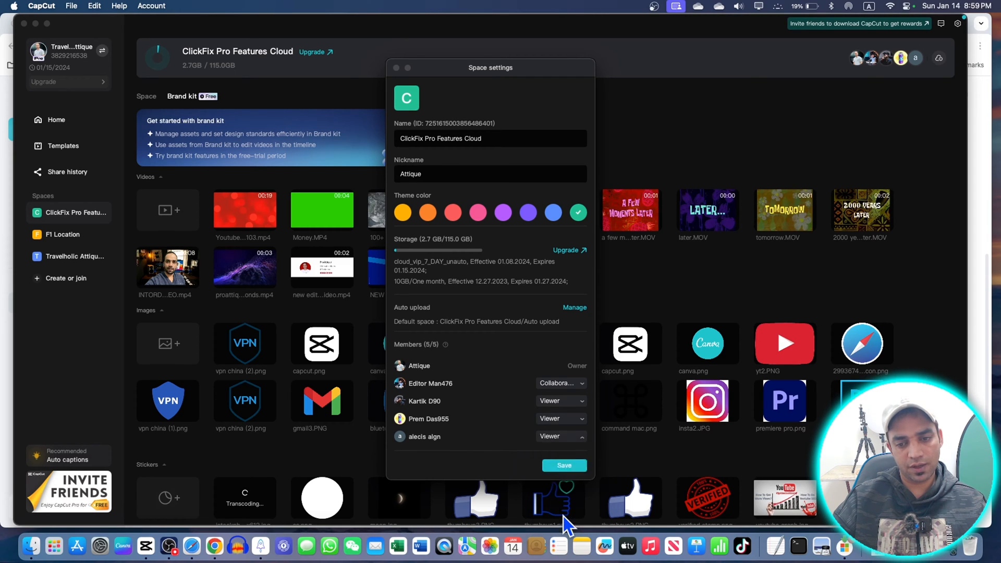
pyautogui.moveTo(575, 414)
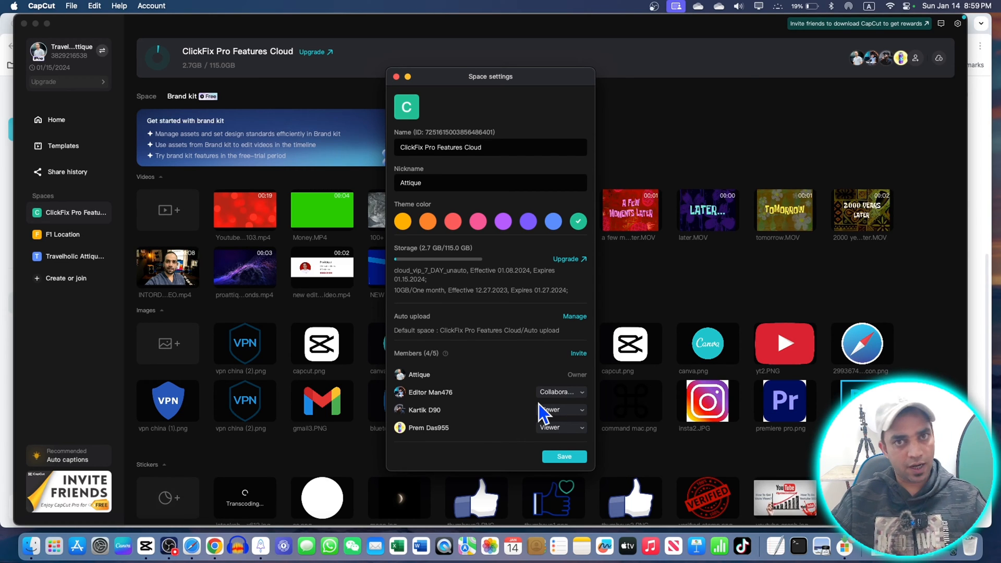
pyautogui.click(396, 77)
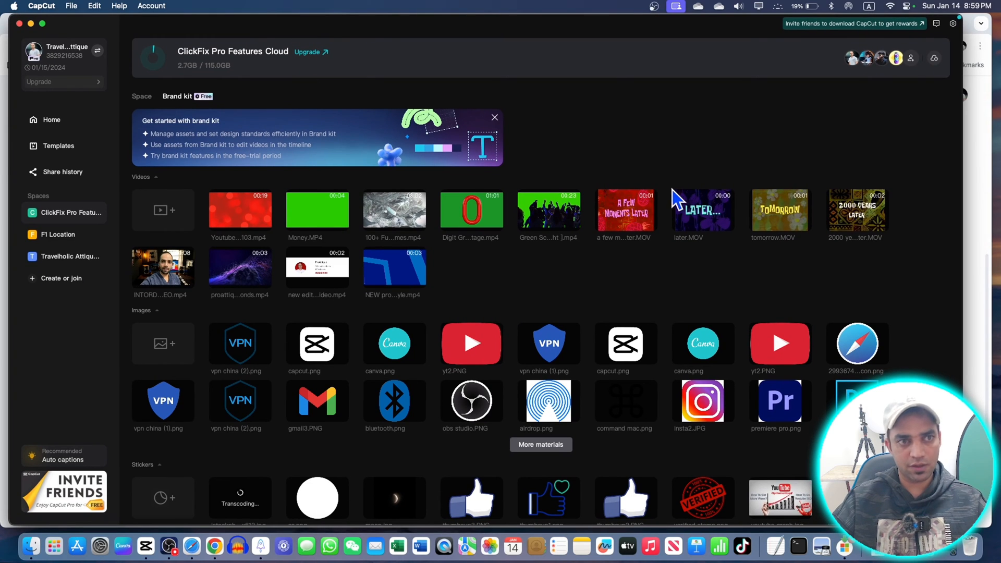
pyautogui.moveTo(620, 319)
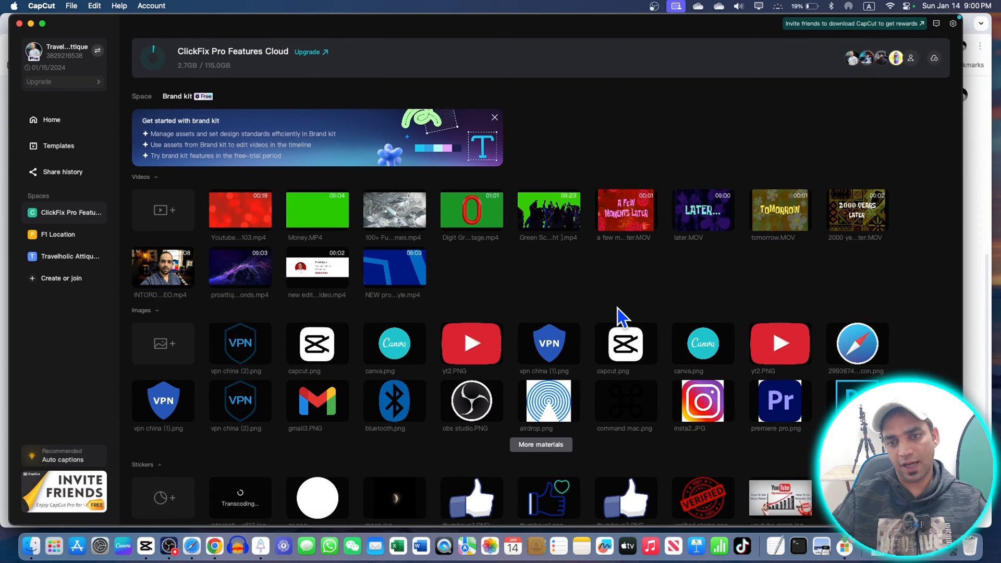
pyautogui.moveTo(568, 319)
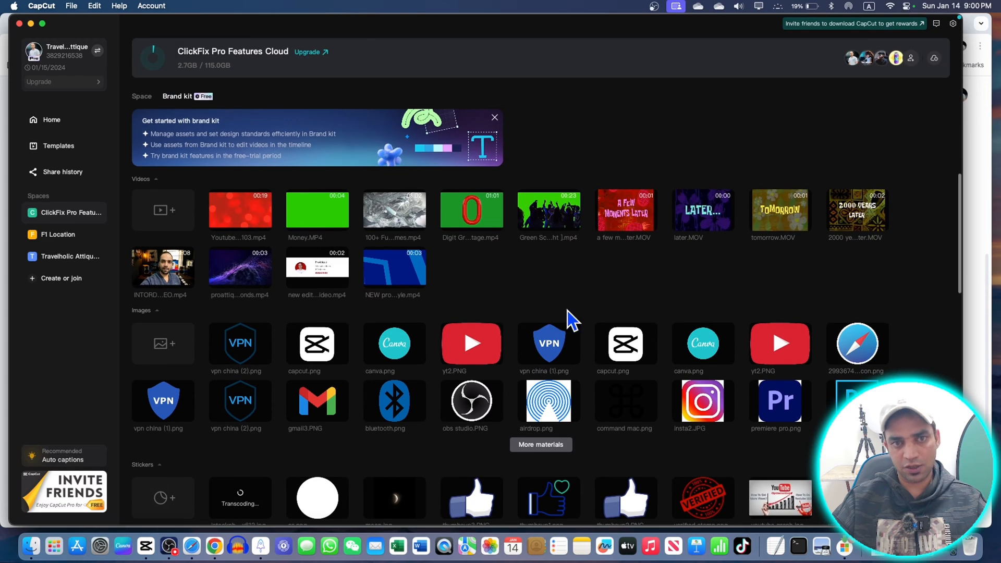
pyautogui.moveTo(472, 67)
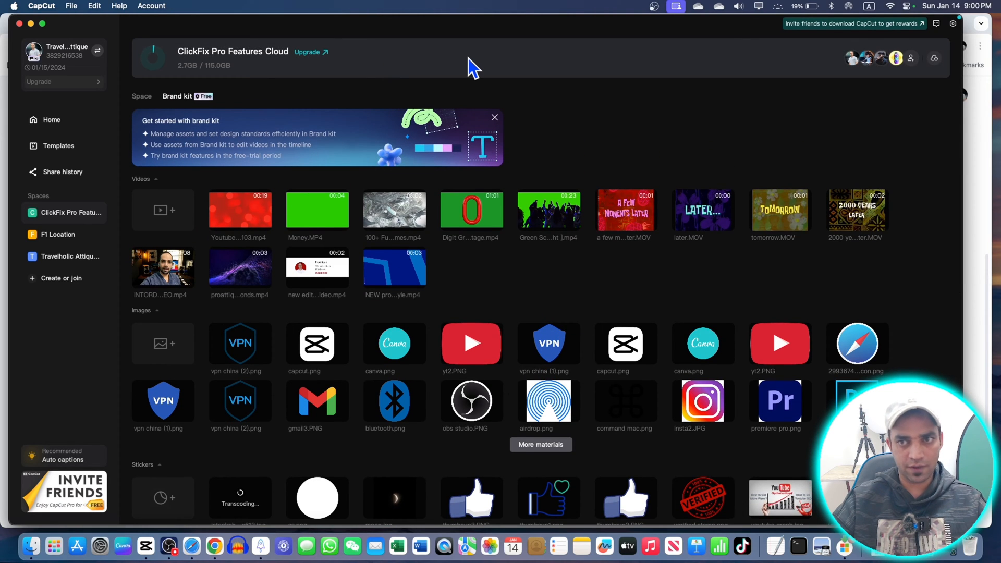
pyautogui.moveTo(137, 489)
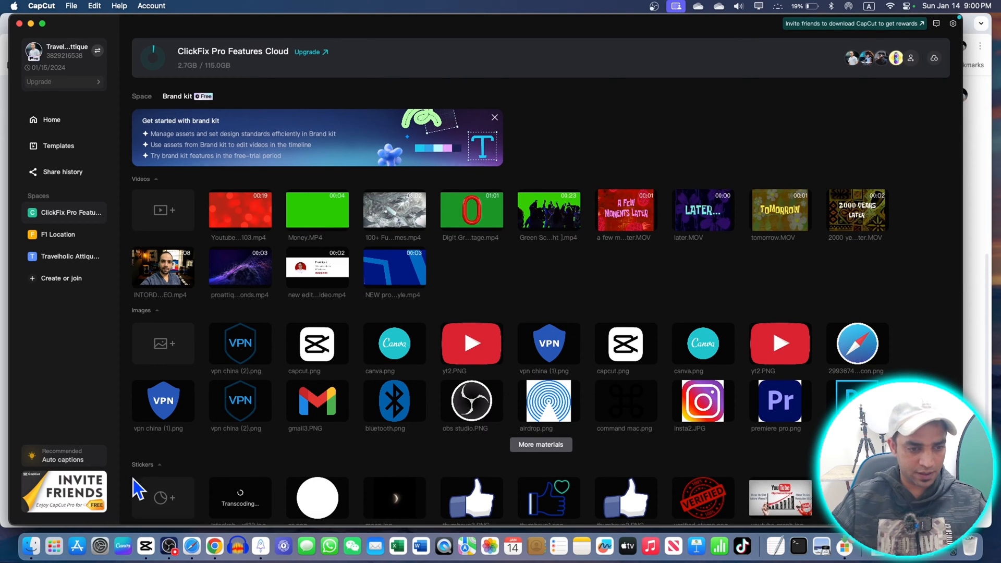
# Step: Open the ClickFix Pro Features Cloud space page in Chrome and select its URL
pyautogui.click(213, 546)
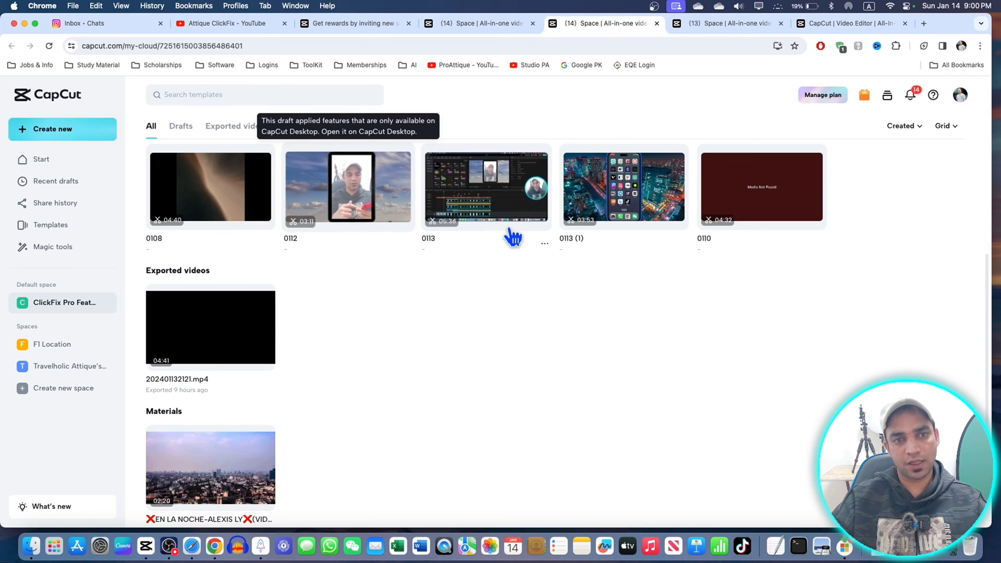
pyautogui.click(65, 302)
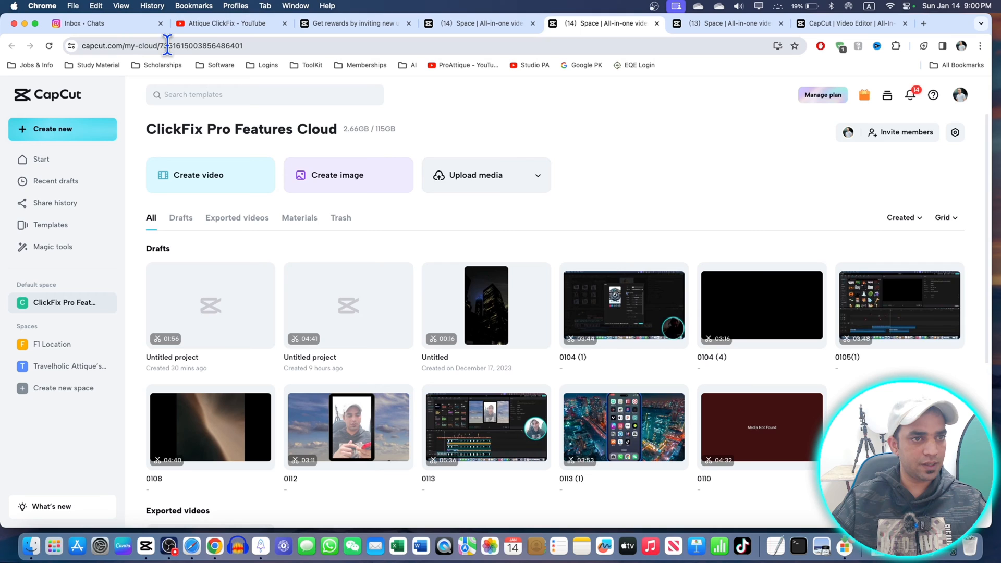
pyautogui.click(185, 46)
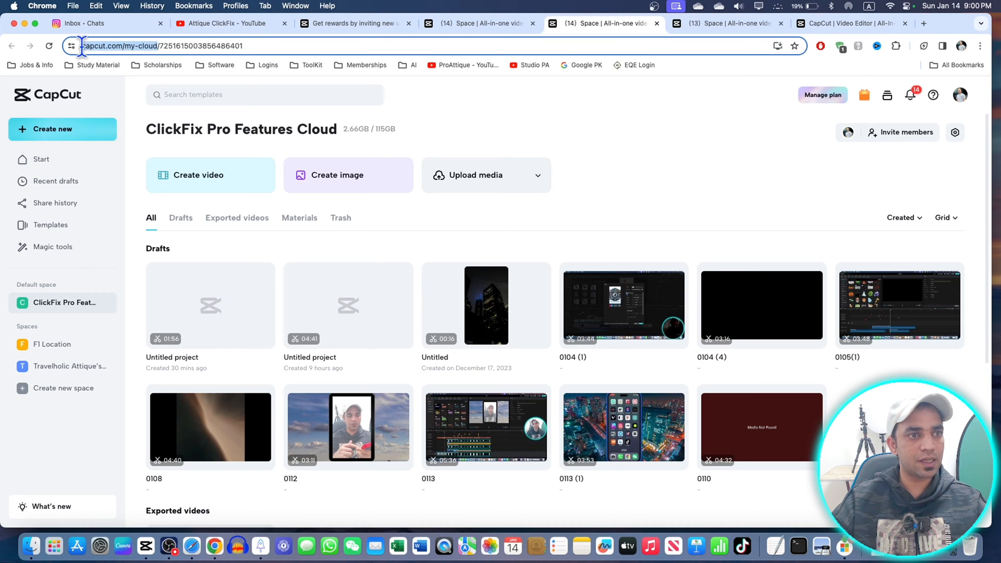
pyautogui.click(181, 46)
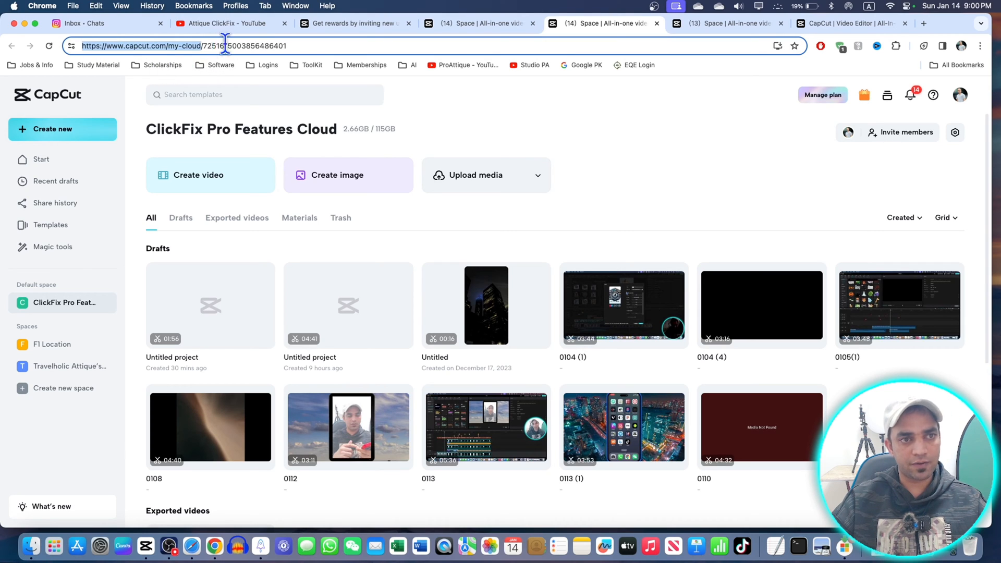
pyautogui.moveTo(337, 65)
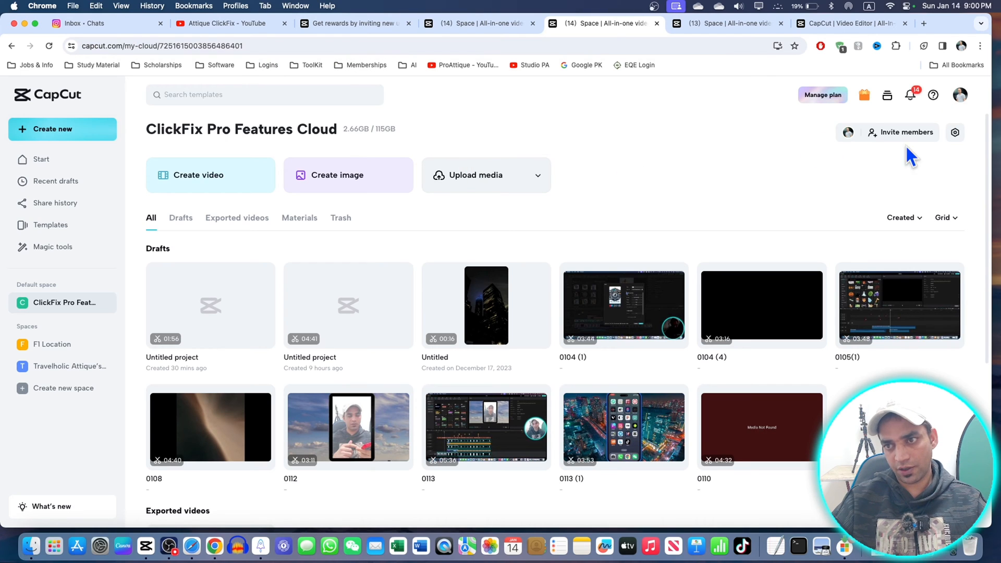
pyautogui.click(905, 132)
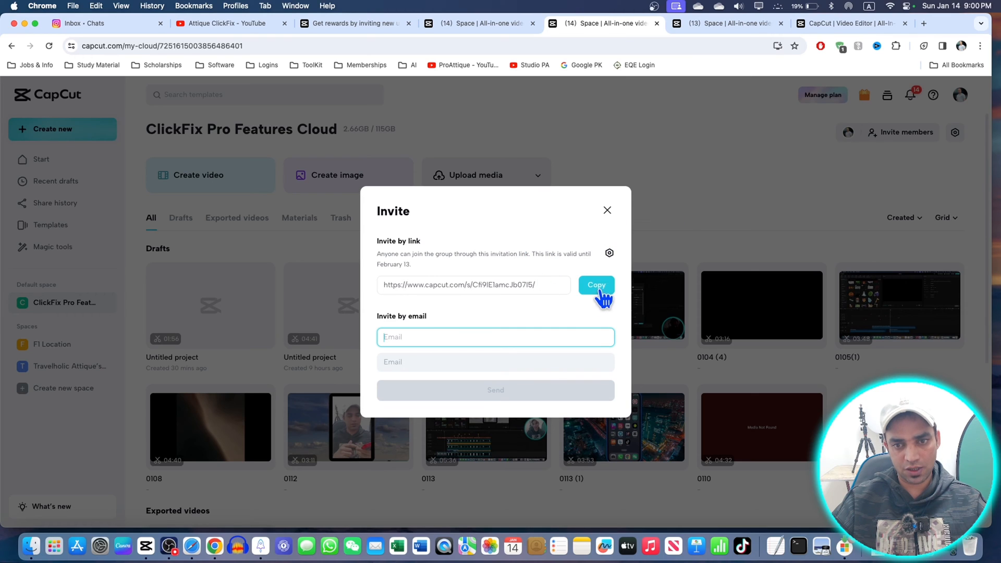
pyautogui.moveTo(413, 337)
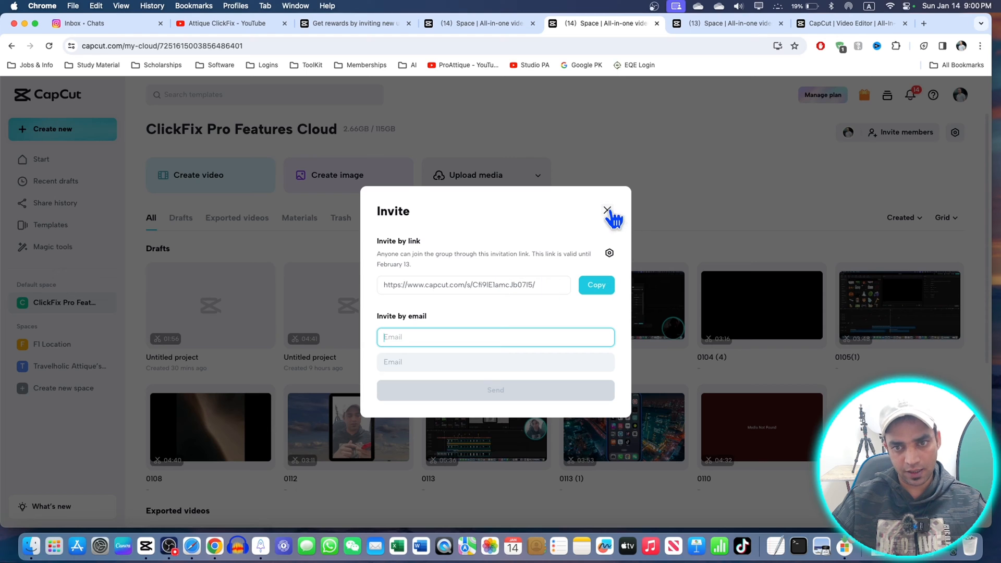
pyautogui.click(606, 211)
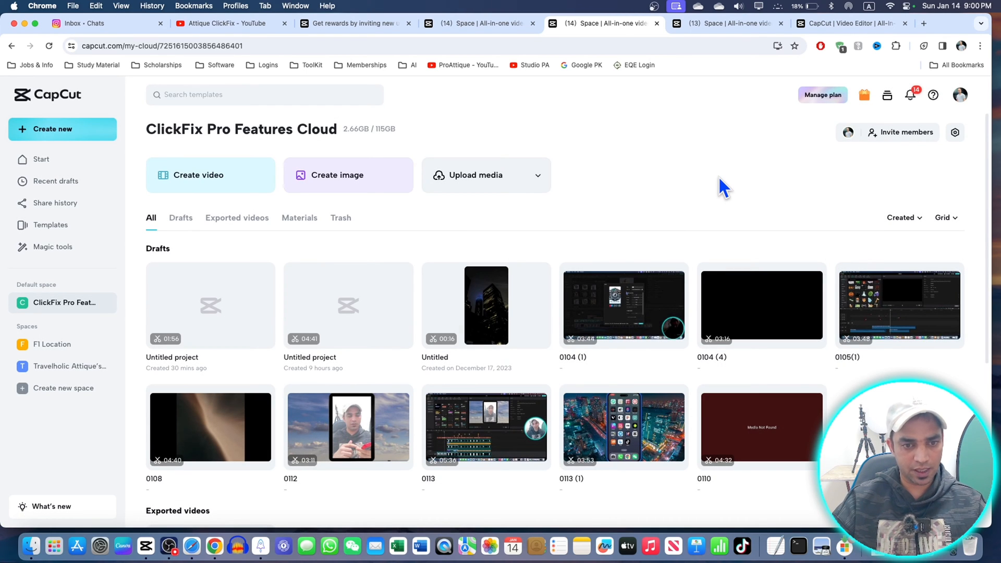
# Step: View the F1 Location space, then return to ClickFix Pro Features Cloud
pyautogui.scroll(-3)
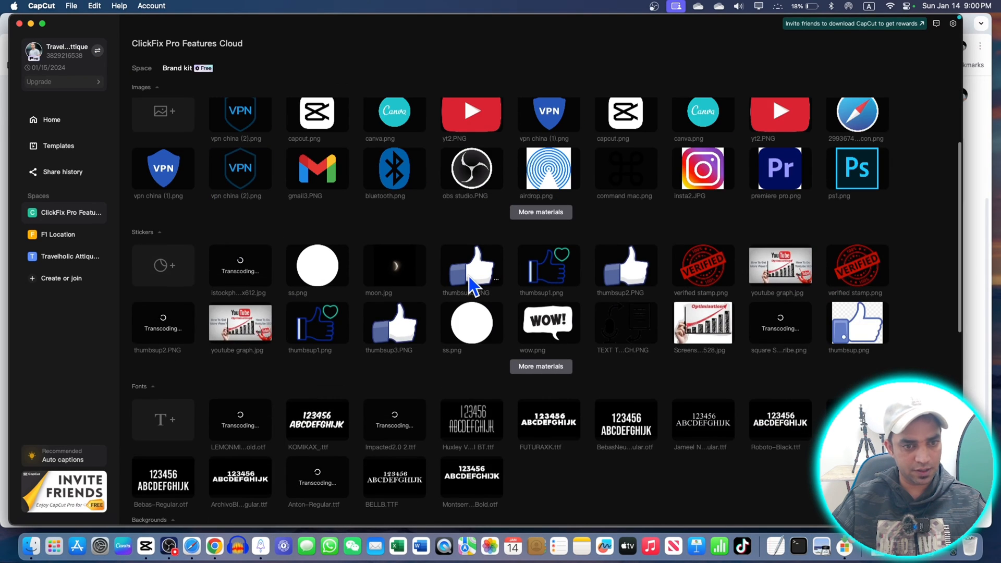
pyautogui.click(57, 235)
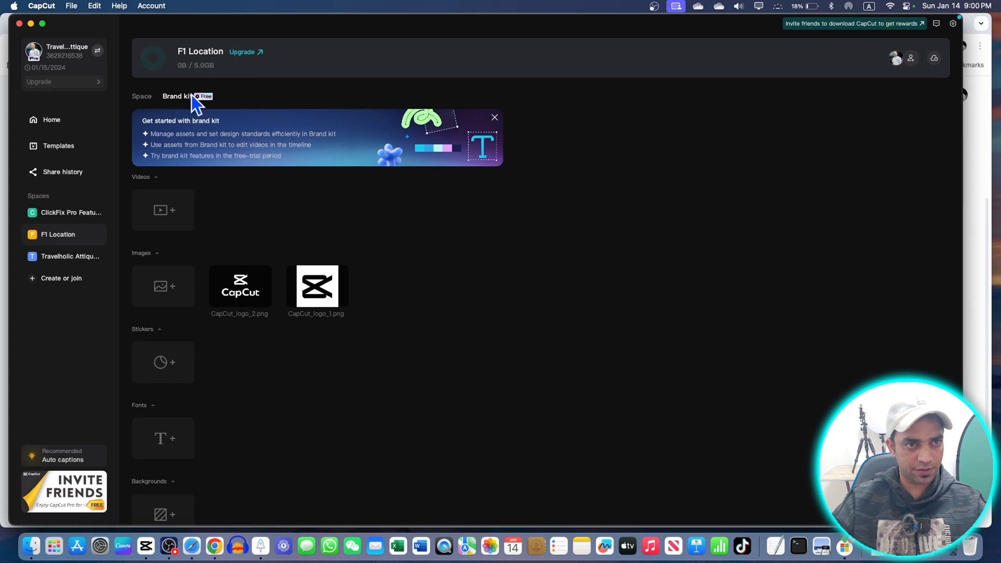
pyautogui.moveTo(58, 220)
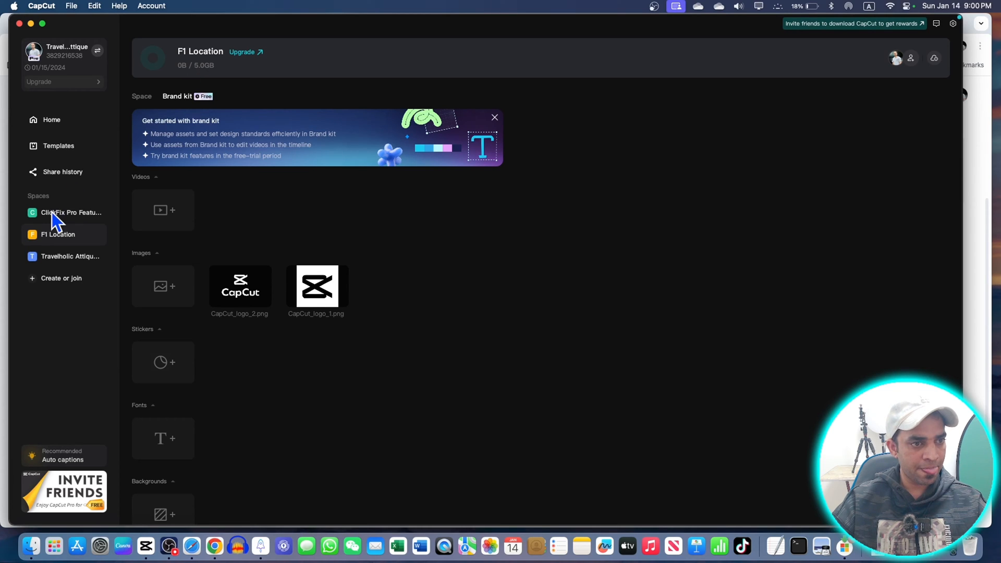
pyautogui.click(70, 213)
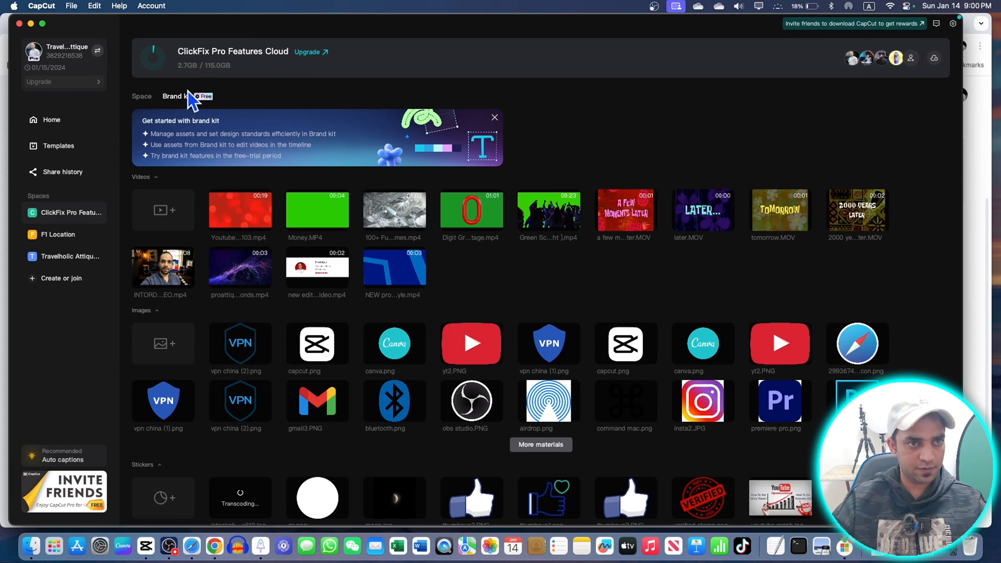
pyautogui.moveTo(245, 77)
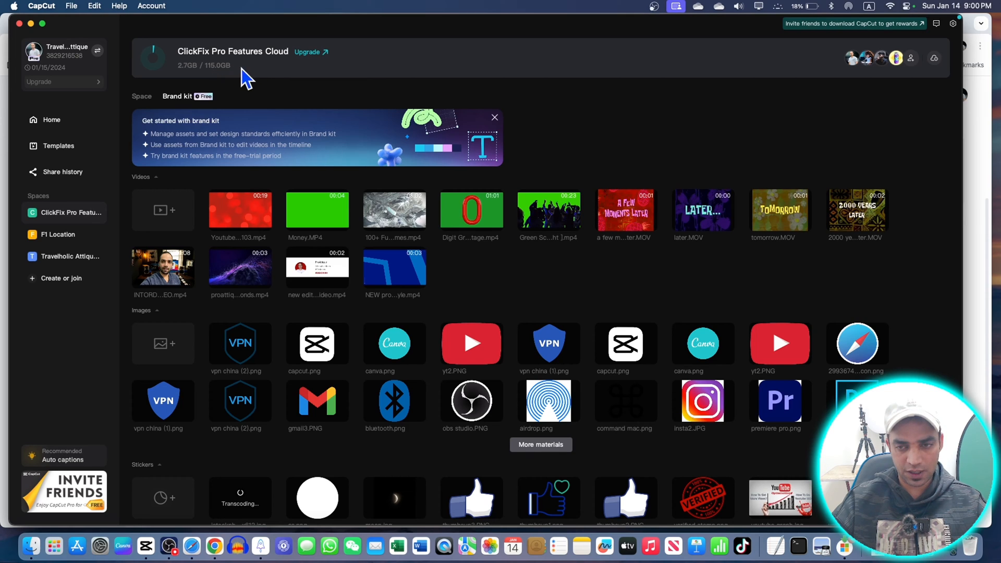
pyautogui.moveTo(569, 35)
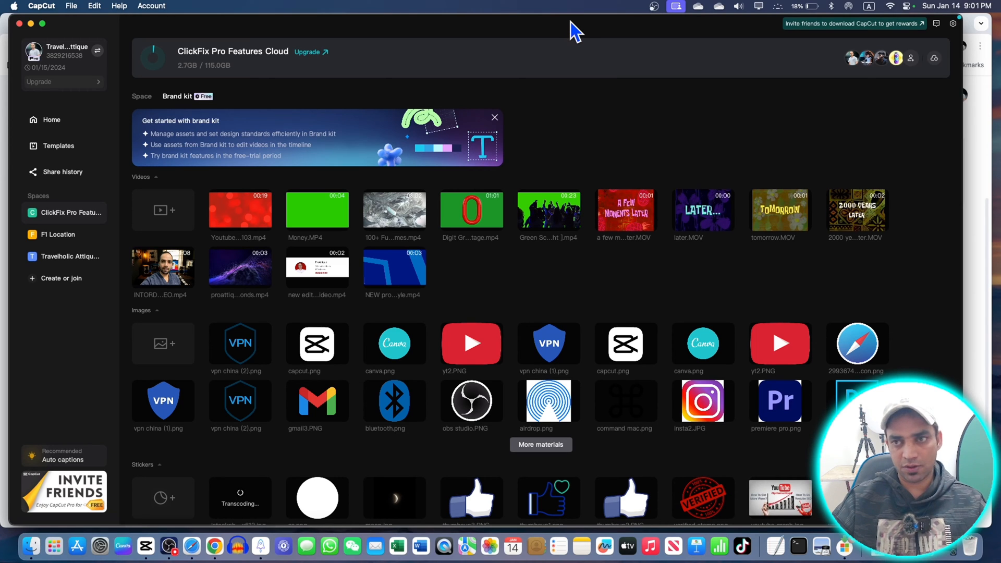
pyautogui.moveTo(567, 37)
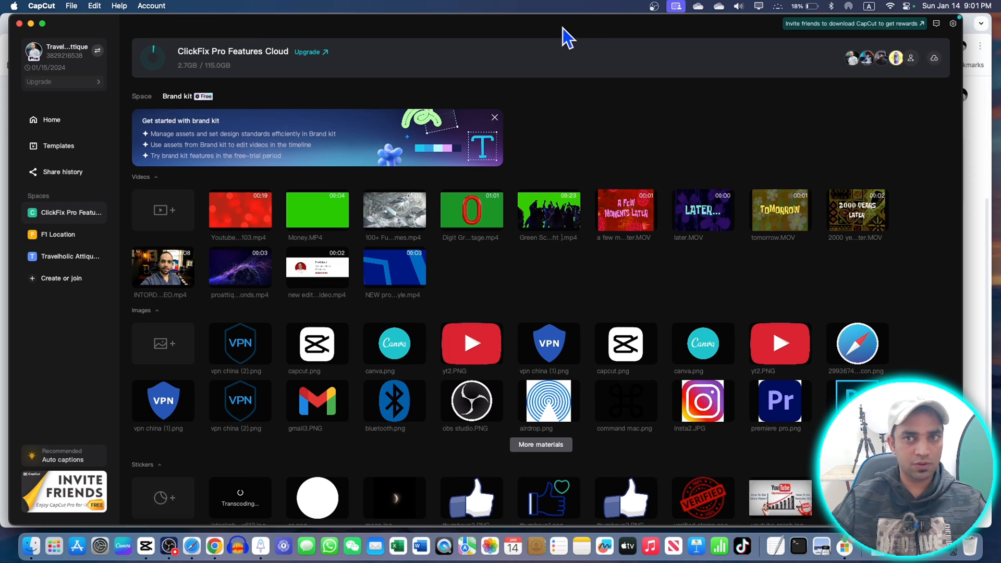
pyautogui.moveTo(490, 95)
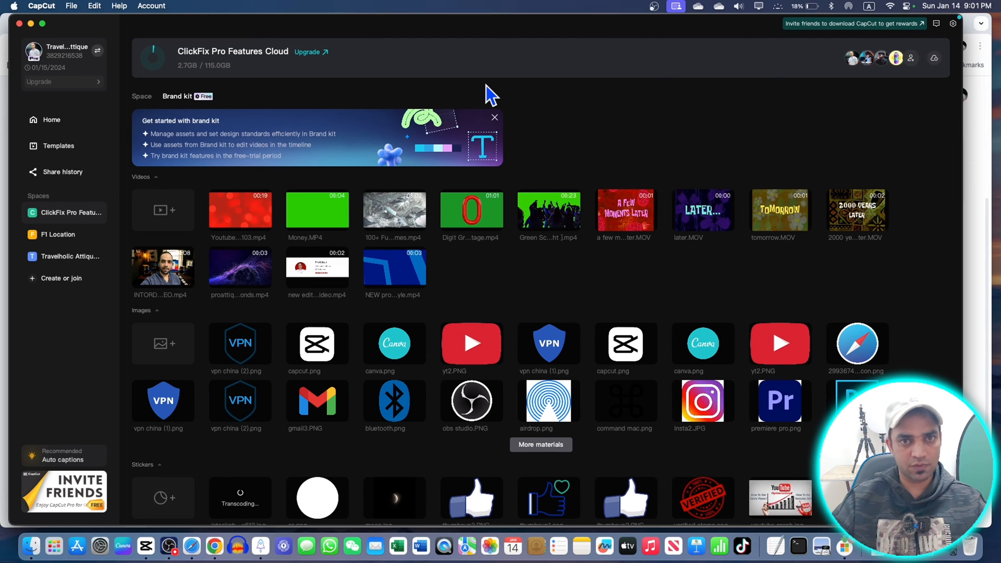
pyautogui.moveTo(455, 177)
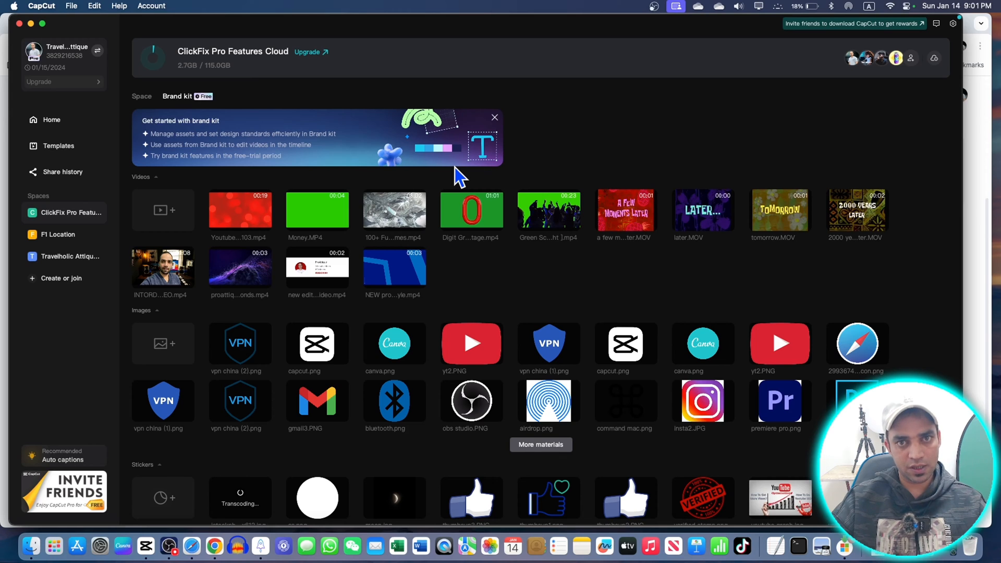
pyautogui.moveTo(942, 83)
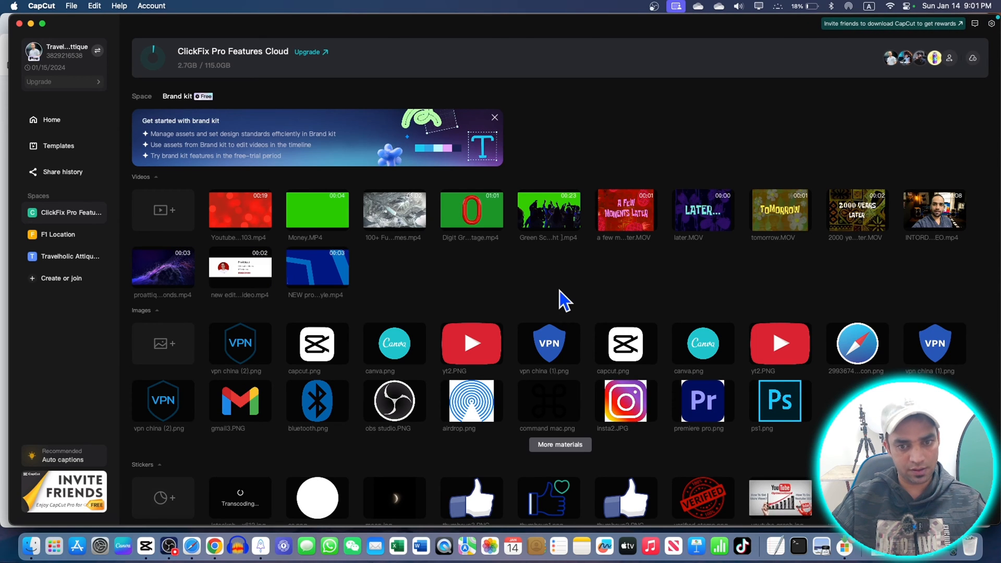
pyautogui.moveTo(870, 100)
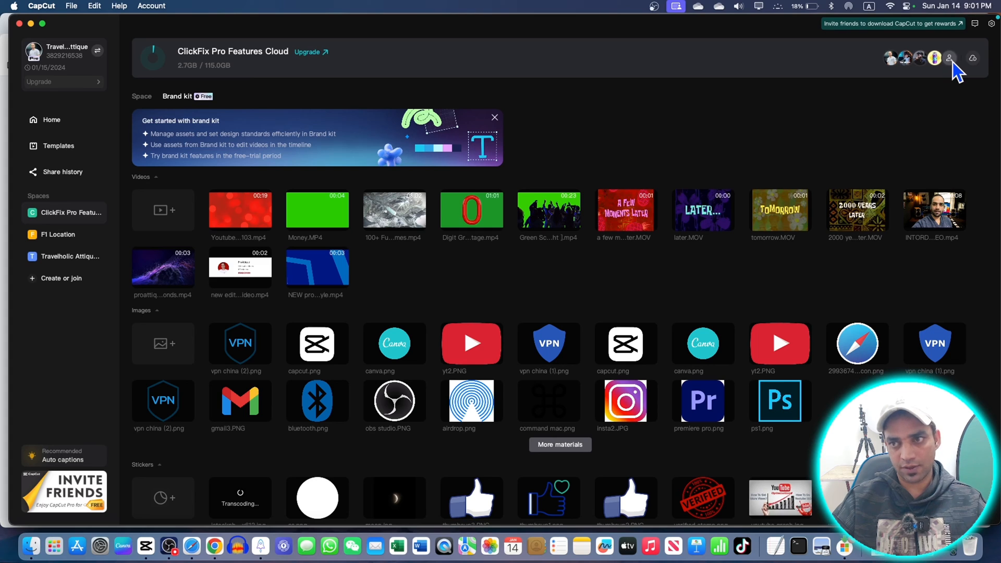
pyautogui.click(949, 58)
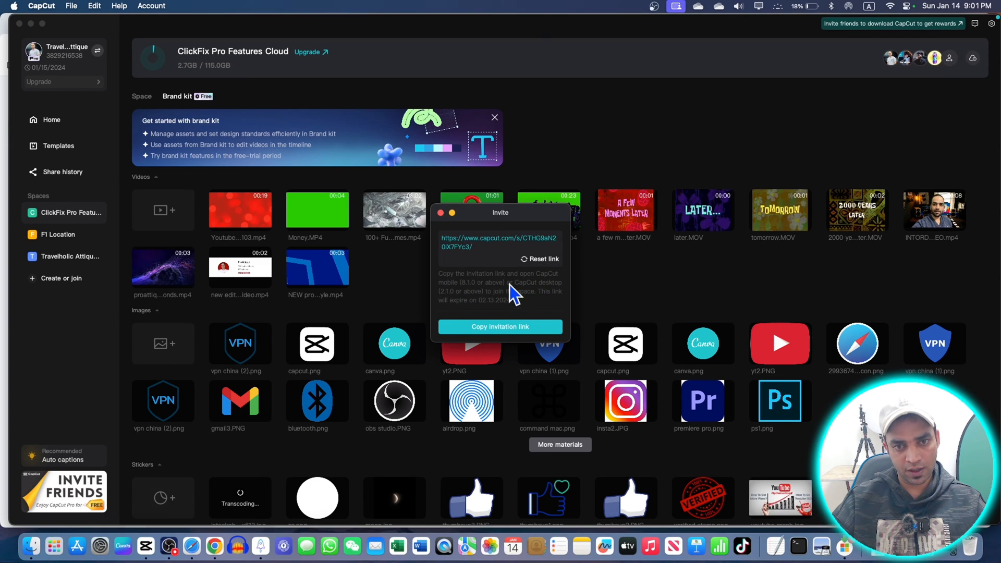
pyautogui.moveTo(479, 339)
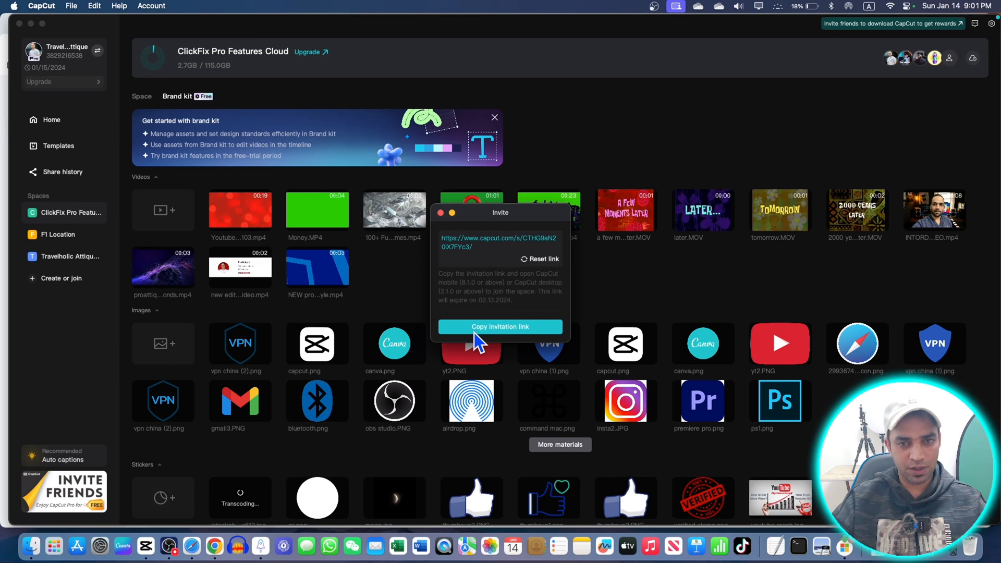
pyautogui.moveTo(509, 341)
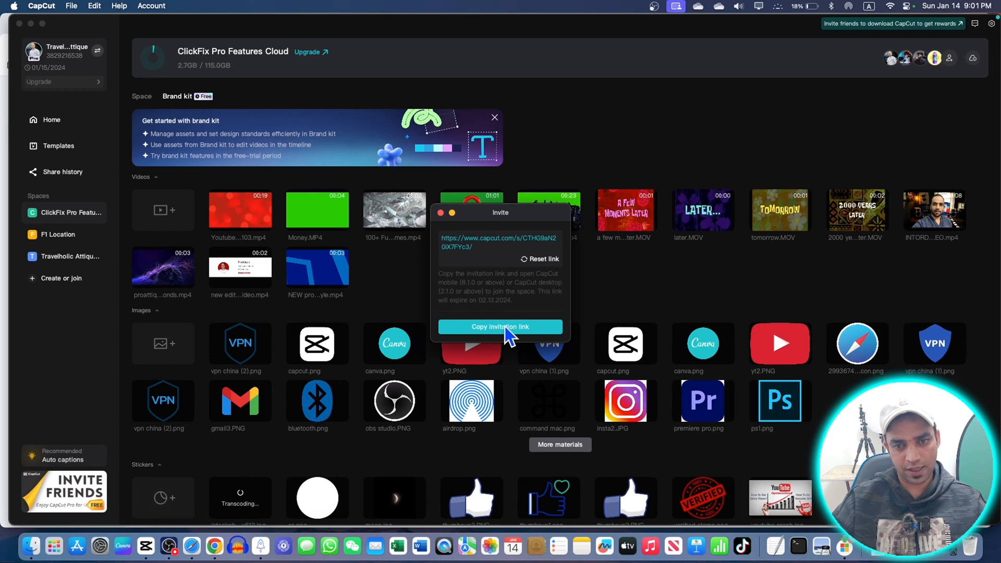
pyautogui.click(500, 326)
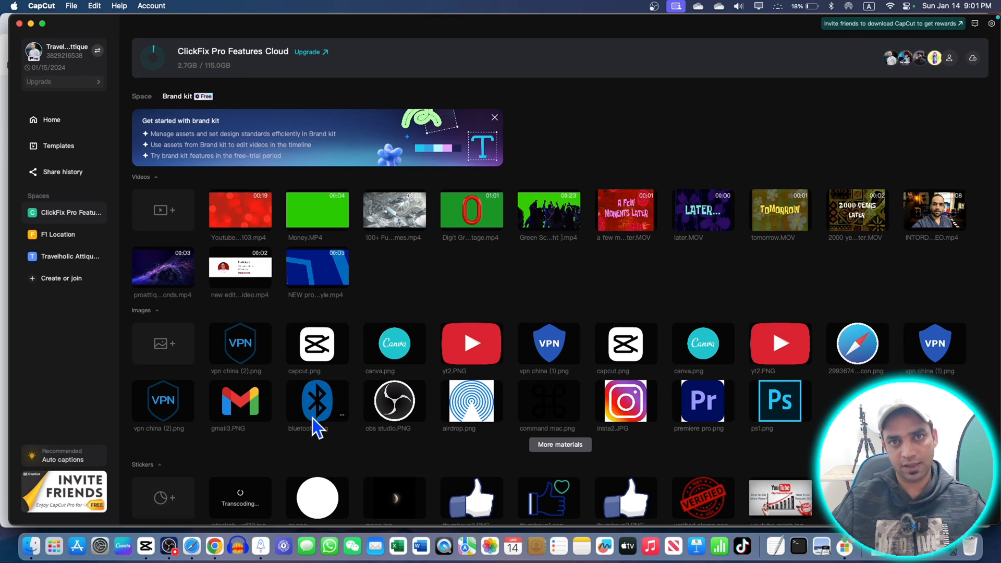
pyautogui.moveTo(926, 42)
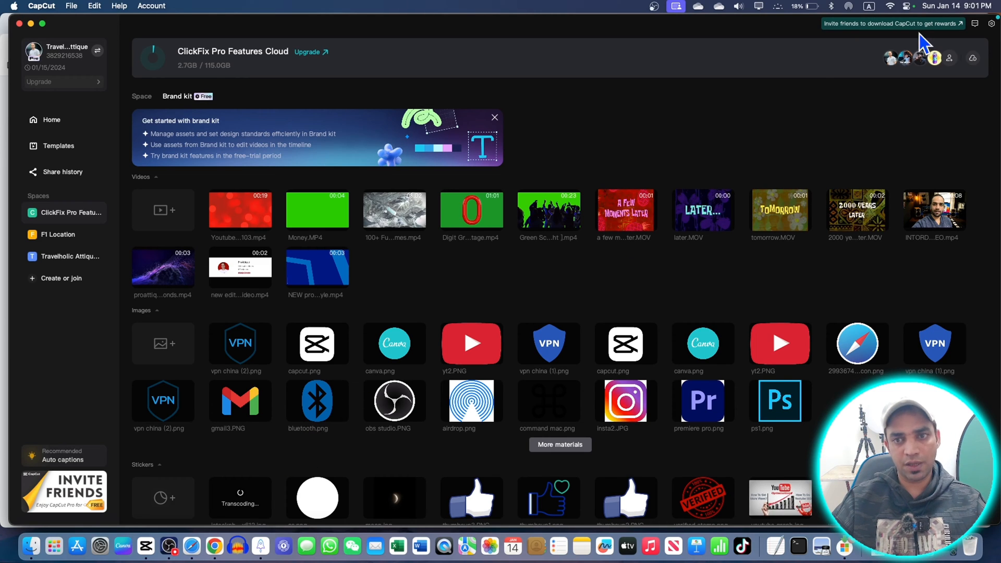
pyautogui.moveTo(380, 255)
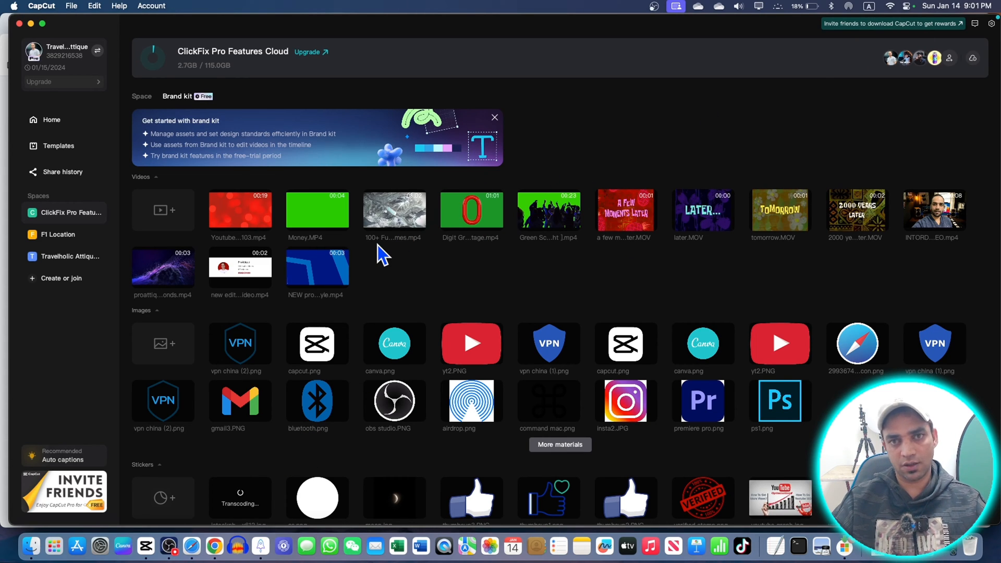
pyautogui.moveTo(875, 167)
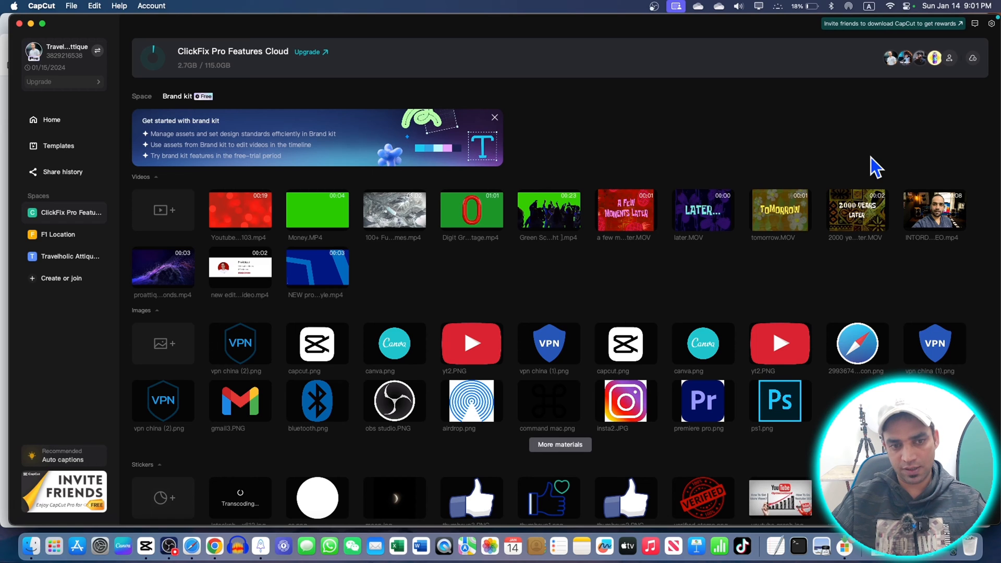
# Step: Reopen the ClickFix Pro Features Cloud space settings, then close the window
pyautogui.click(972, 58)
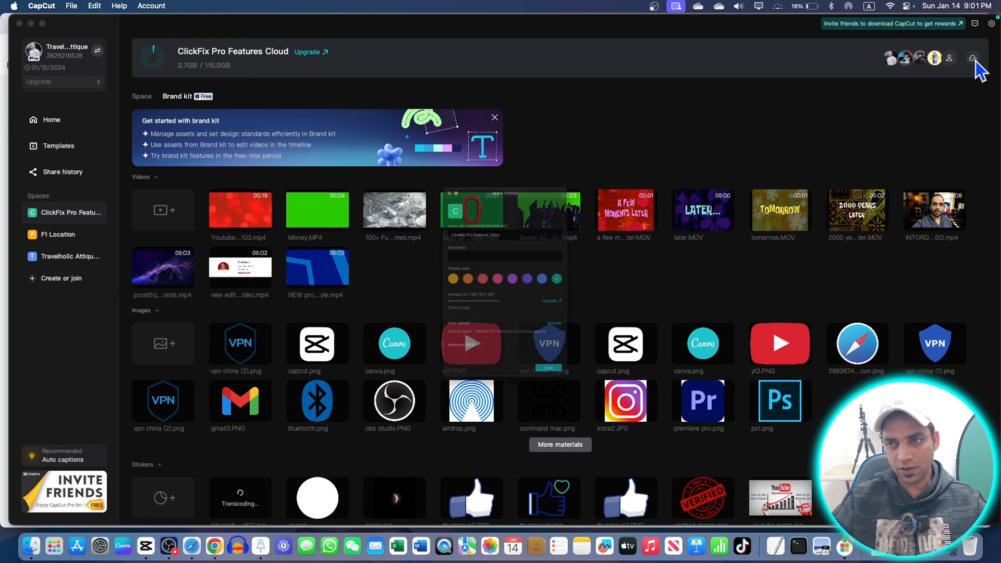
pyautogui.click(973, 58)
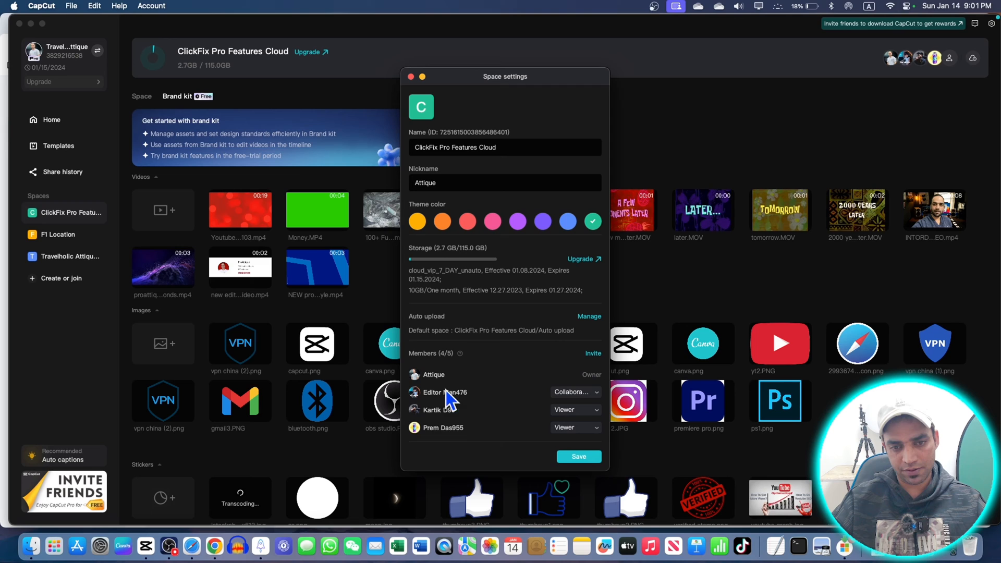
pyautogui.moveTo(558, 396)
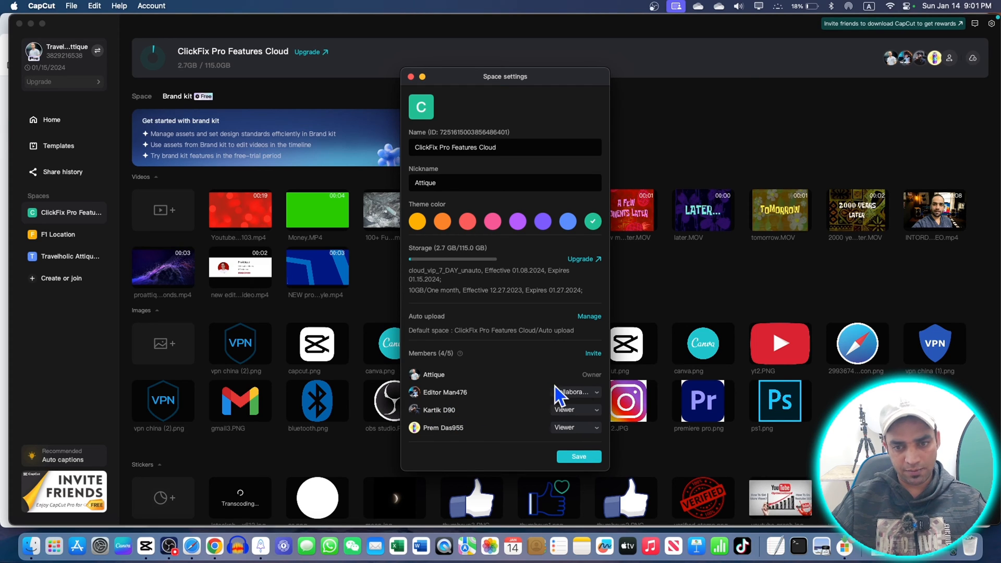
pyautogui.moveTo(572, 425)
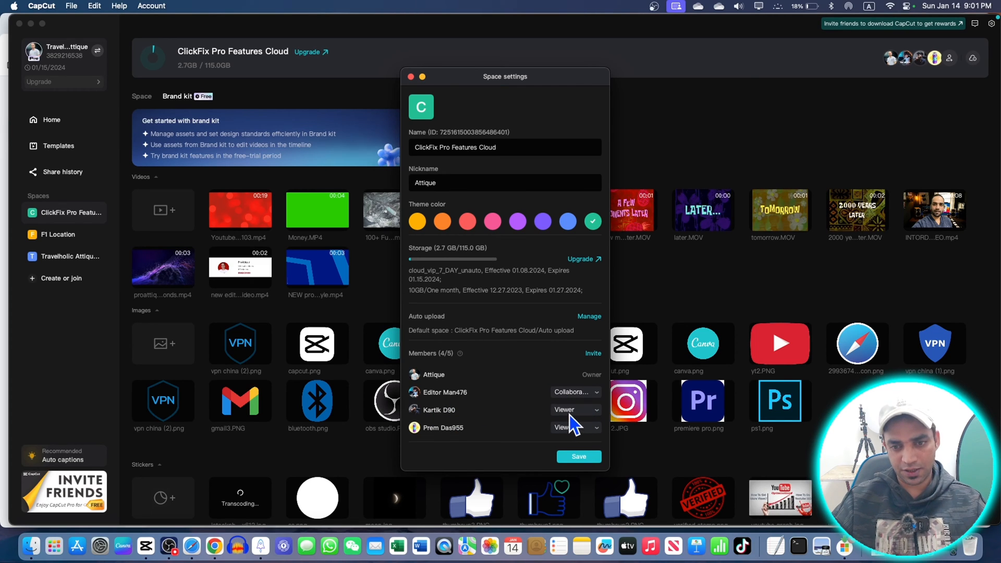
pyautogui.moveTo(526, 409)
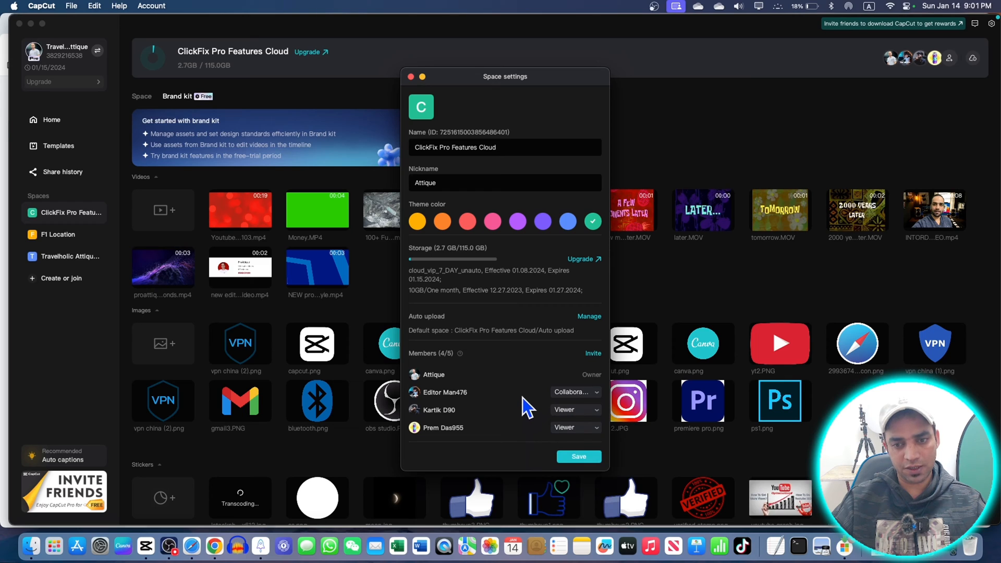
pyautogui.moveTo(444, 111)
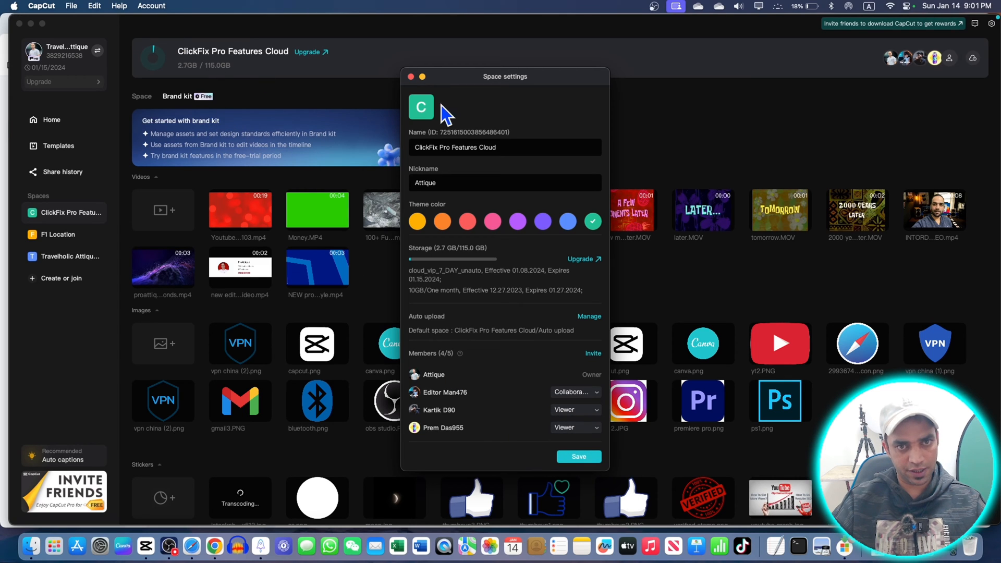
pyautogui.click(410, 76)
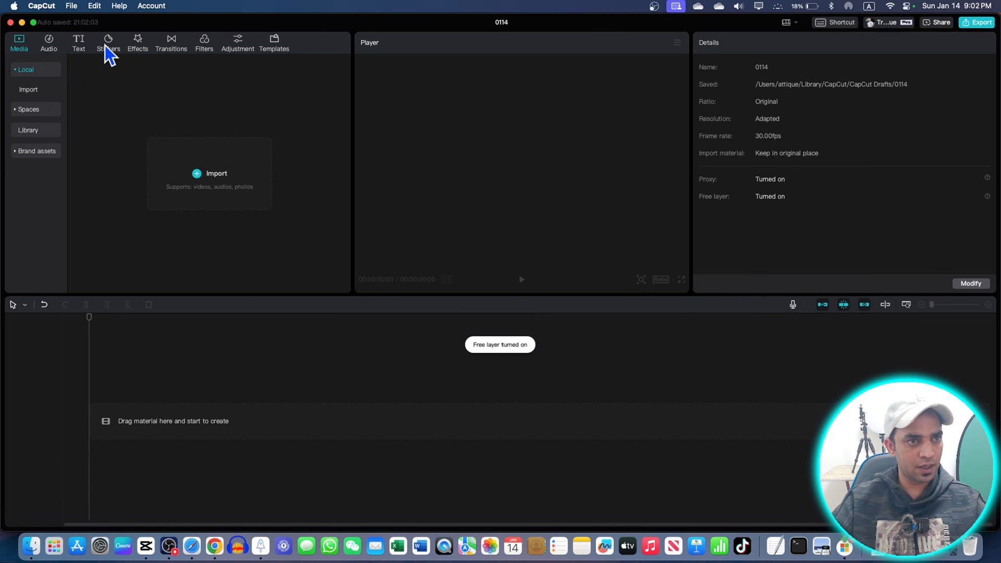
# Step: List the ClickFix Pro Features Cloud brand stickers in the Stickers library
pyautogui.click(108, 42)
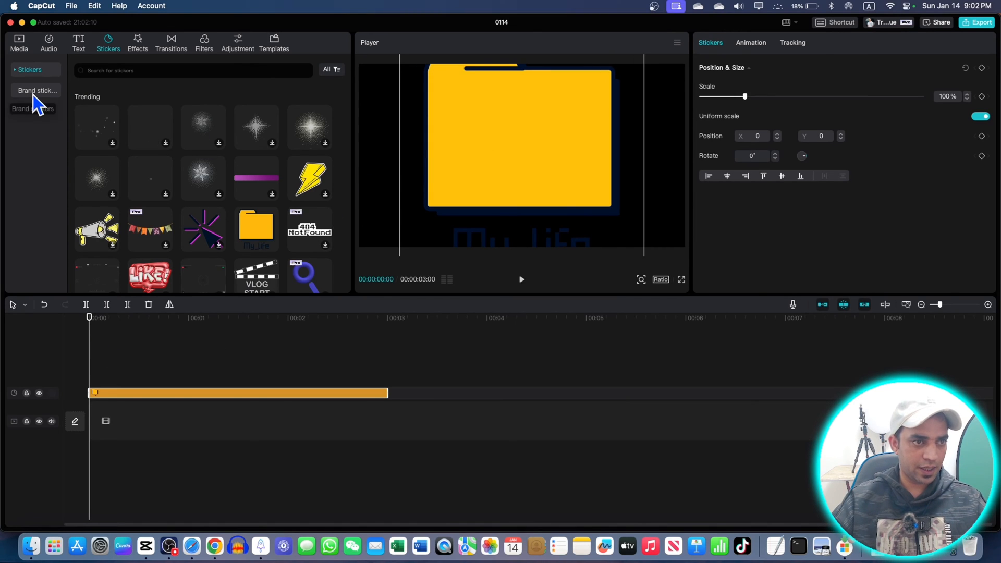
pyautogui.click(36, 91)
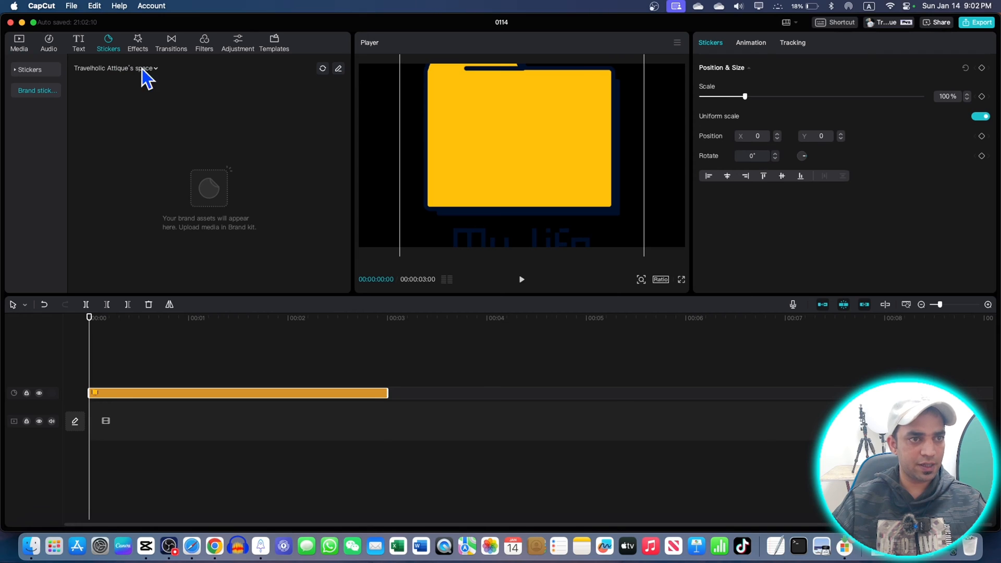
pyautogui.click(115, 68)
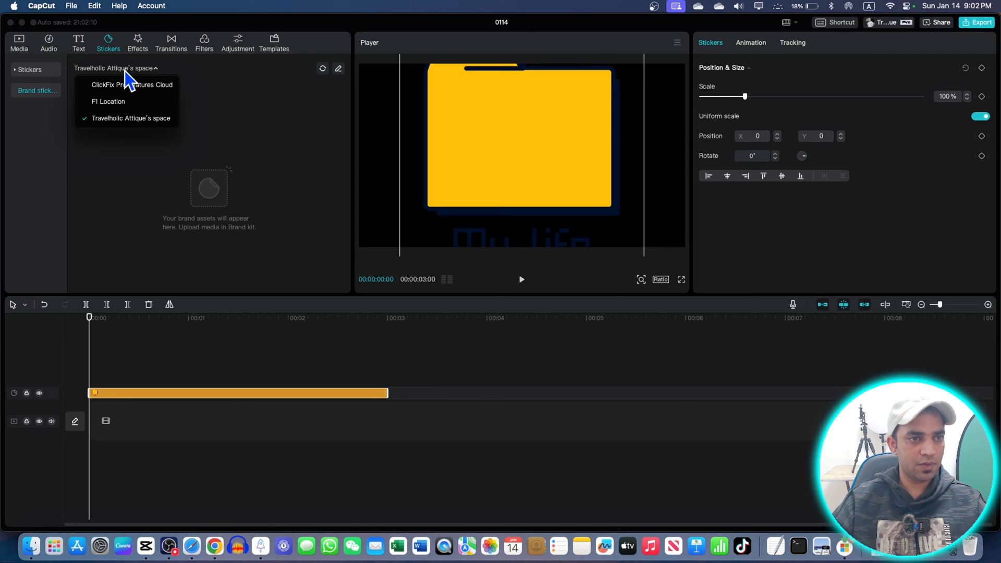
pyautogui.moveTo(117, 94)
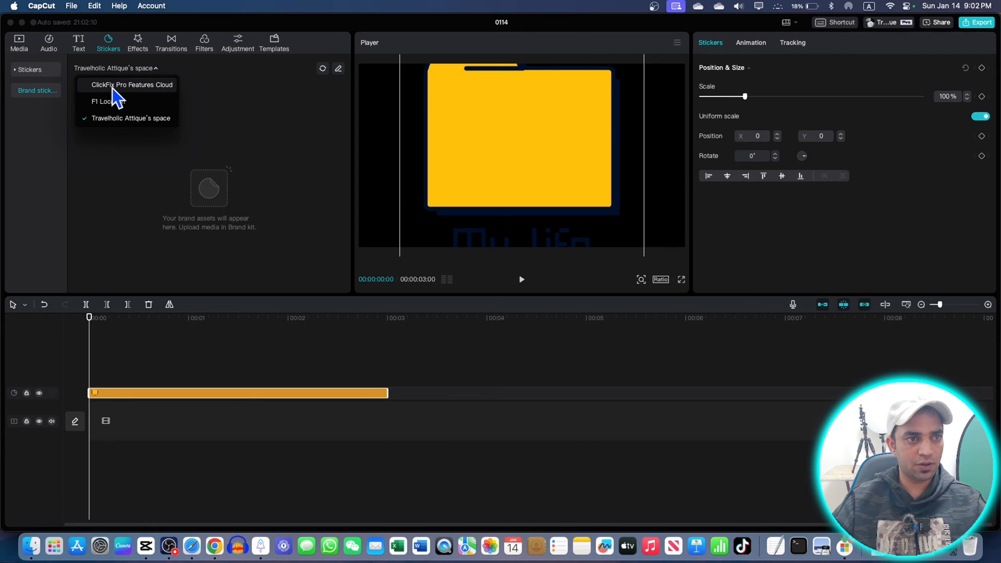
pyautogui.click(131, 85)
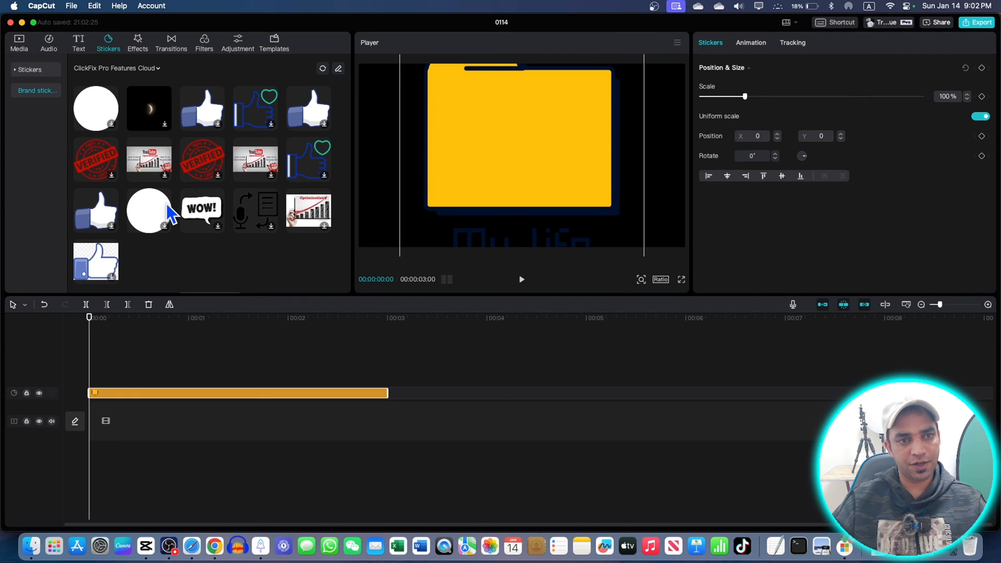
pyautogui.moveTo(14, 35)
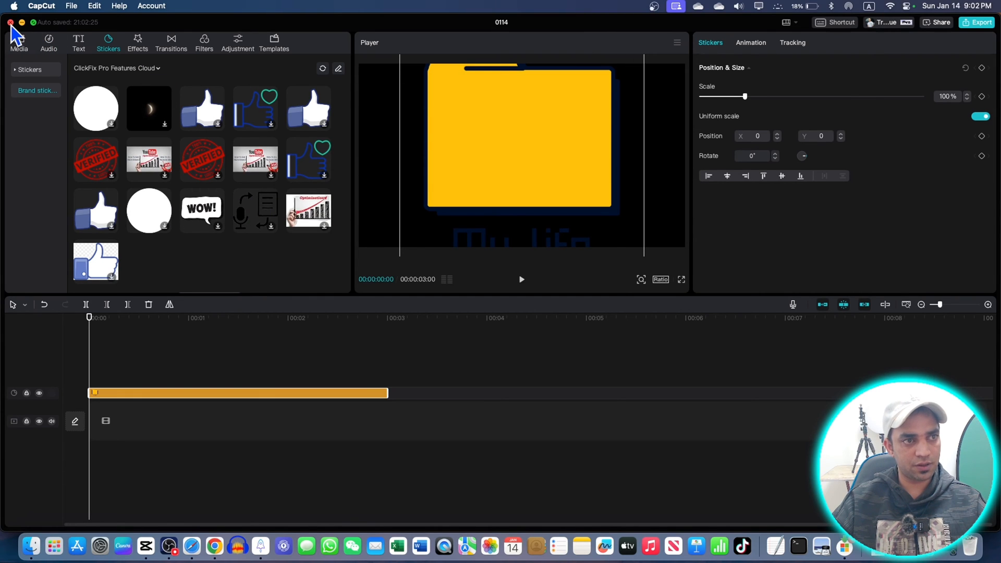
# Step: Close project 0114, browse the ClickFix Pro Features Cloud brand kit, and return Home
pyautogui.click(10, 23)
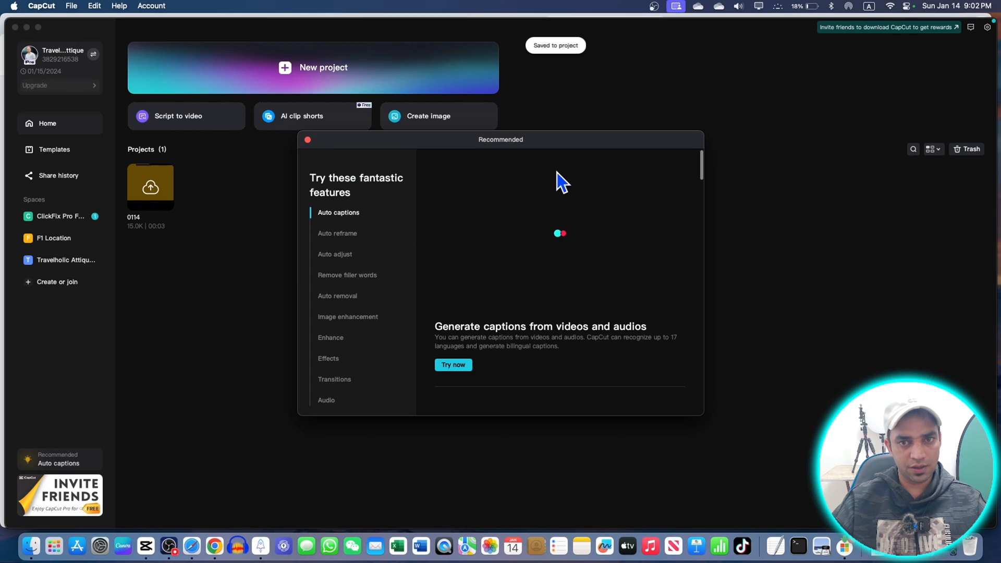
pyautogui.click(307, 139)
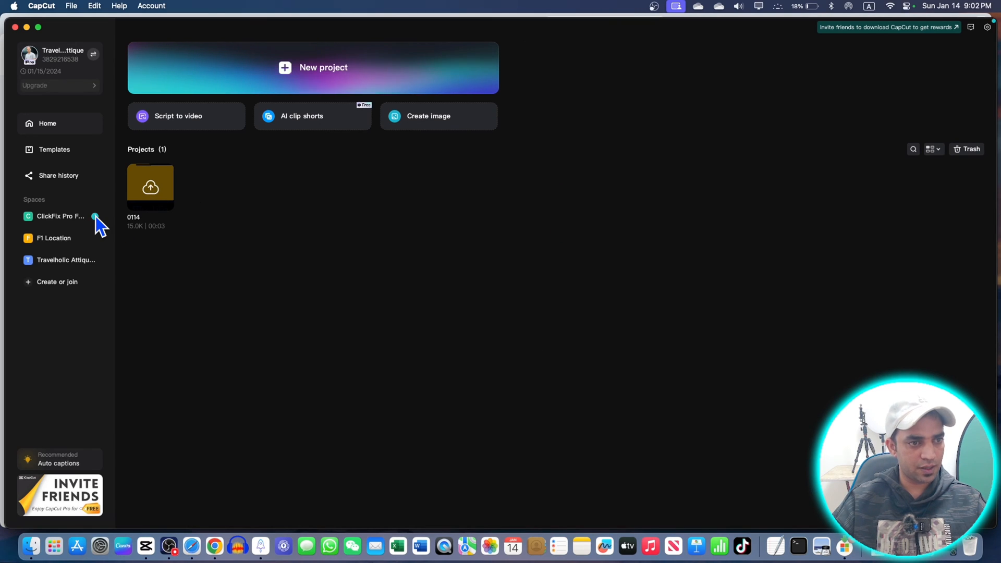
pyautogui.click(61, 216)
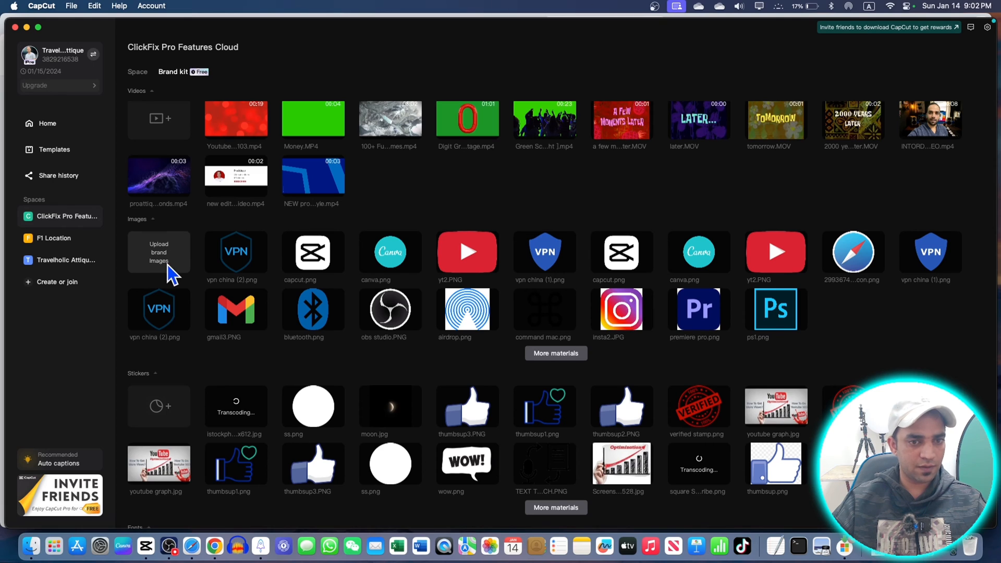
pyautogui.scroll(-3)
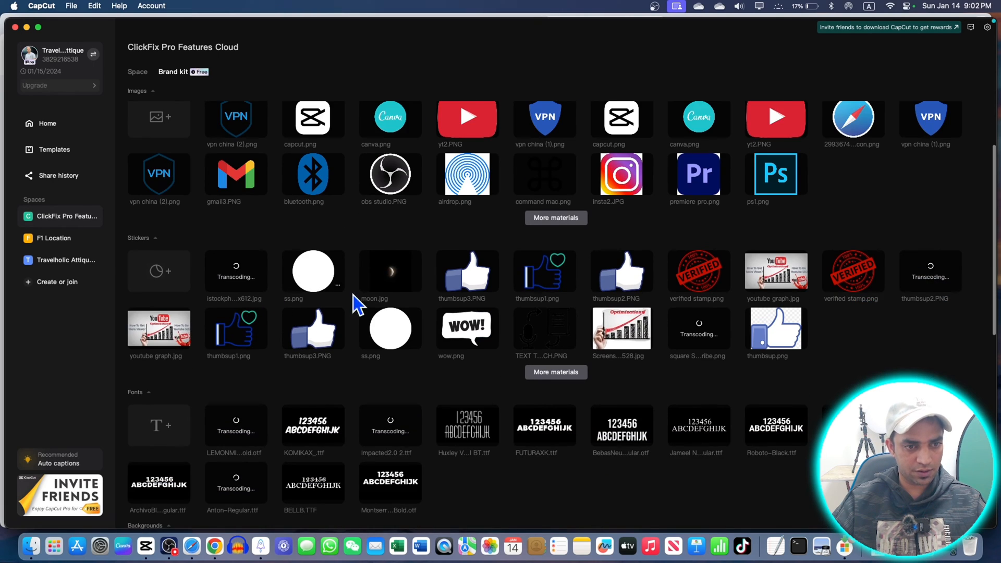
pyautogui.scroll(-3)
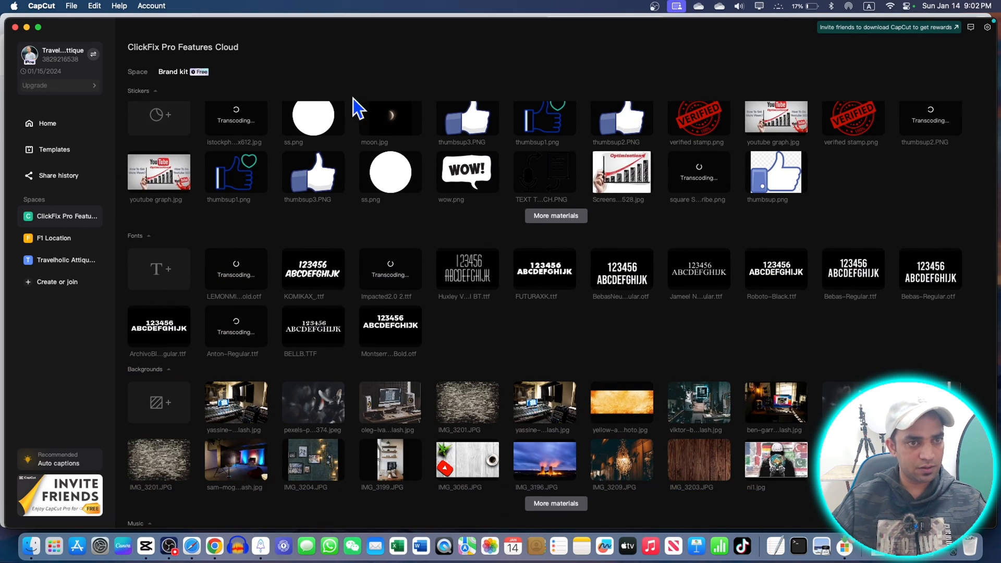
pyautogui.click(48, 123)
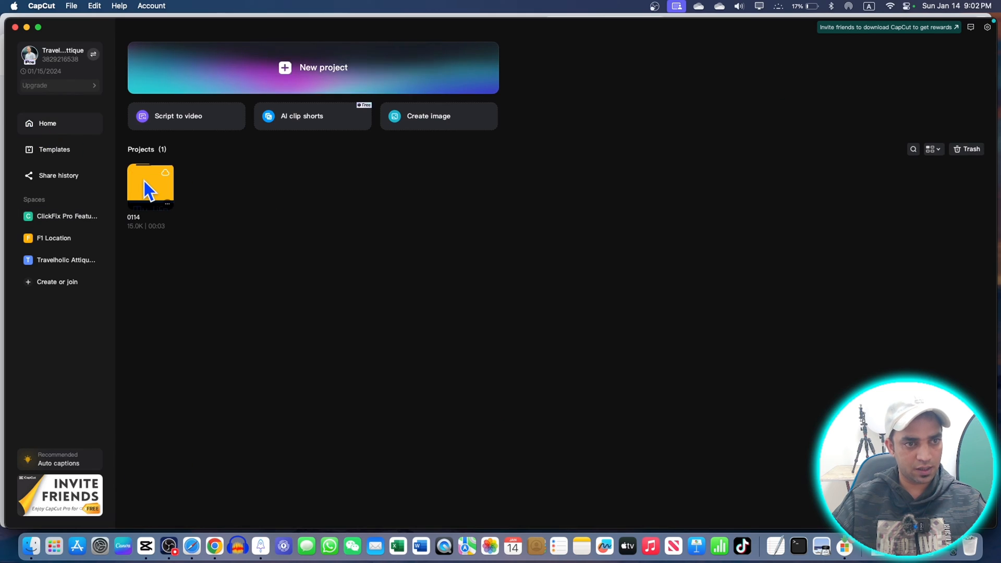
# Step: Reopen project 0114 and add the 'subscribe' text preset from Text presets
pyautogui.doubleClick(150, 185)
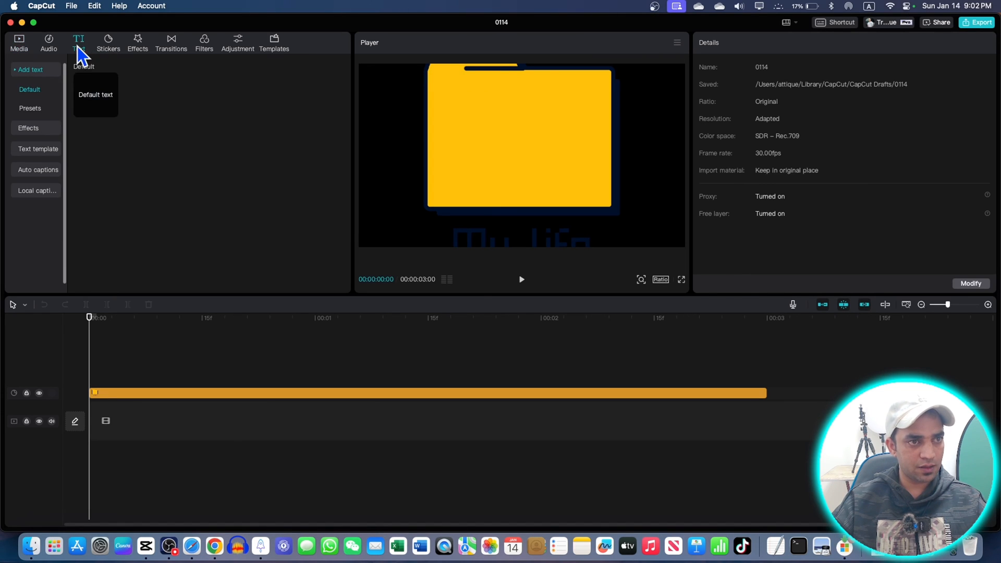
pyautogui.moveTo(40, 144)
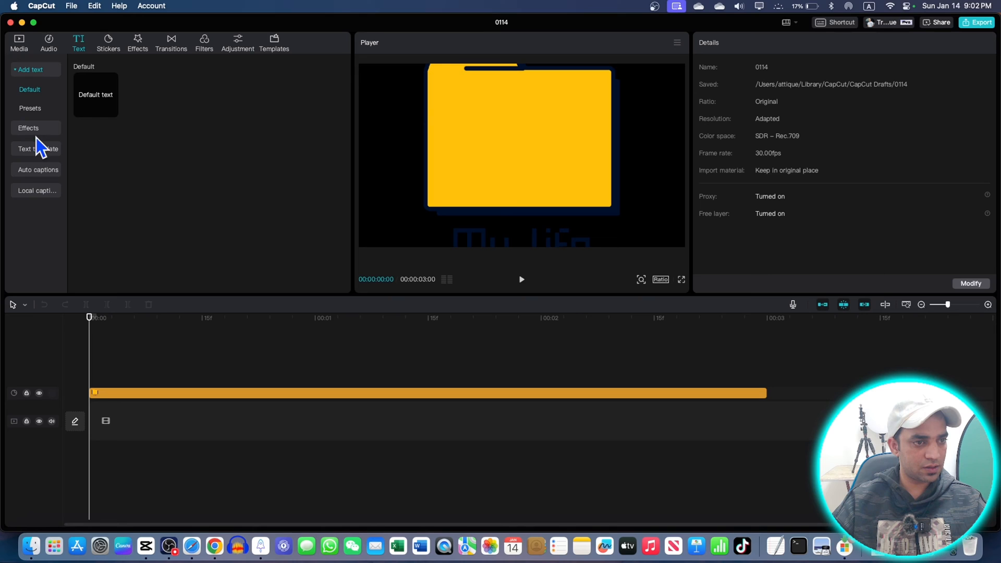
pyautogui.click(29, 108)
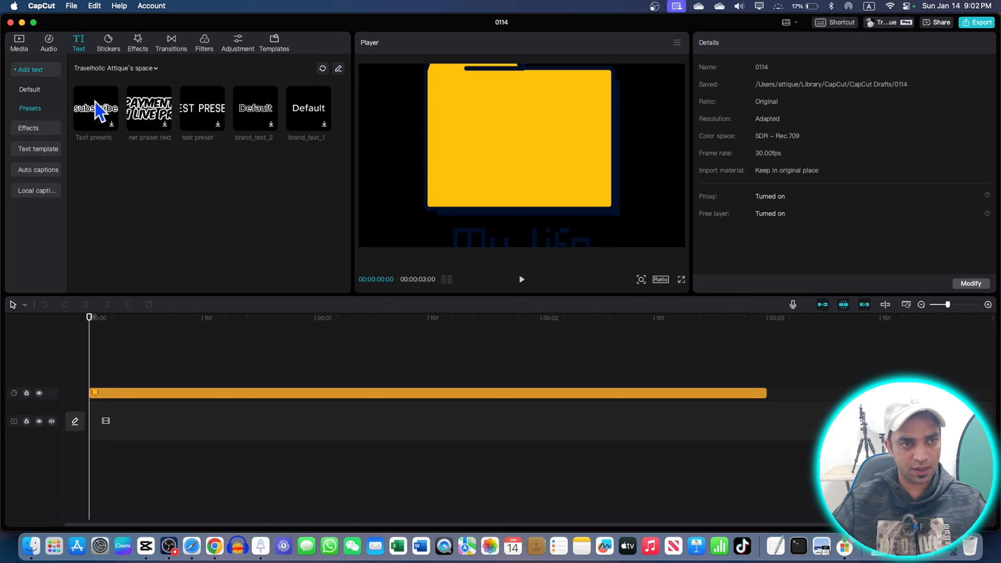
pyautogui.moveTo(148, 311)
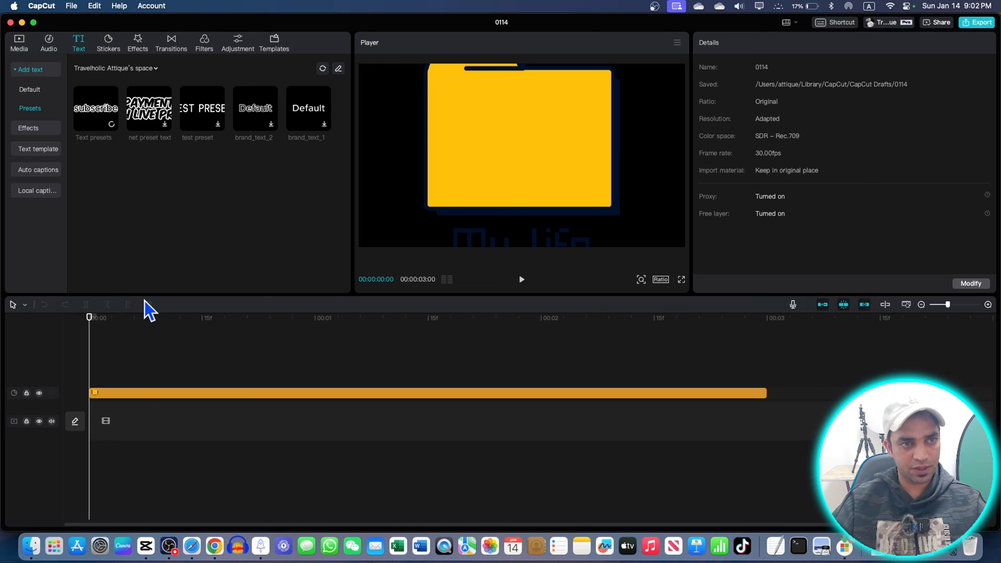
pyautogui.moveTo(197, 296)
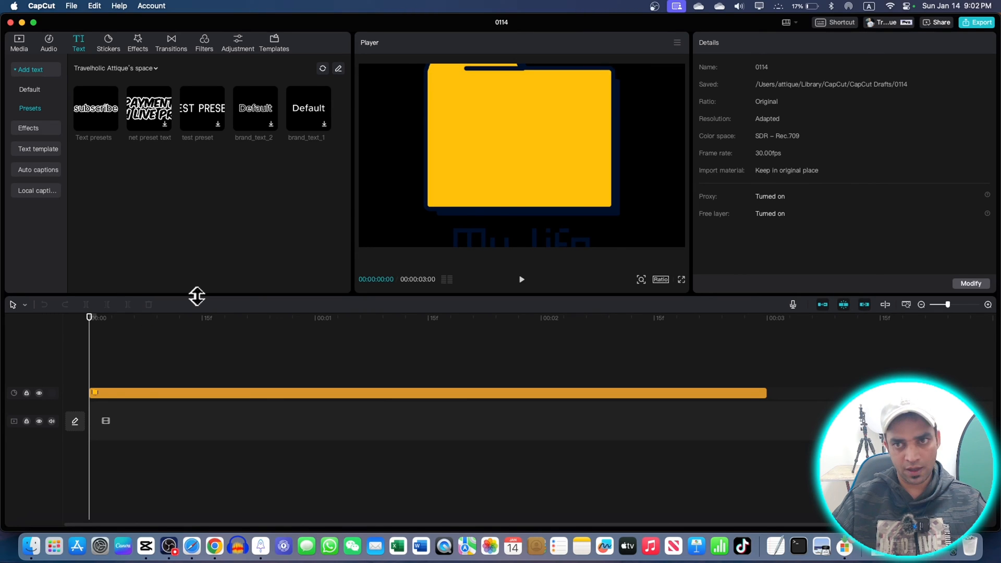
pyautogui.moveTo(341, 250)
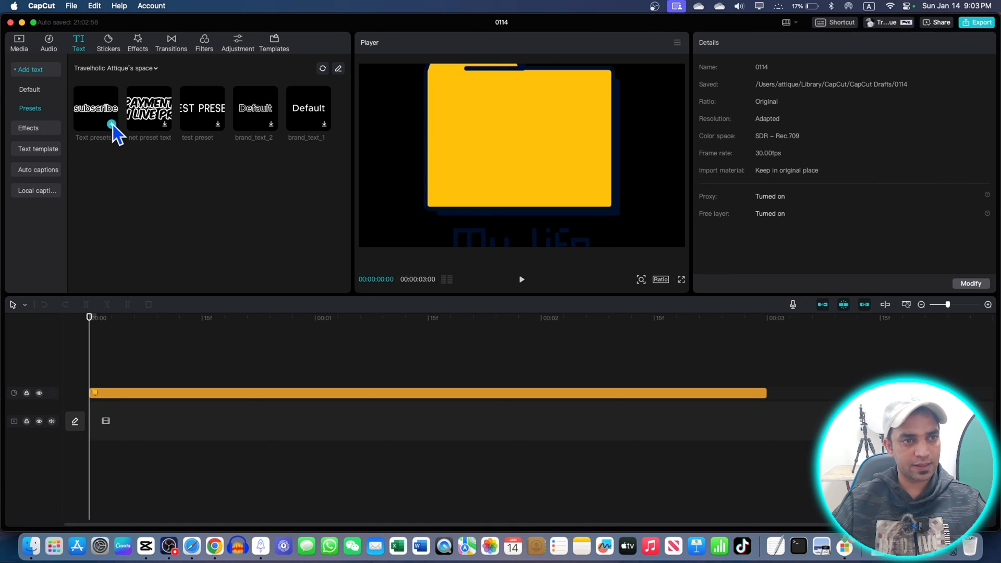
pyautogui.click(95, 108)
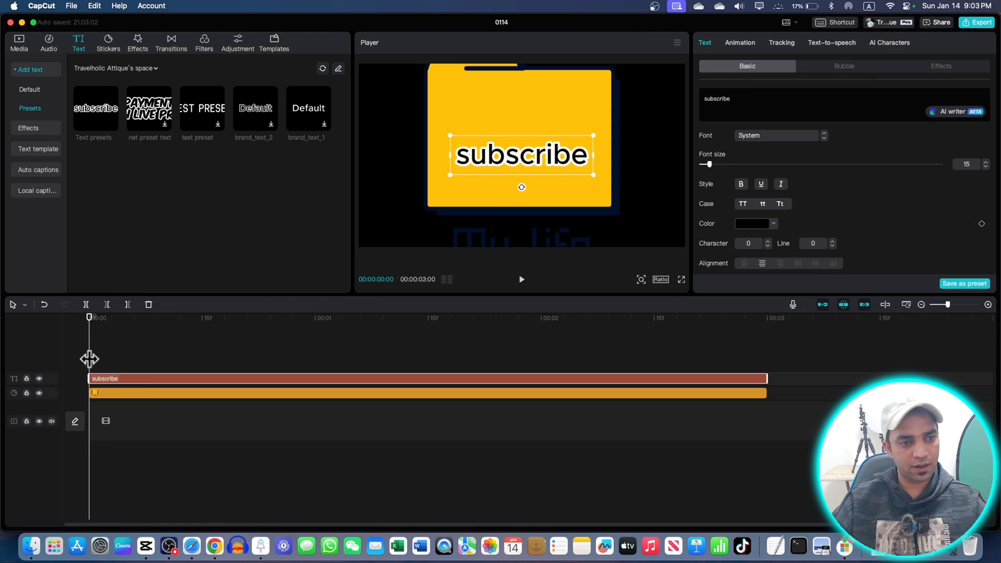
pyautogui.click(406, 317)
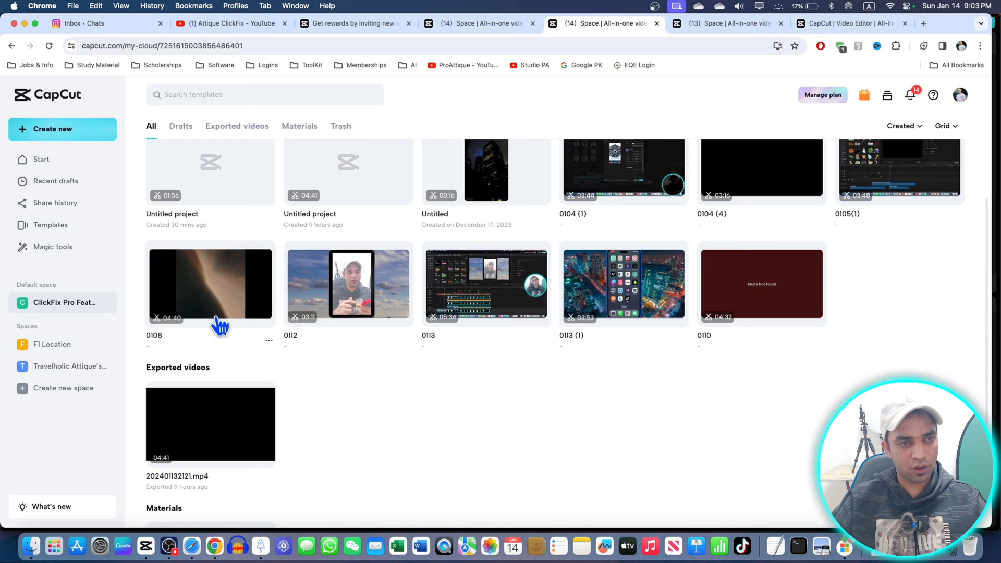
pyautogui.moveTo(157, 70)
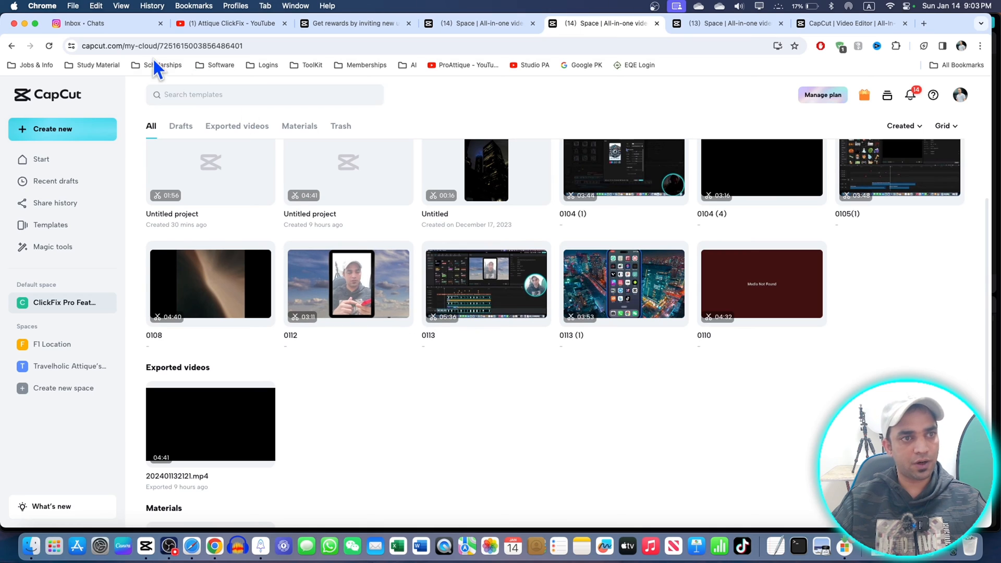
# Step: Check the capcut.com/my-cloud address and scroll the ClickFix Pro Features Cloud space page
pyautogui.click(171, 45)
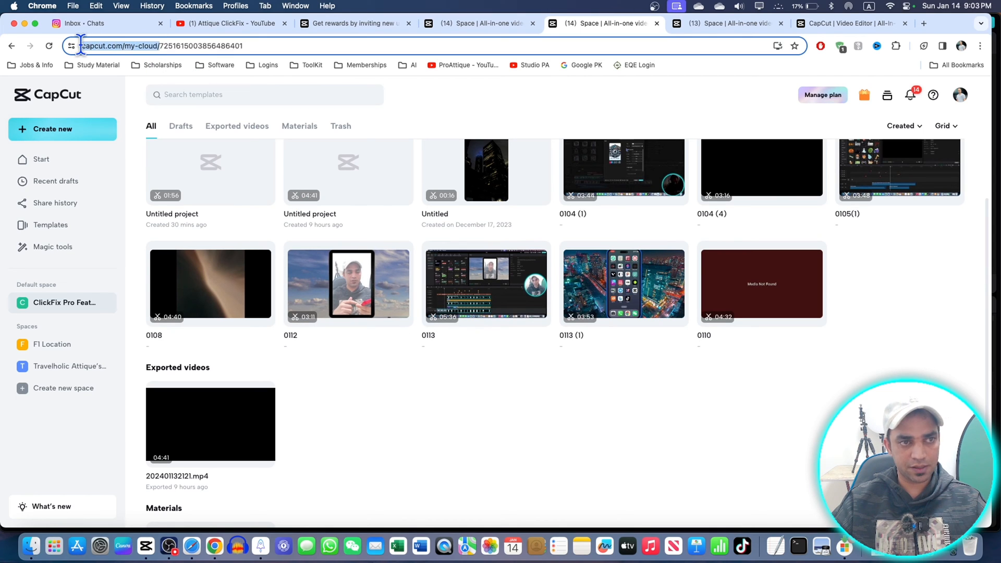
pyautogui.scroll(-3)
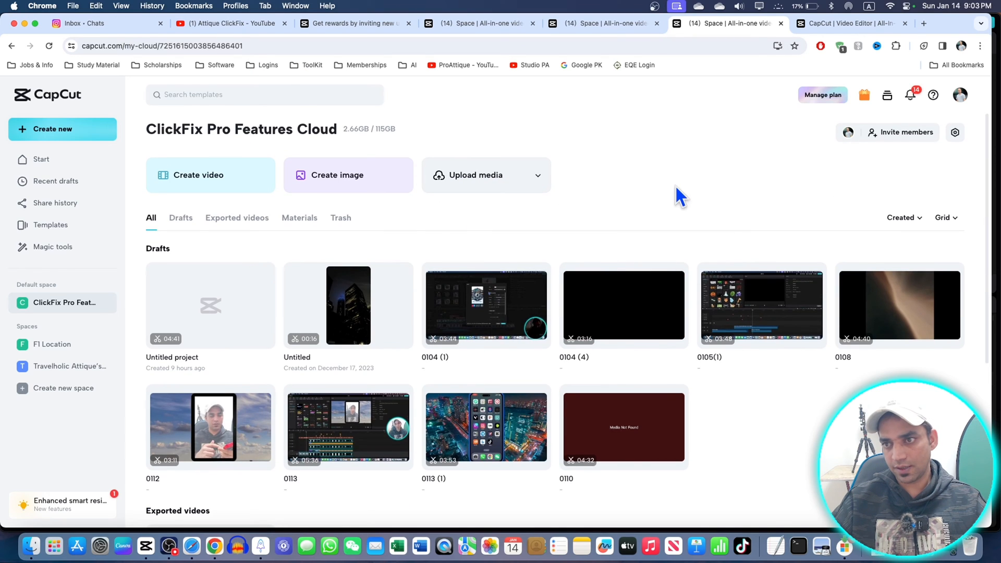
pyautogui.moveTo(856, 24)
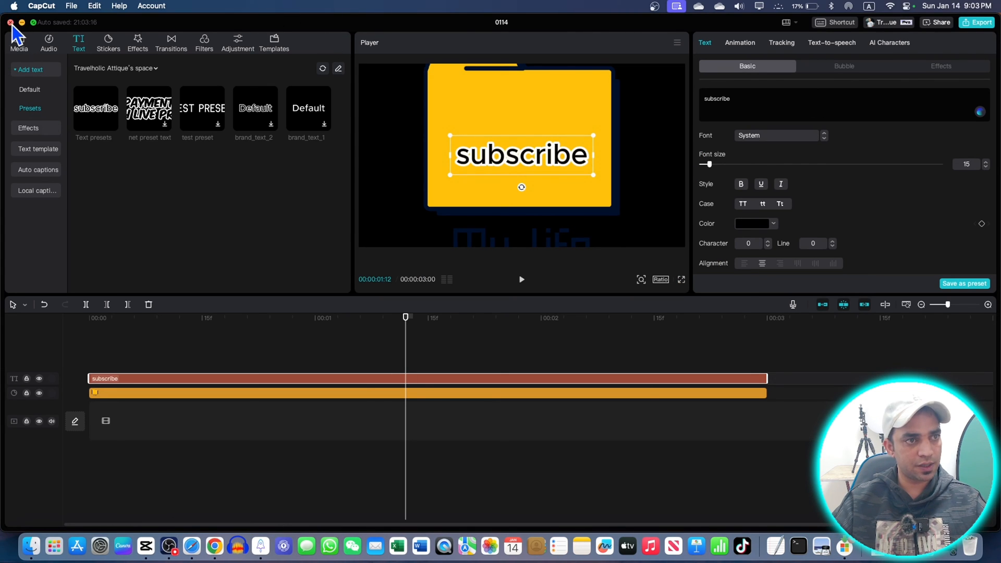
# Step: Close the project, dismiss the Recommended popup, and view the ClickFix Pro Features Cloud members and roles
pyautogui.click(11, 23)
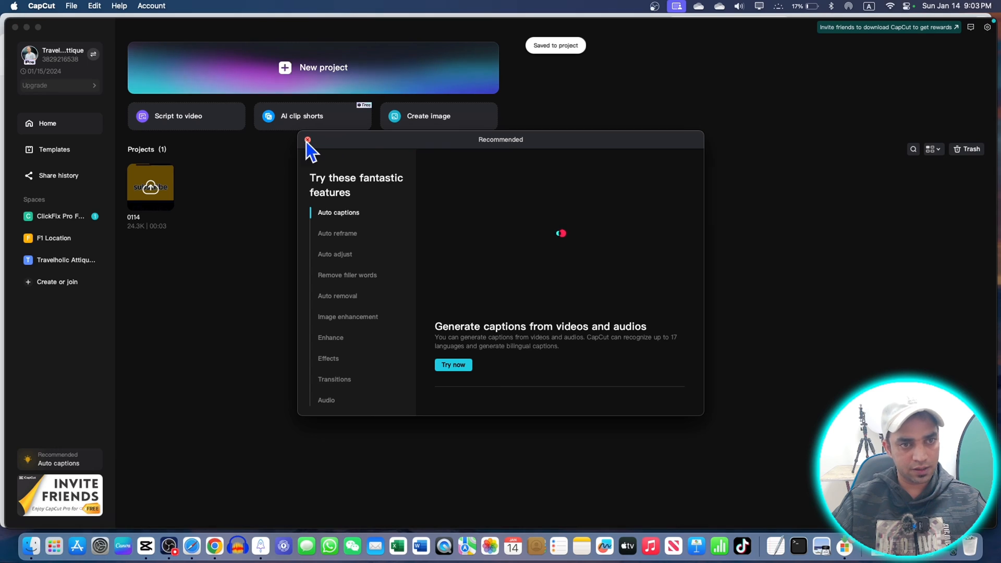
pyautogui.click(308, 141)
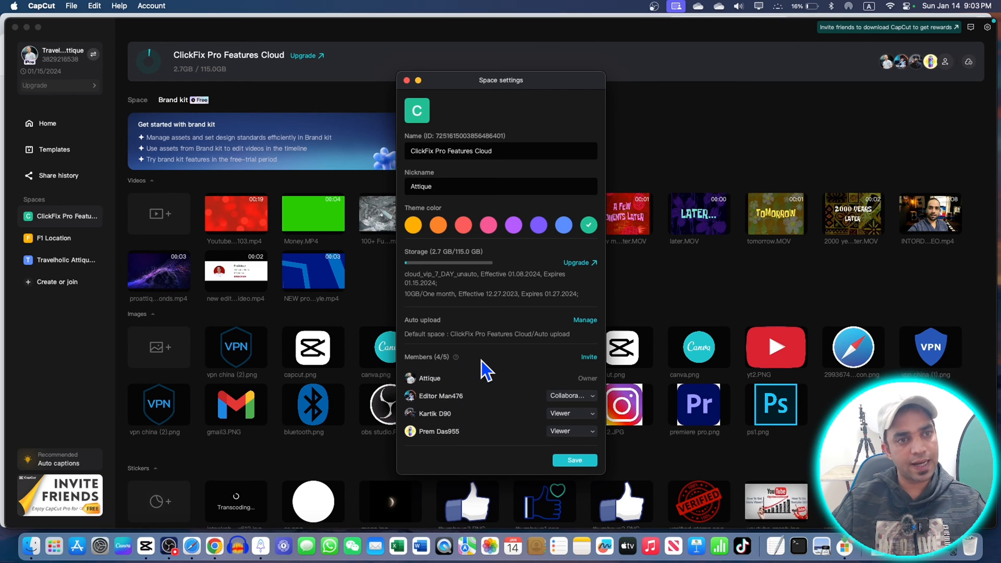
pyautogui.moveTo(422, 408)
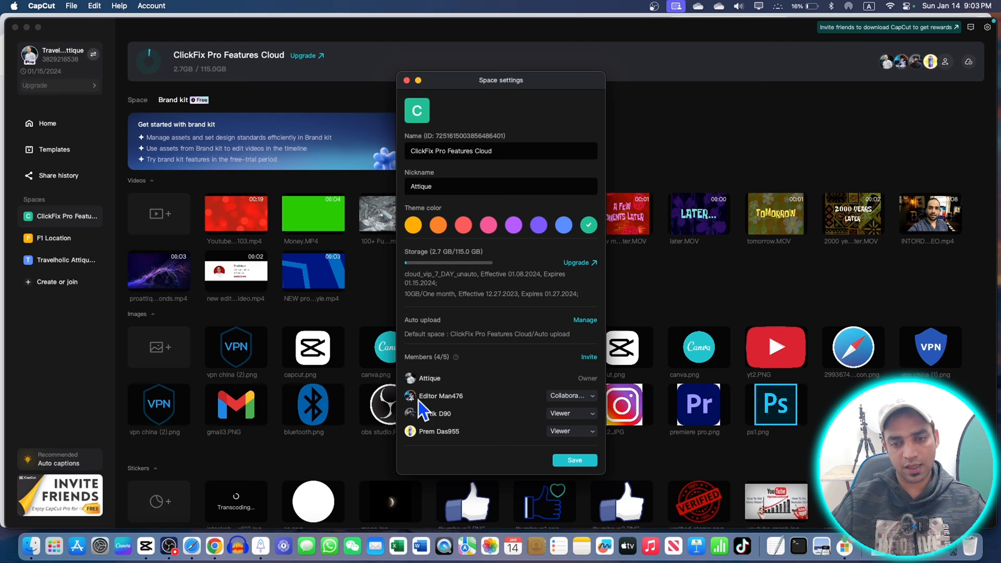
pyautogui.moveTo(478, 418)
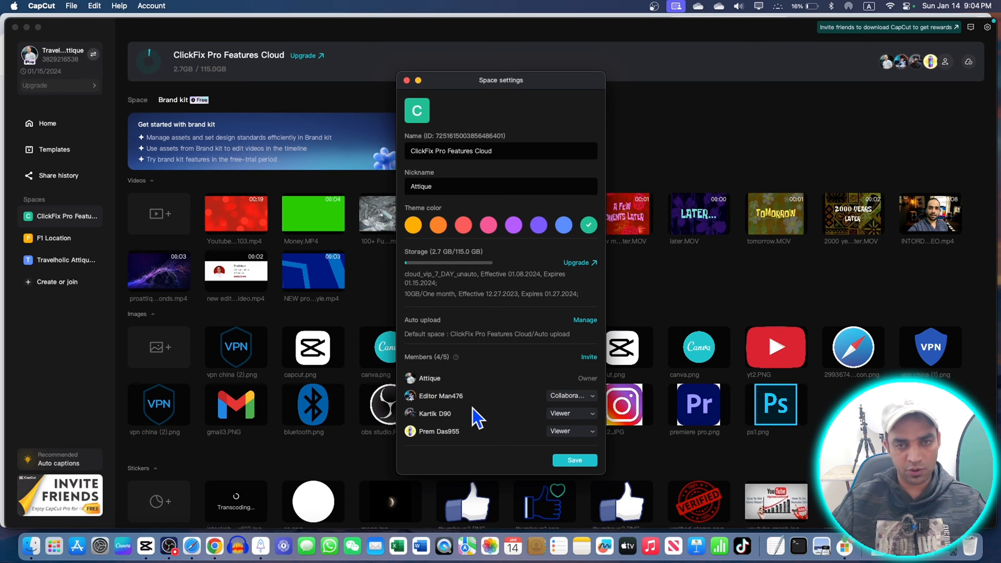
pyautogui.click(405, 80)
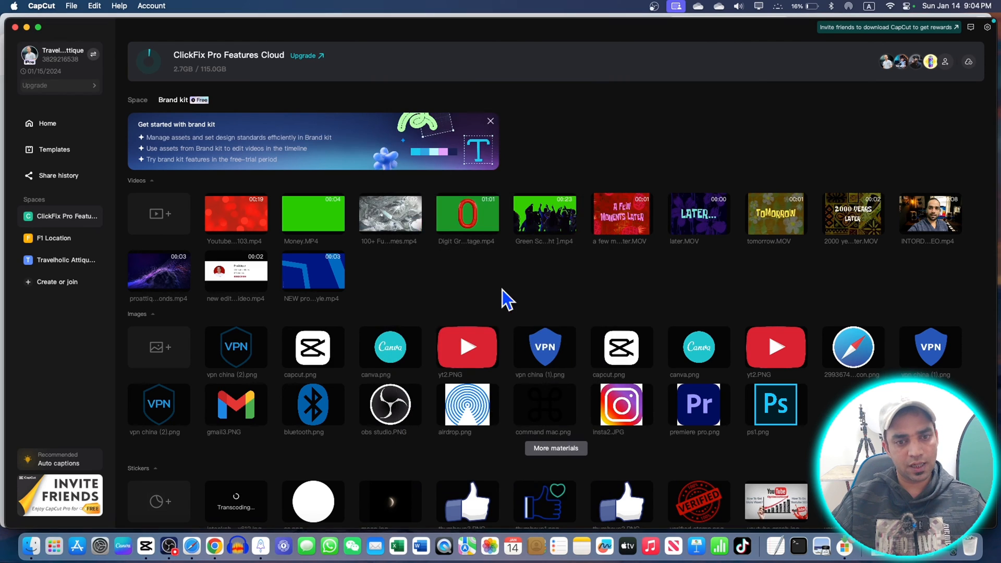
pyautogui.scroll(-3)
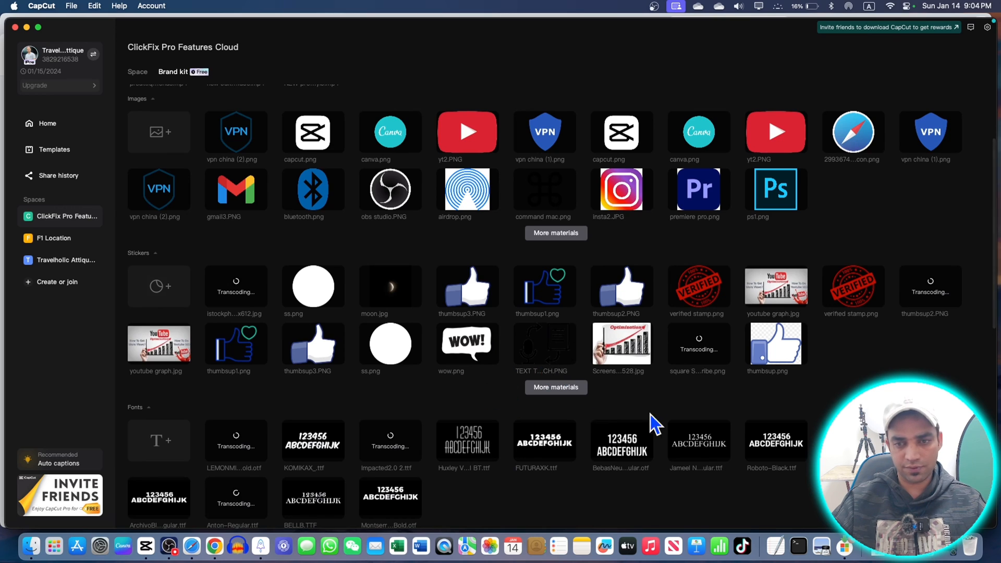
pyautogui.scroll(3)
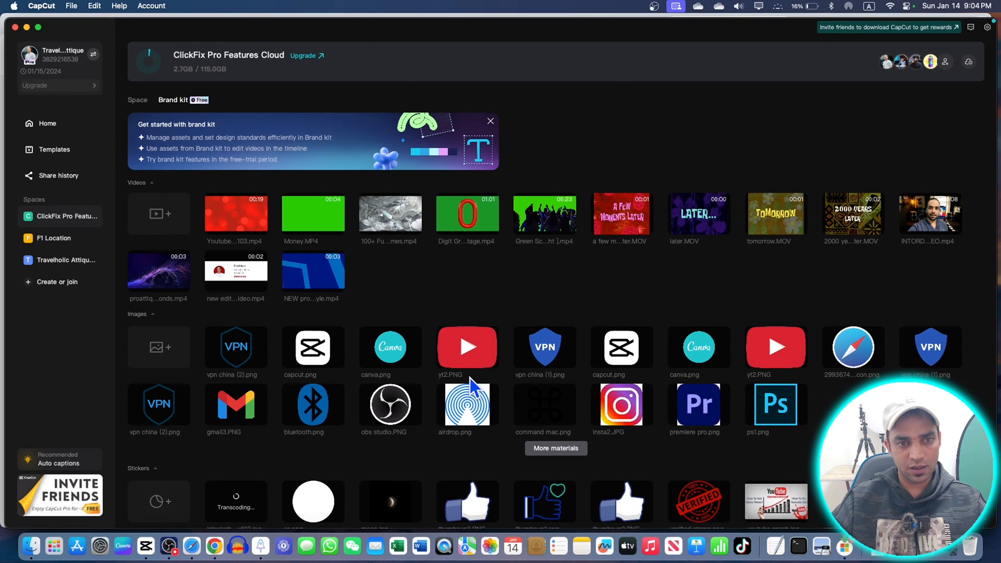
pyautogui.moveTo(623, 313)
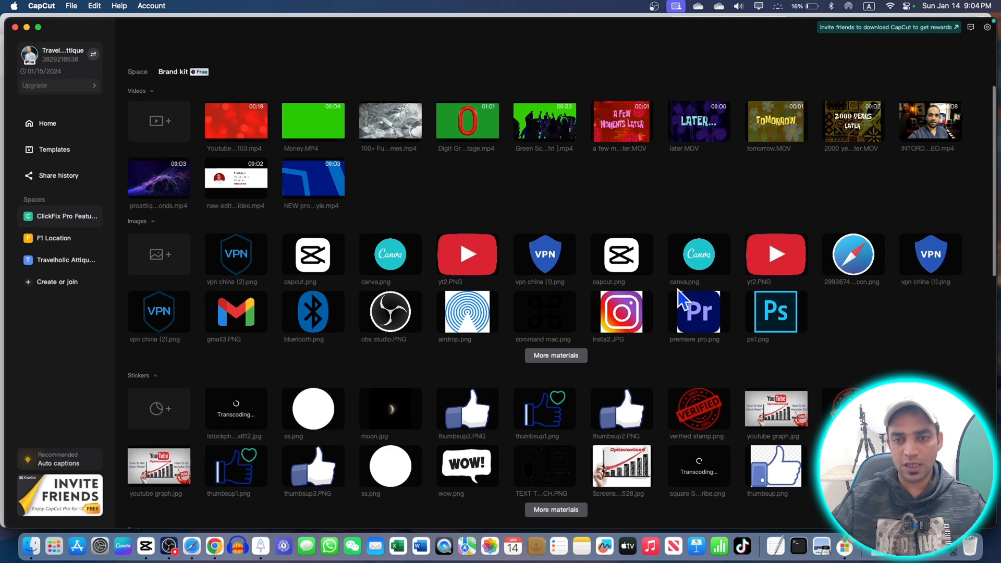
pyautogui.click(68, 216)
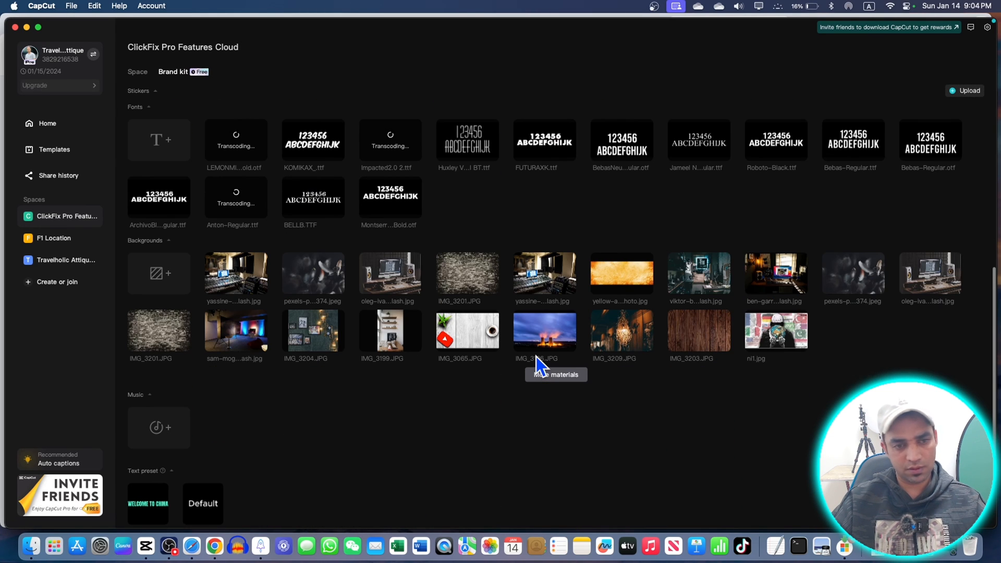
pyautogui.scroll(-3)
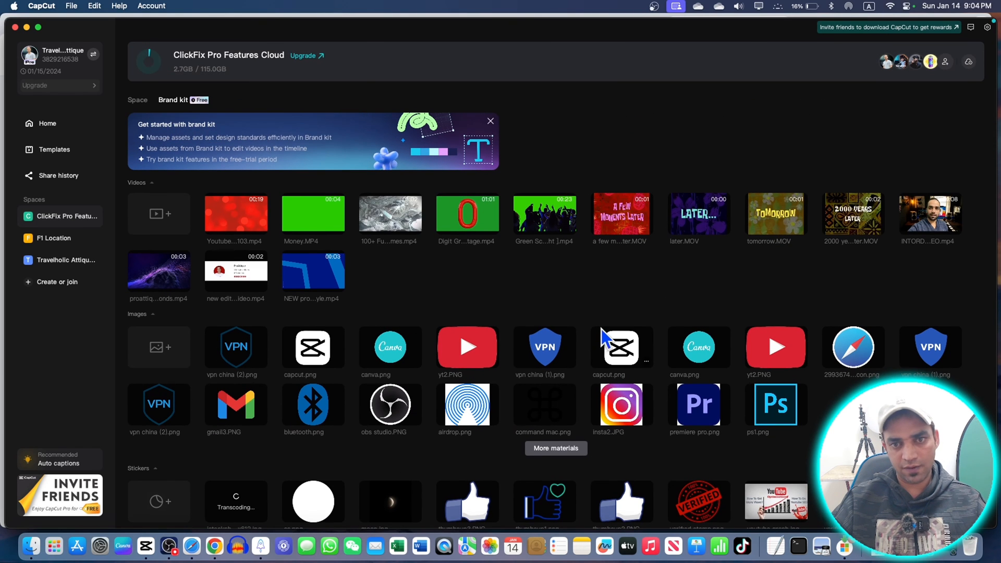
pyautogui.moveTo(795, 156)
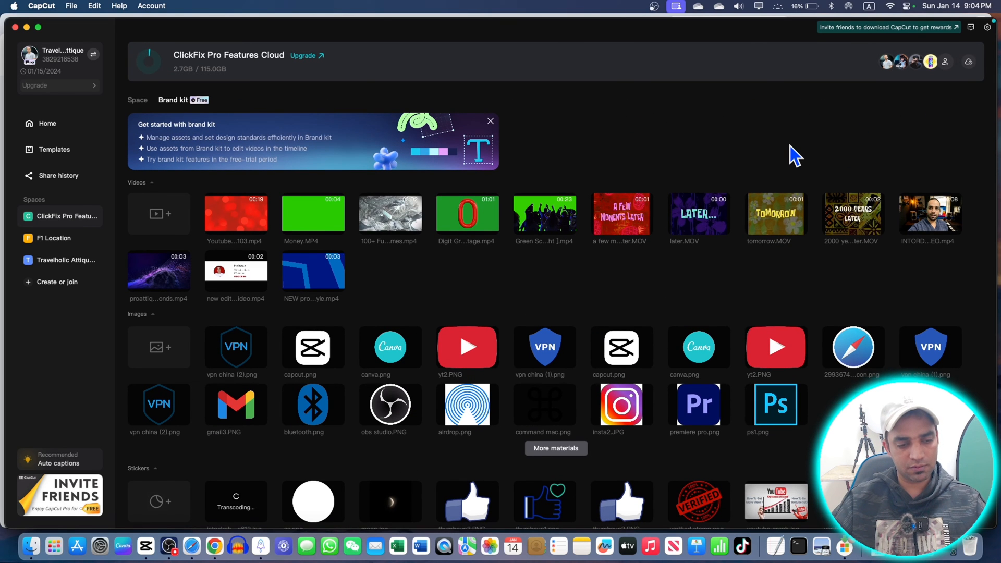
pyautogui.moveTo(568, 293)
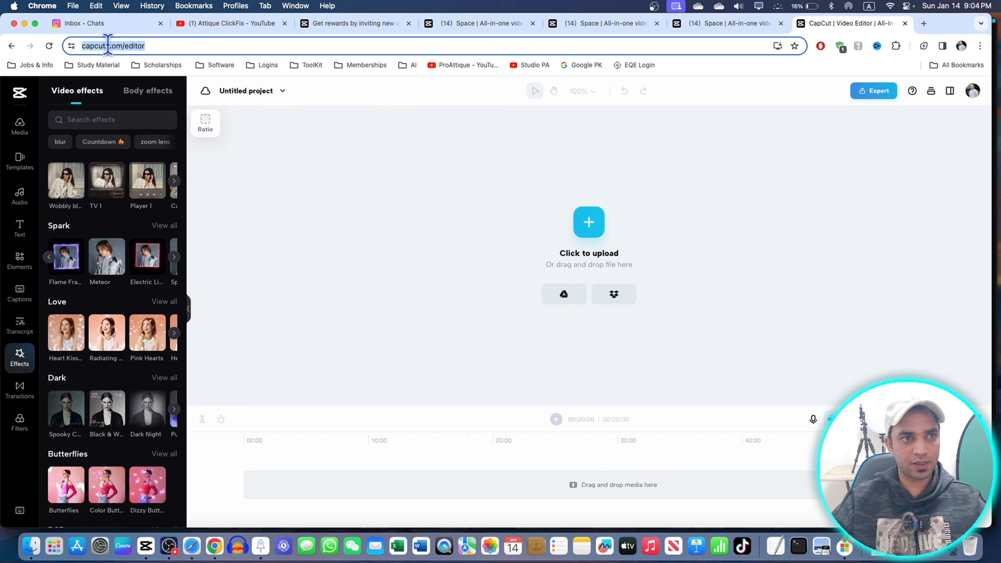
pyautogui.moveTo(171, 65)
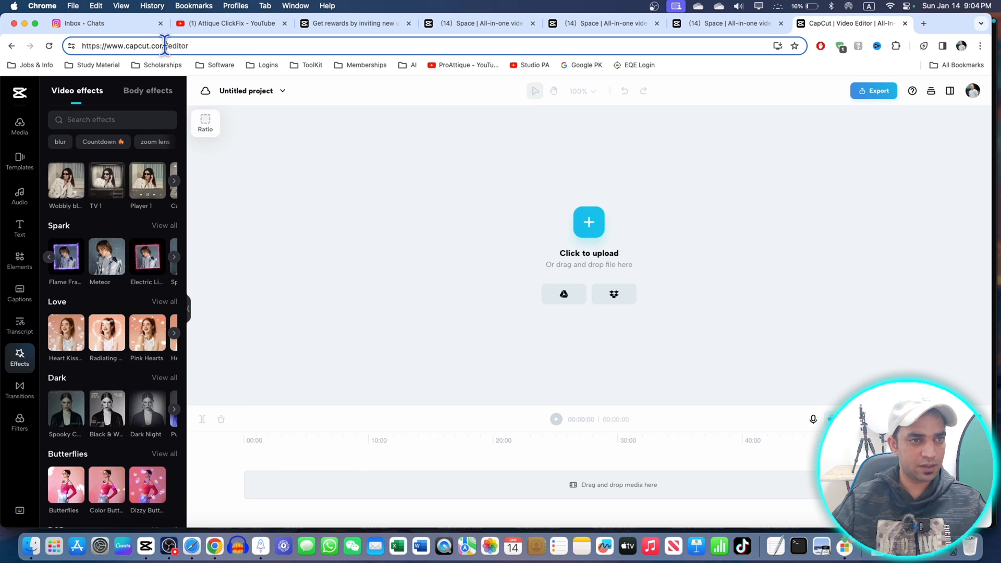
pyautogui.moveTo(520, 248)
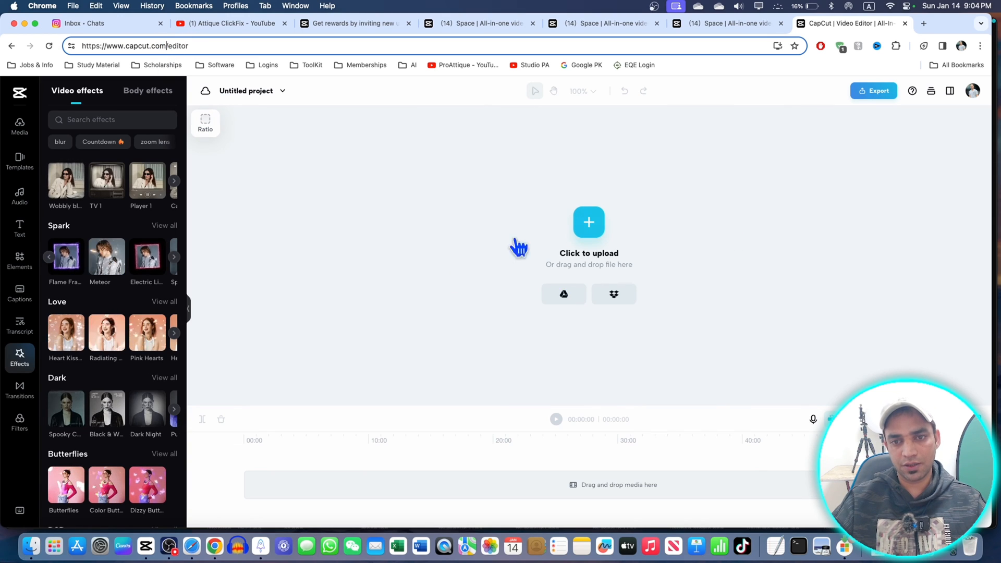
pyautogui.moveTo(668, 178)
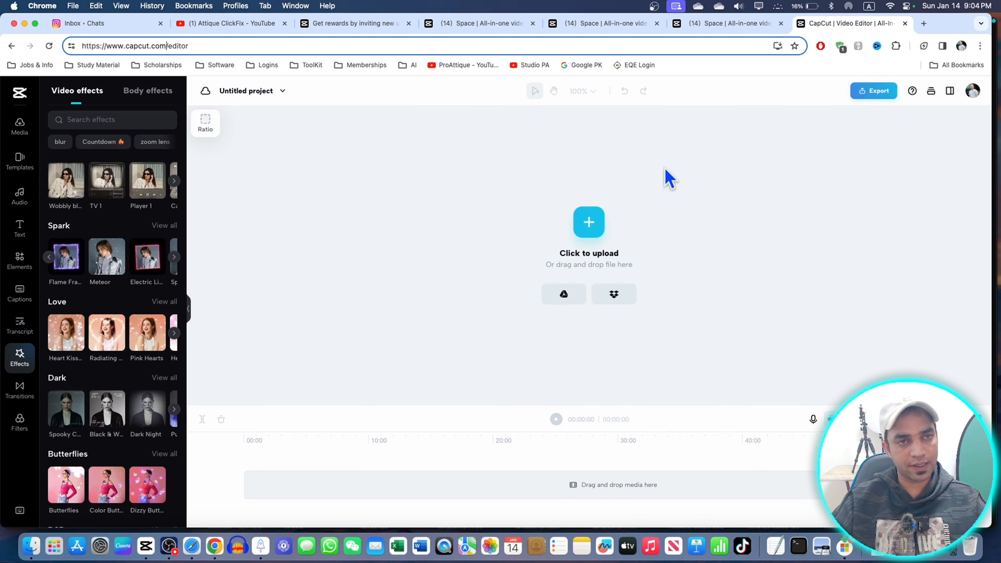
pyautogui.moveTo(335, 195)
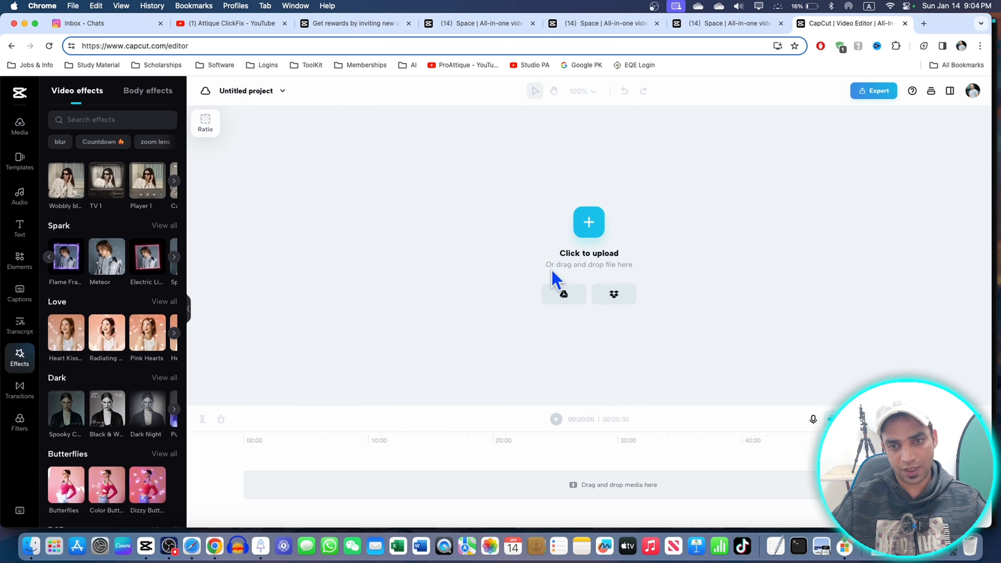
pyautogui.click(562, 294)
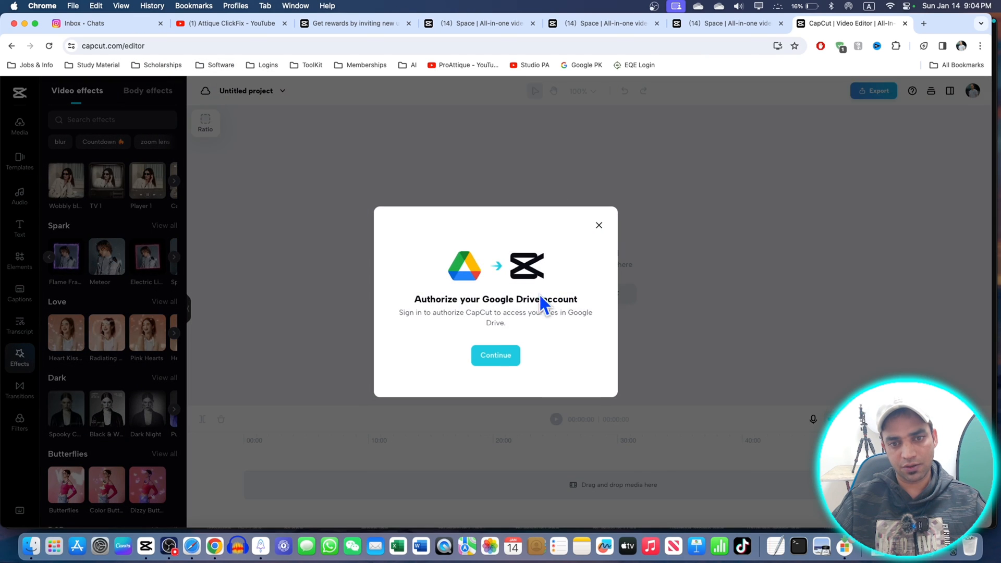
pyautogui.moveTo(520, 317)
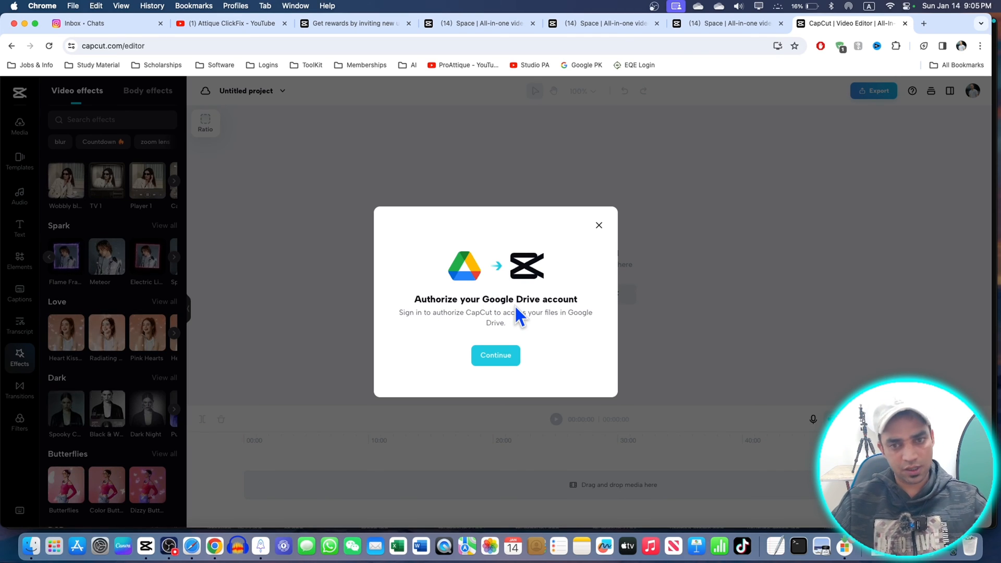
pyautogui.click(599, 225)
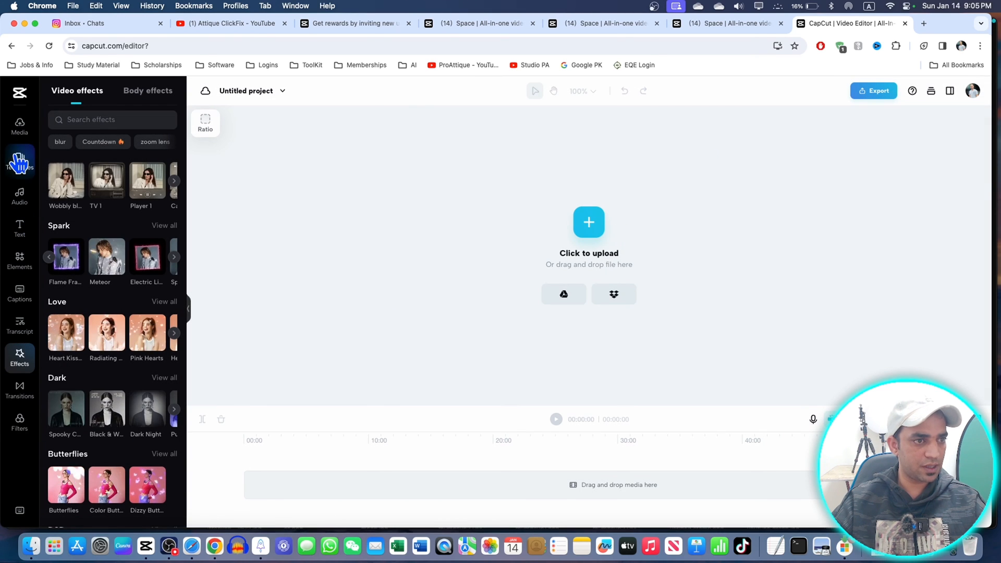
# Step: Show the ClickFix Pro Features Cloud media in the online editor, then switch to the cloud space tab
pyautogui.click(19, 126)
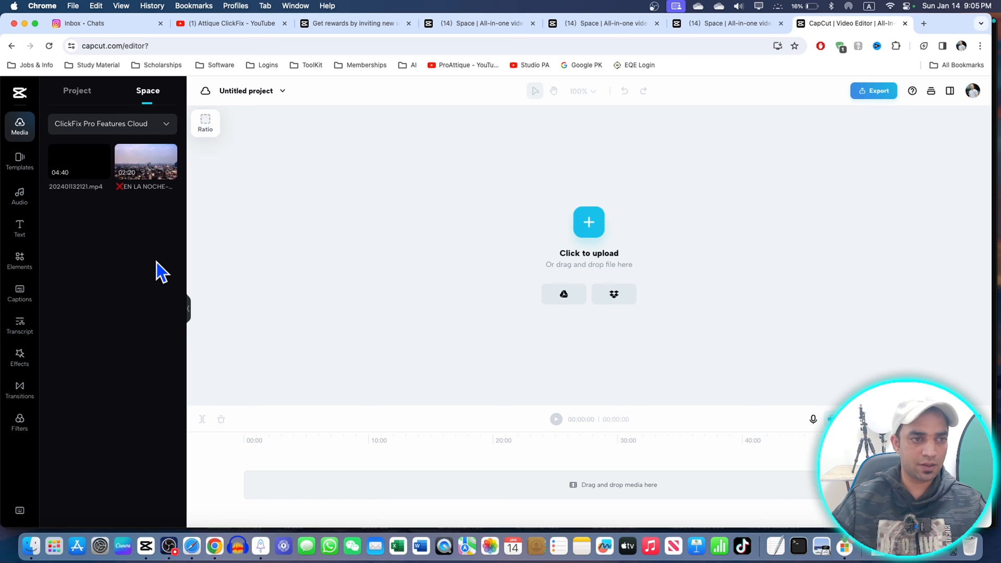
pyautogui.moveTo(395, 228)
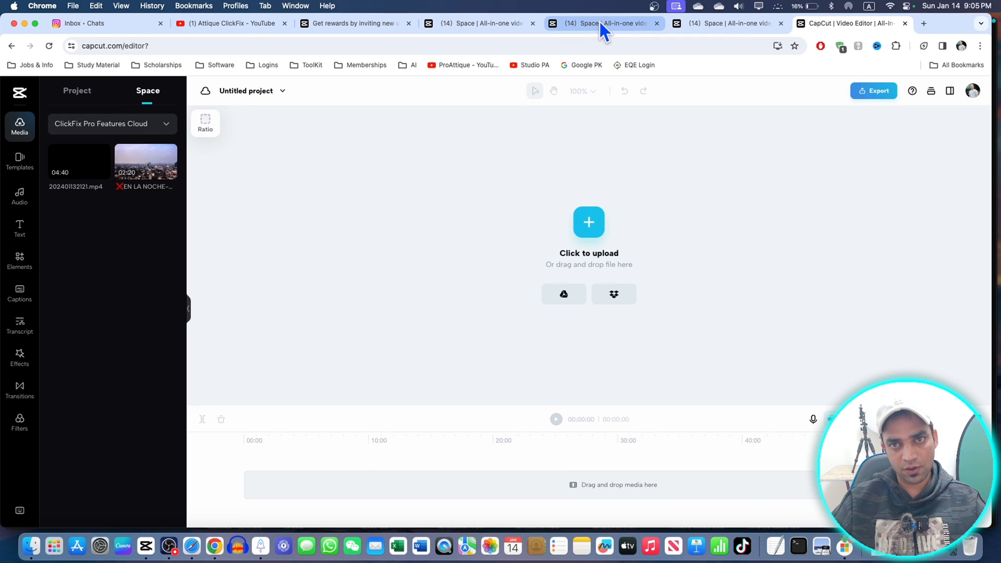
pyautogui.click(600, 24)
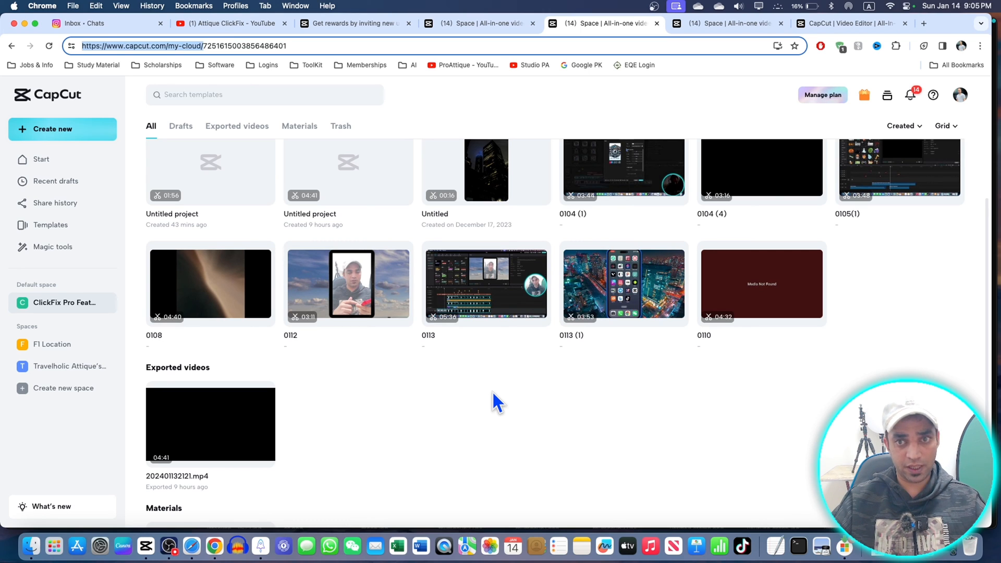
pyautogui.moveTo(523, 343)
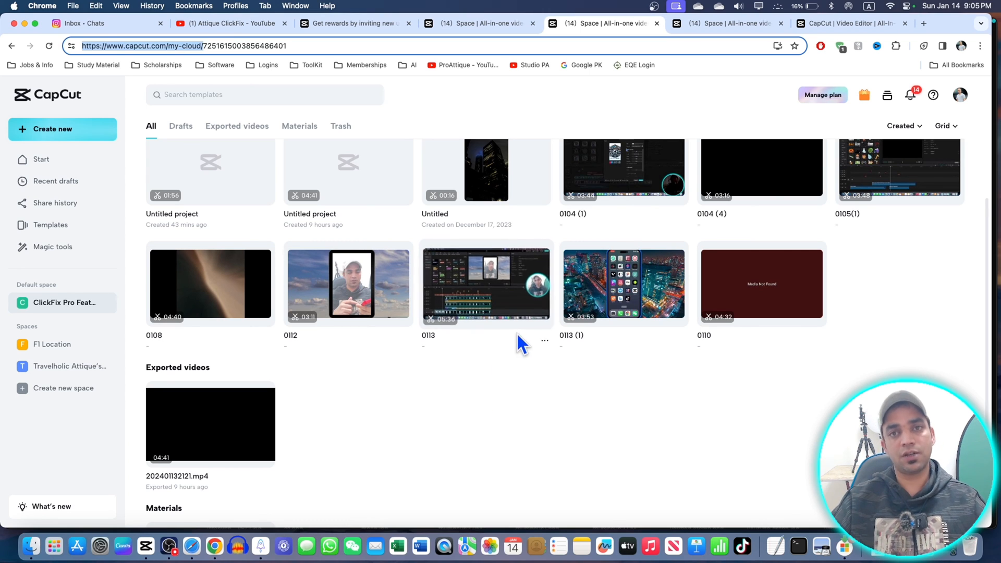
pyautogui.moveTo(541, 386)
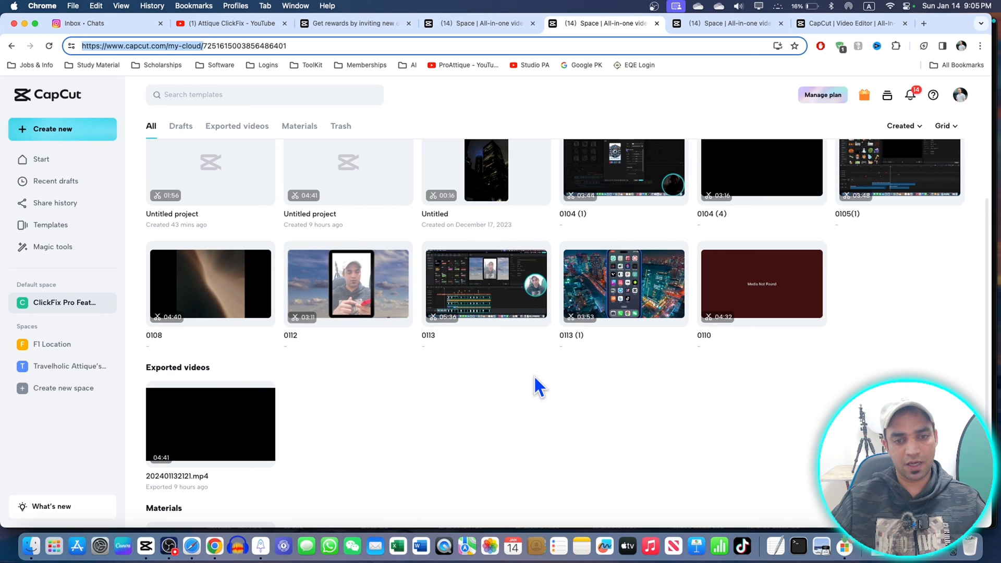
pyautogui.moveTo(478, 427)
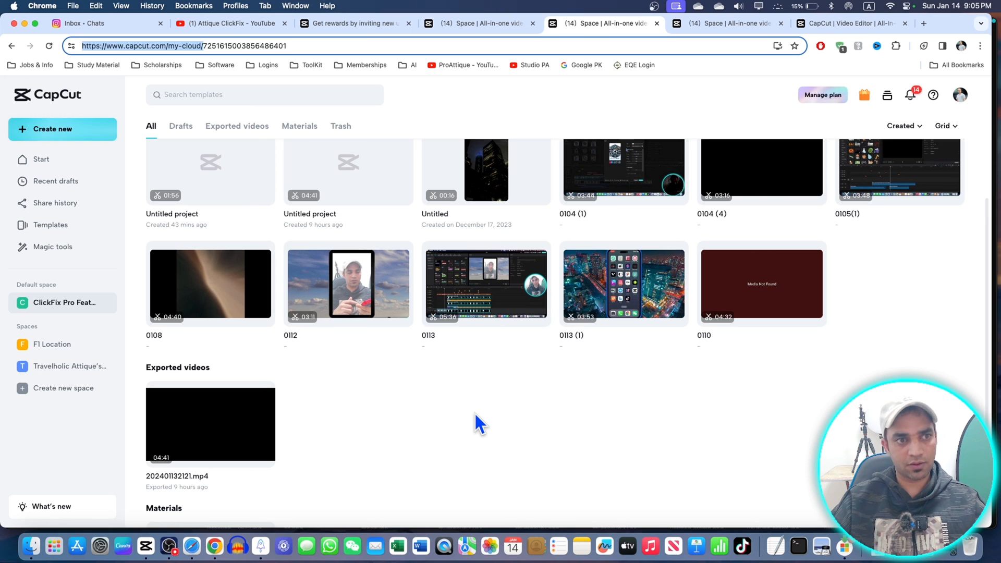
pyautogui.moveTo(950, 34)
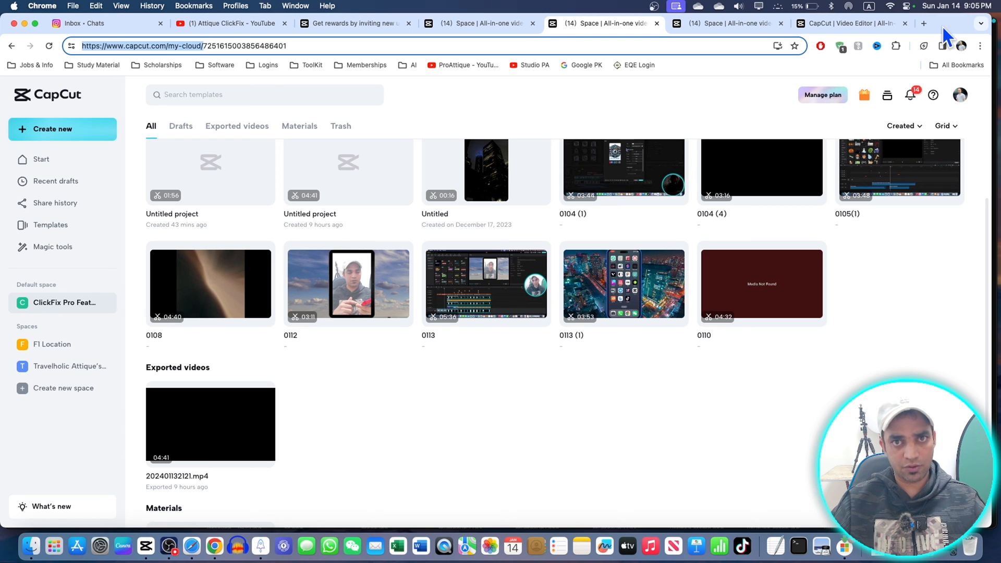
pyautogui.moveTo(450, 412)
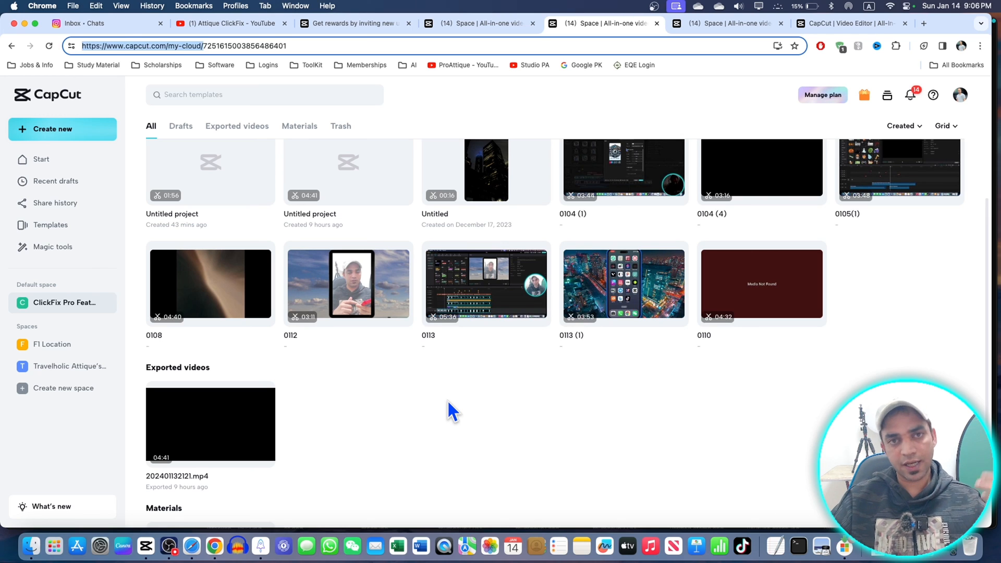
pyautogui.moveTo(241, 358)
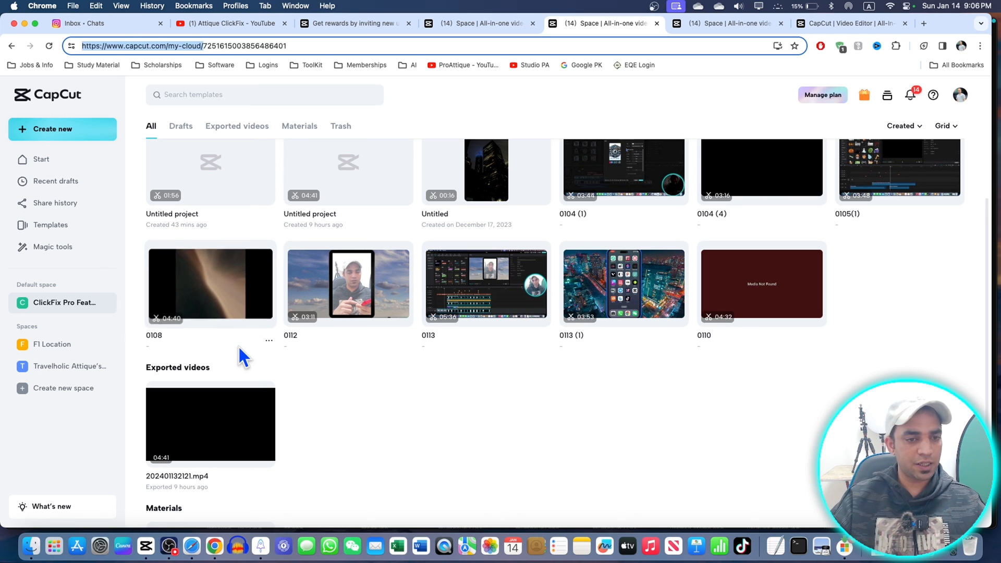
pyautogui.moveTo(482, 406)
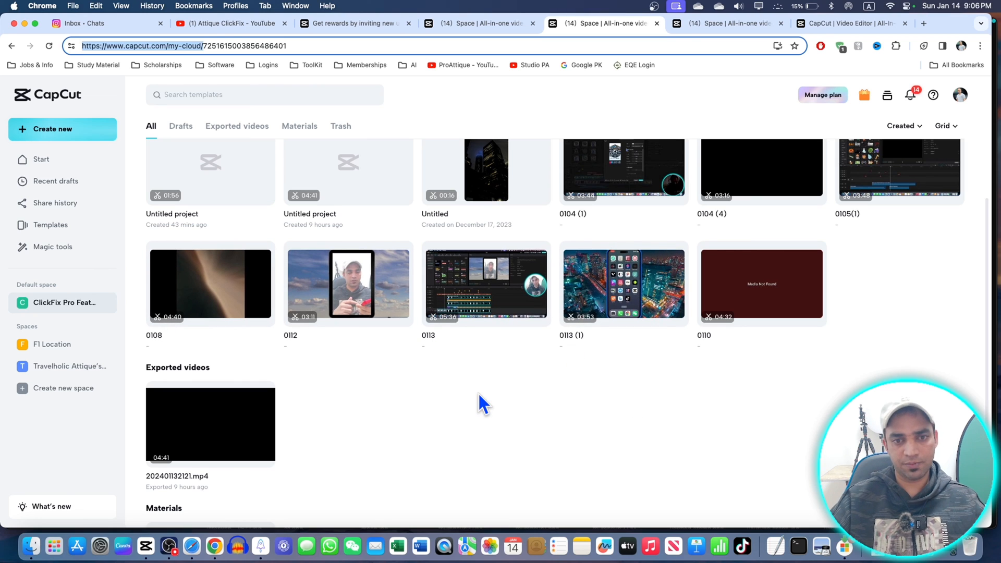
pyautogui.moveTo(88, 262)
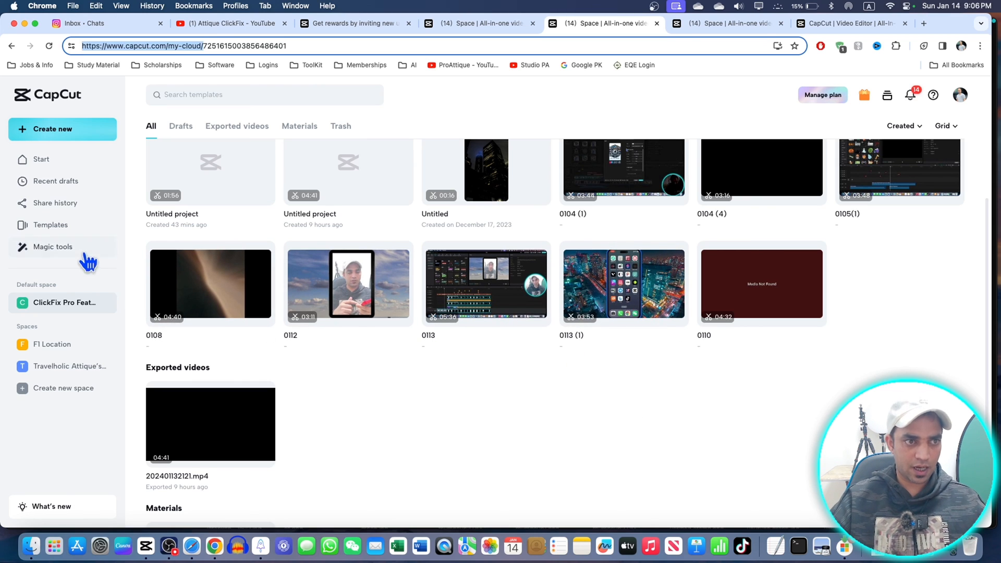
pyautogui.moveTo(541, 52)
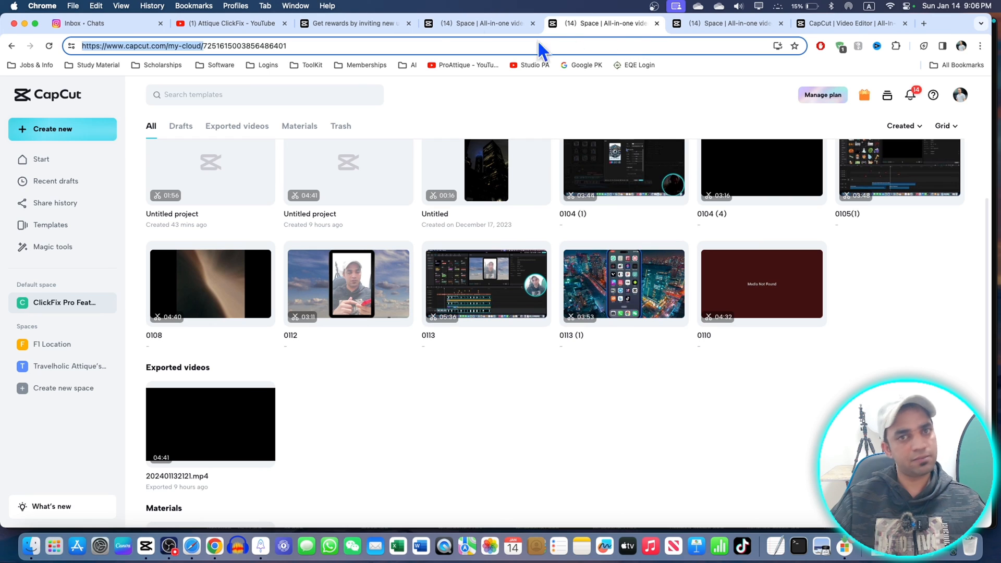
pyautogui.moveTo(597, 45)
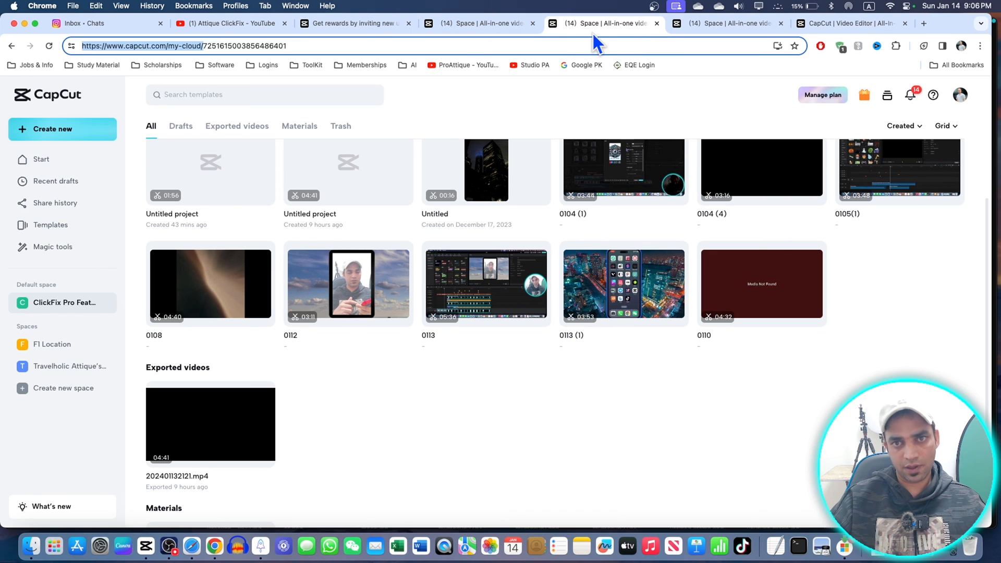
pyautogui.moveTo(727, 446)
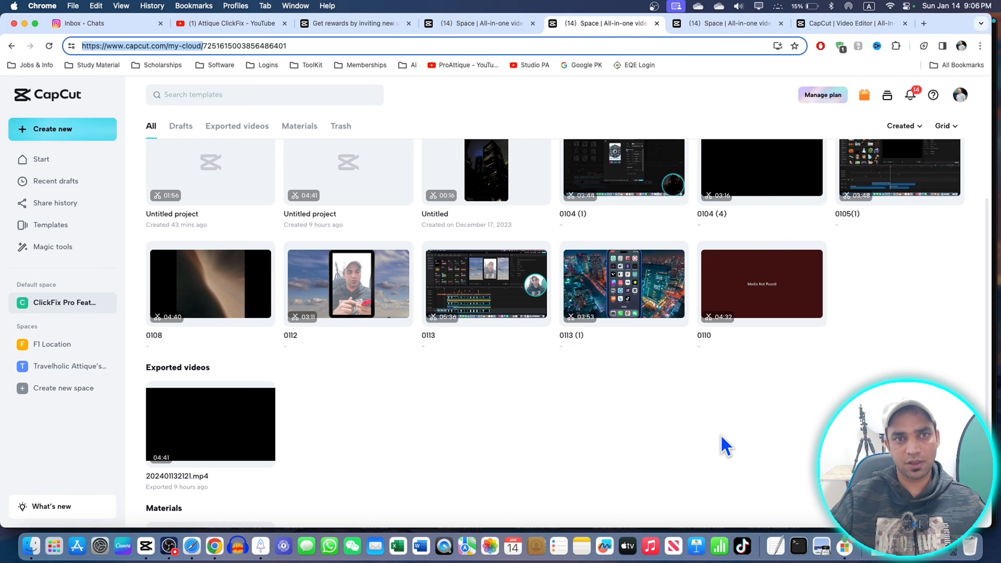
pyautogui.moveTo(875, 320)
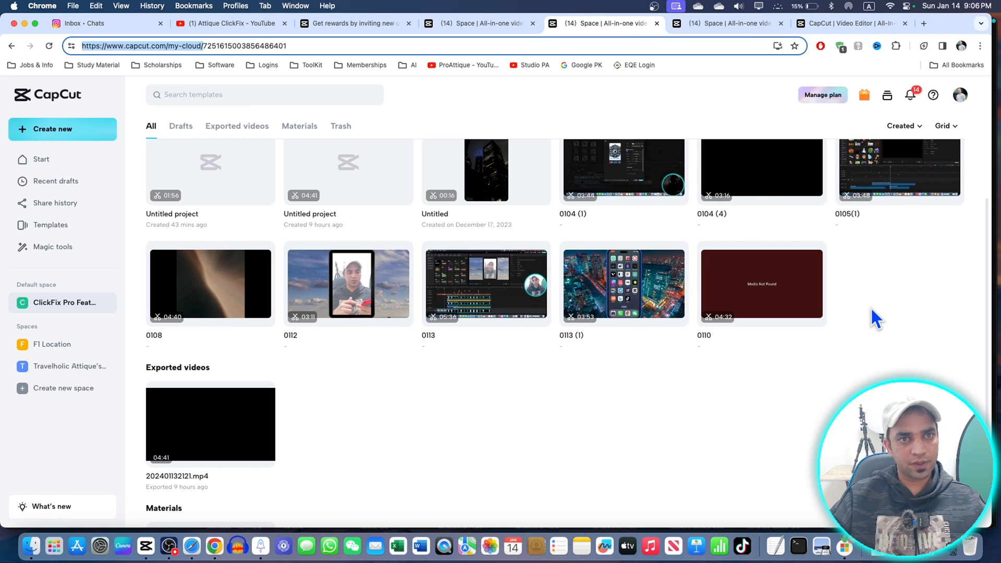
pyautogui.moveTo(846, 301)
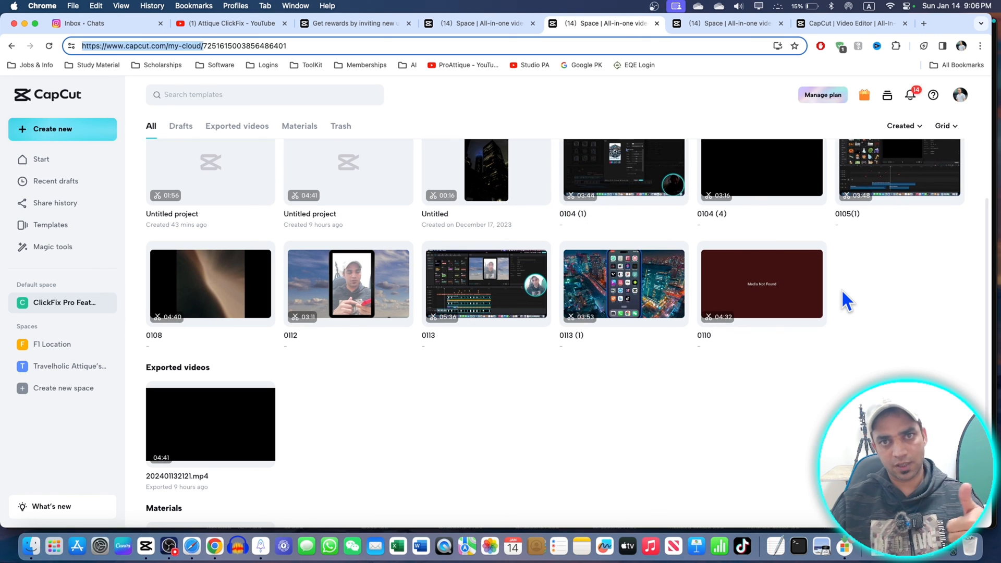